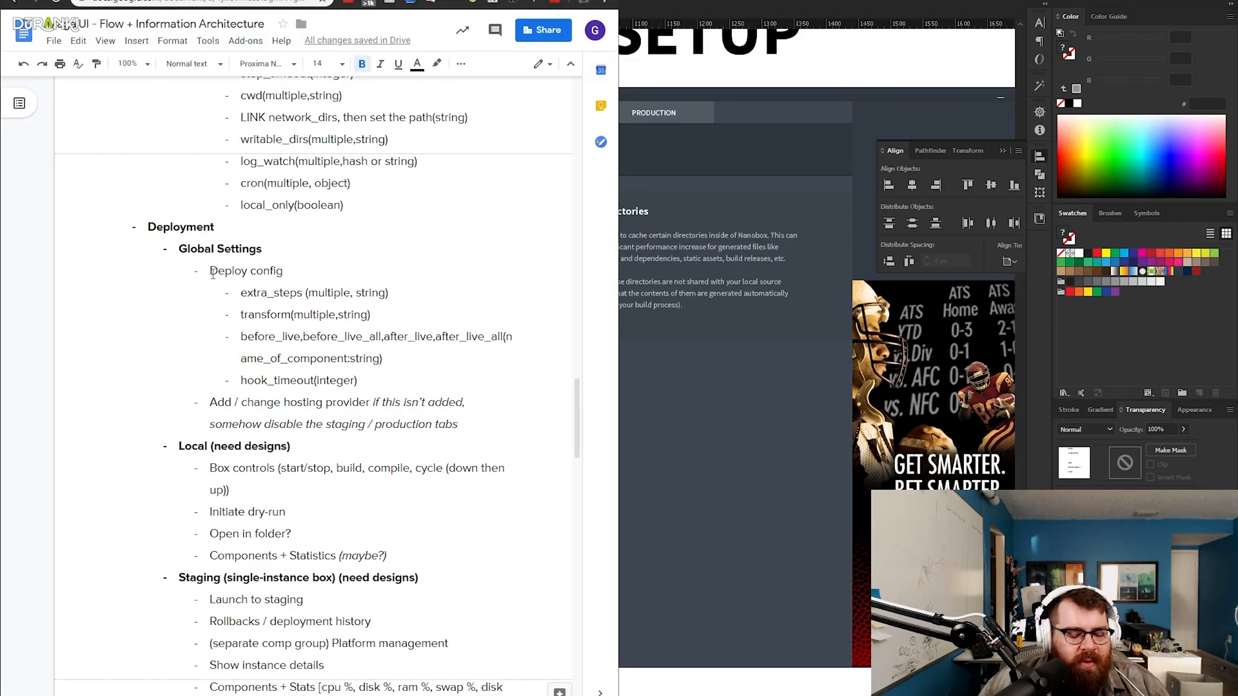
# Relabel the section 'Extra' and type 'sed -i /HOST/$DATA_DB_HOST/g config/database.xml' as the Transform entry.
pyautogui.moveTo(210, 271); pyautogui.dragTo(356, 380)
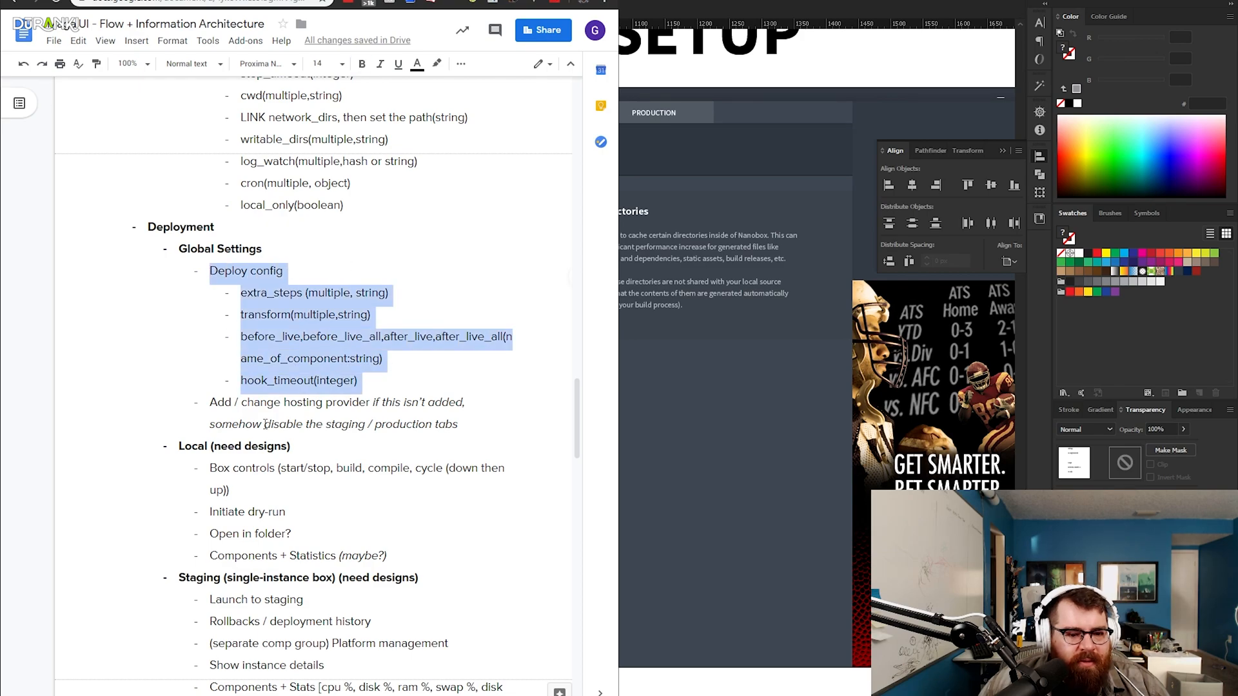
pyautogui.click(446, 424)
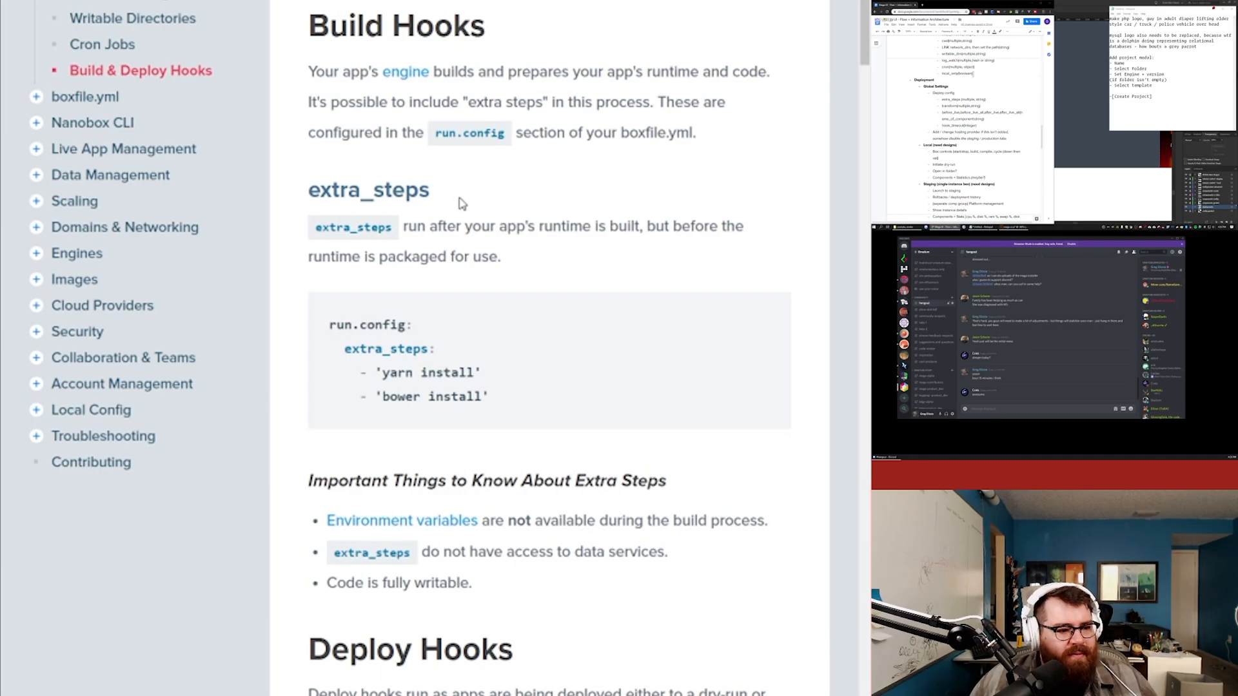
pyautogui.moveTo(465, 202)
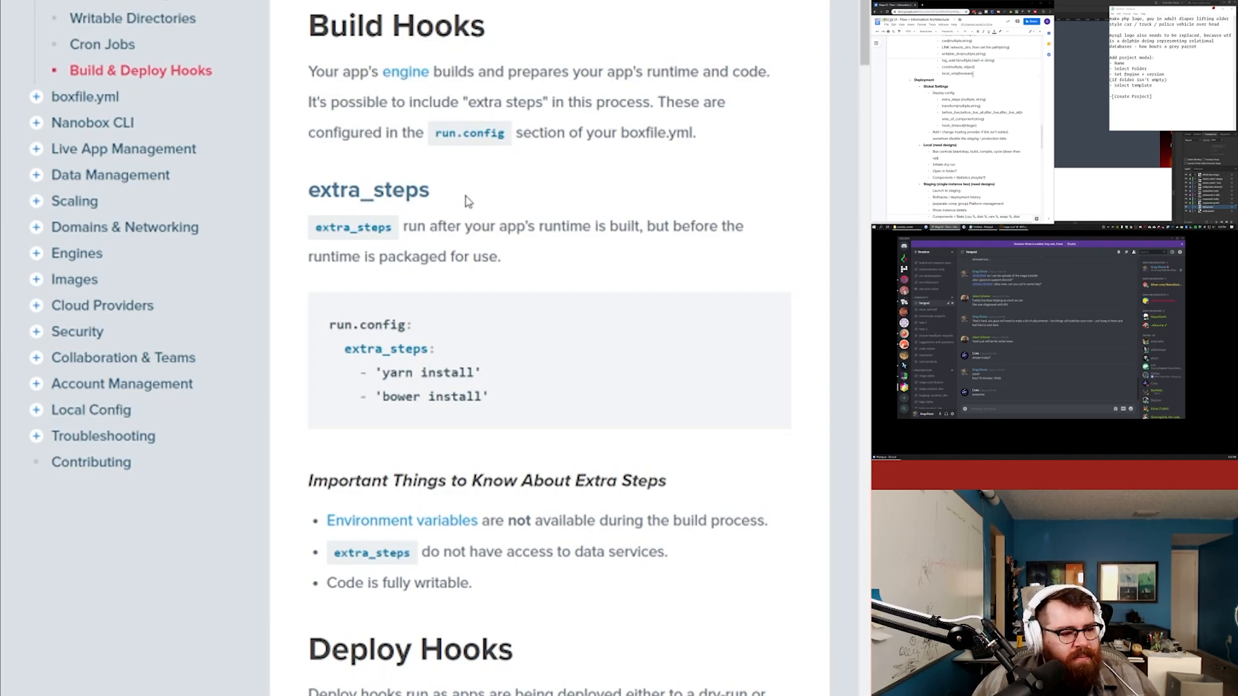
pyautogui.scroll(-3)
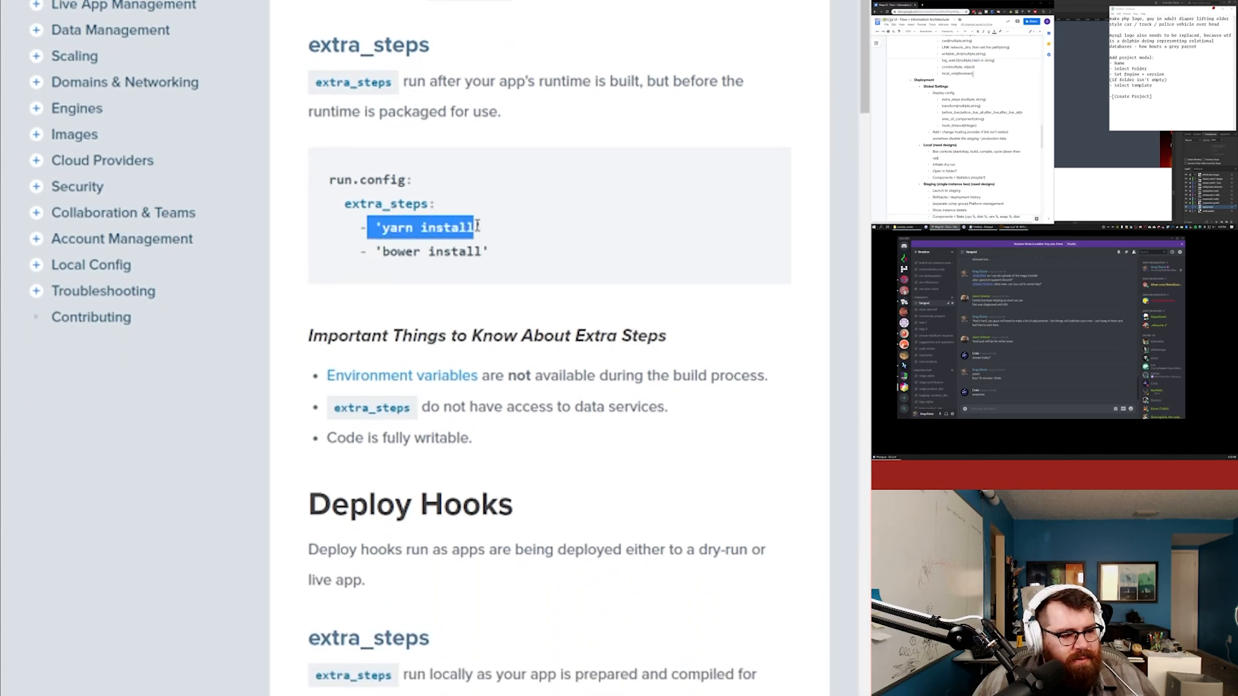
pyautogui.scroll(-3)
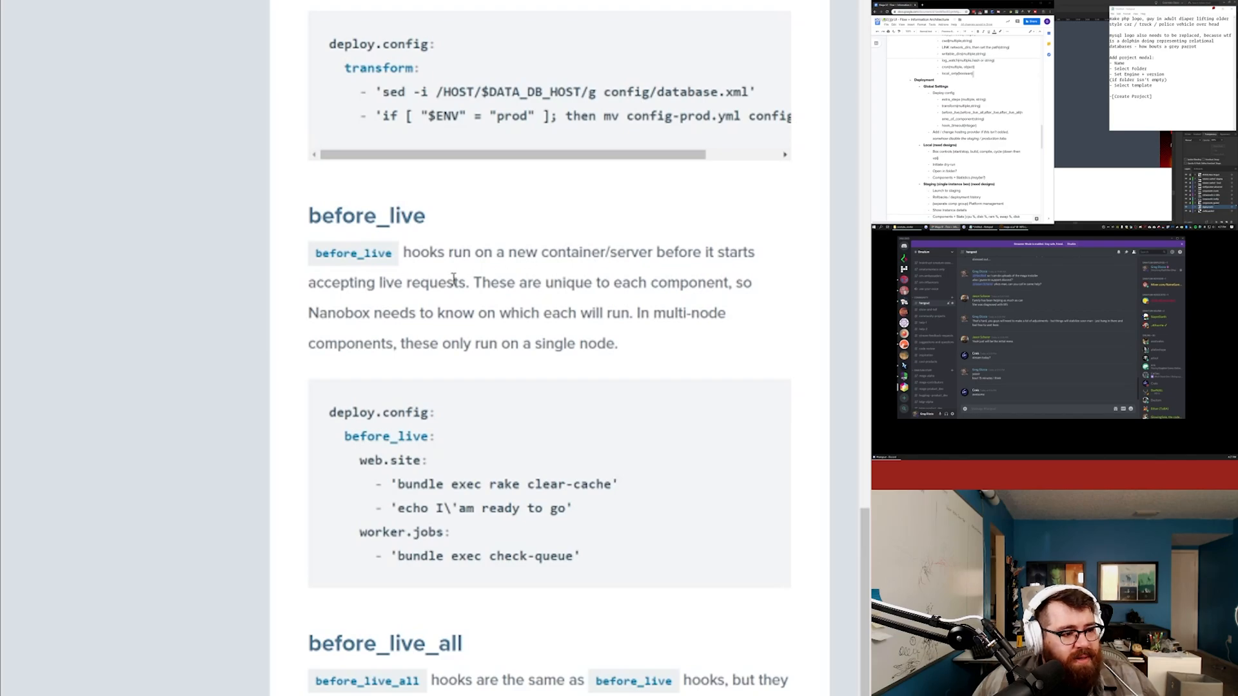
pyautogui.moveTo(383, 240)
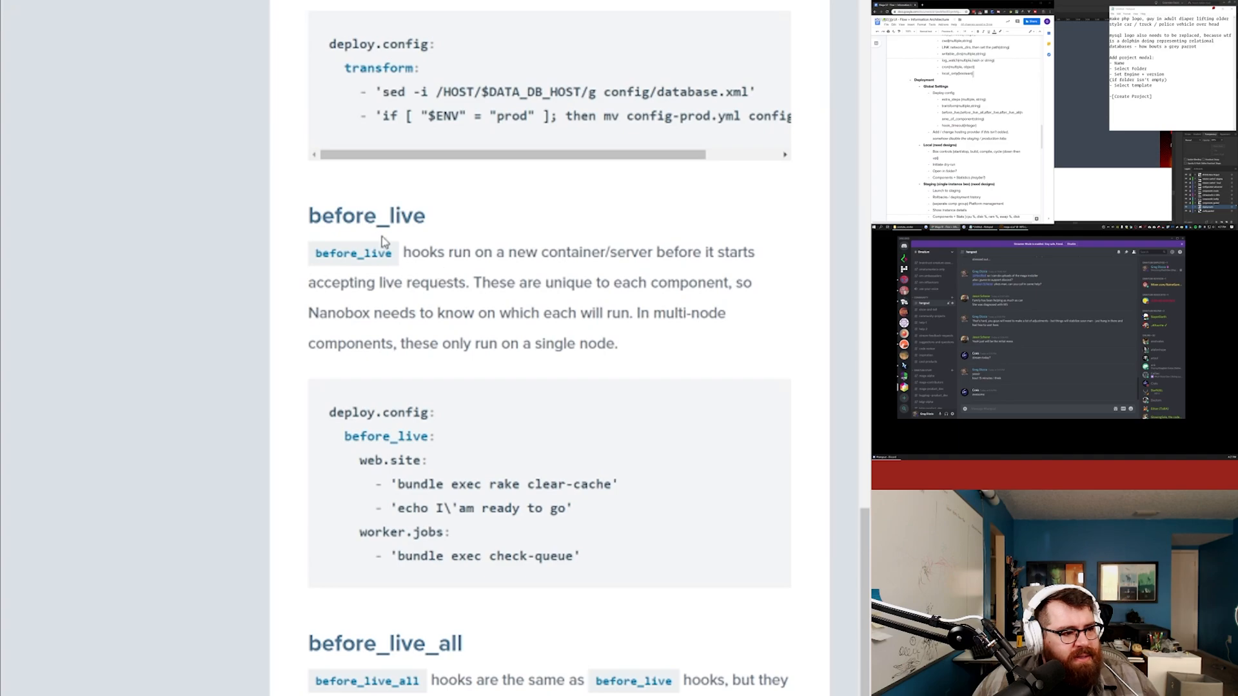
pyautogui.doubleClick(352, 253)
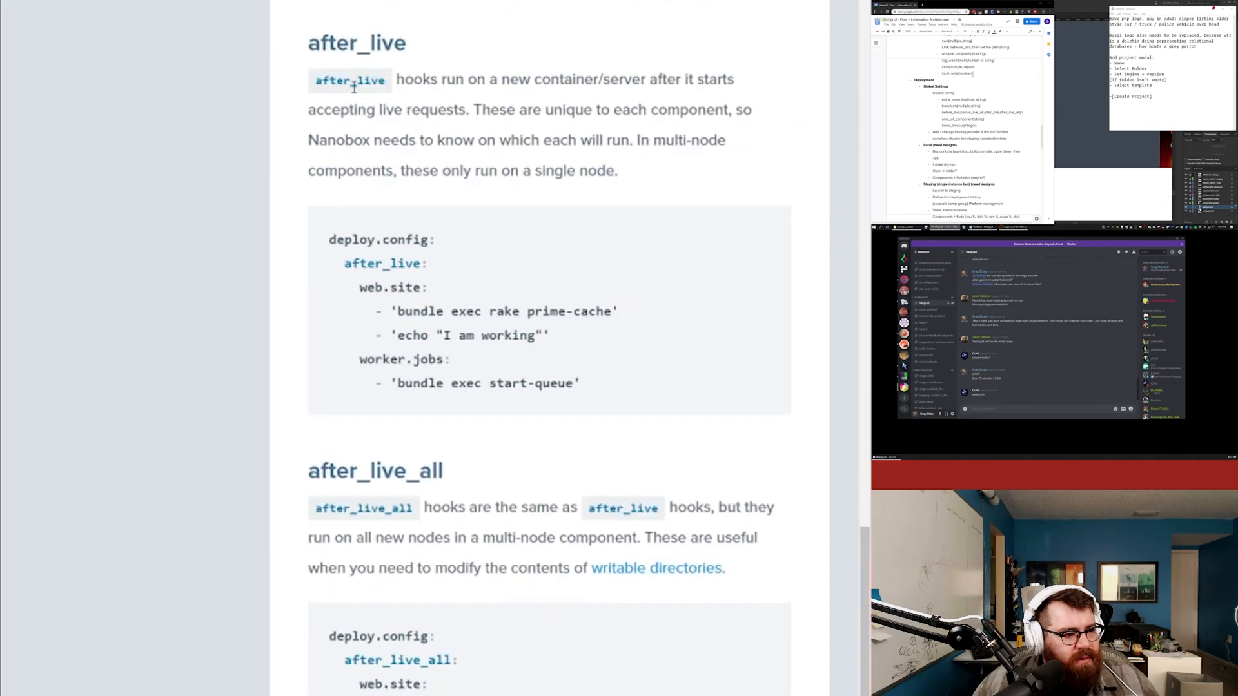
pyautogui.moveTo(520, 371)
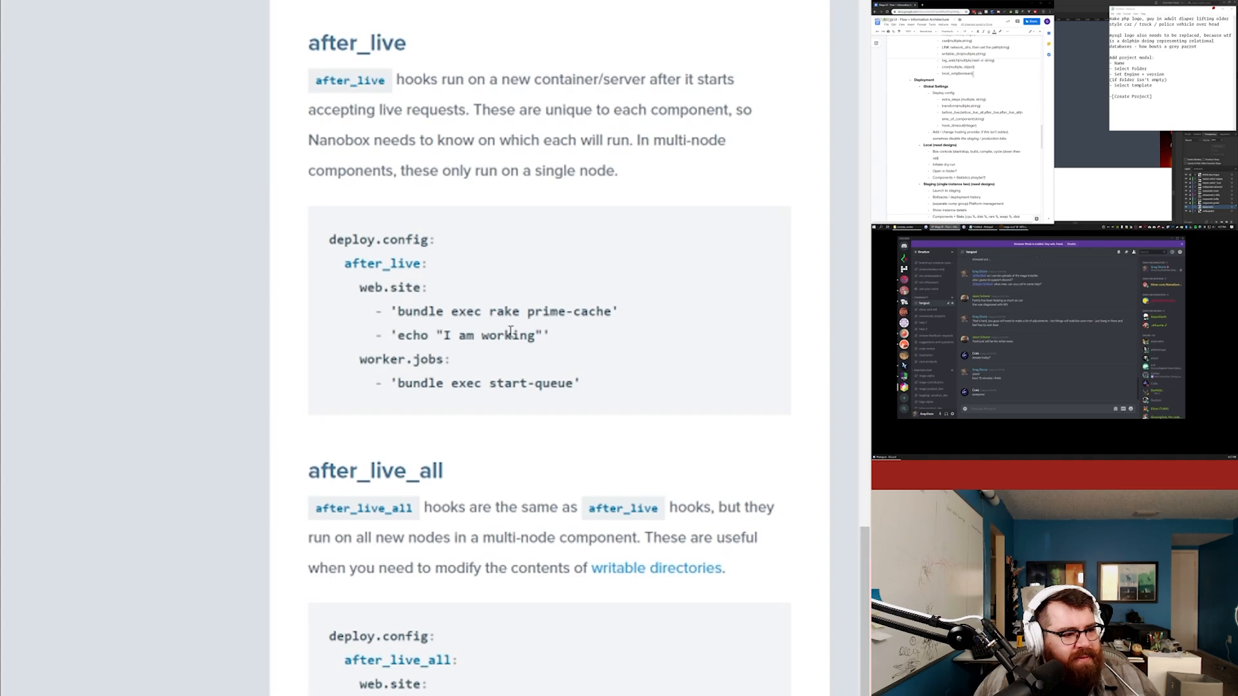
pyautogui.doubleClick(391, 288)
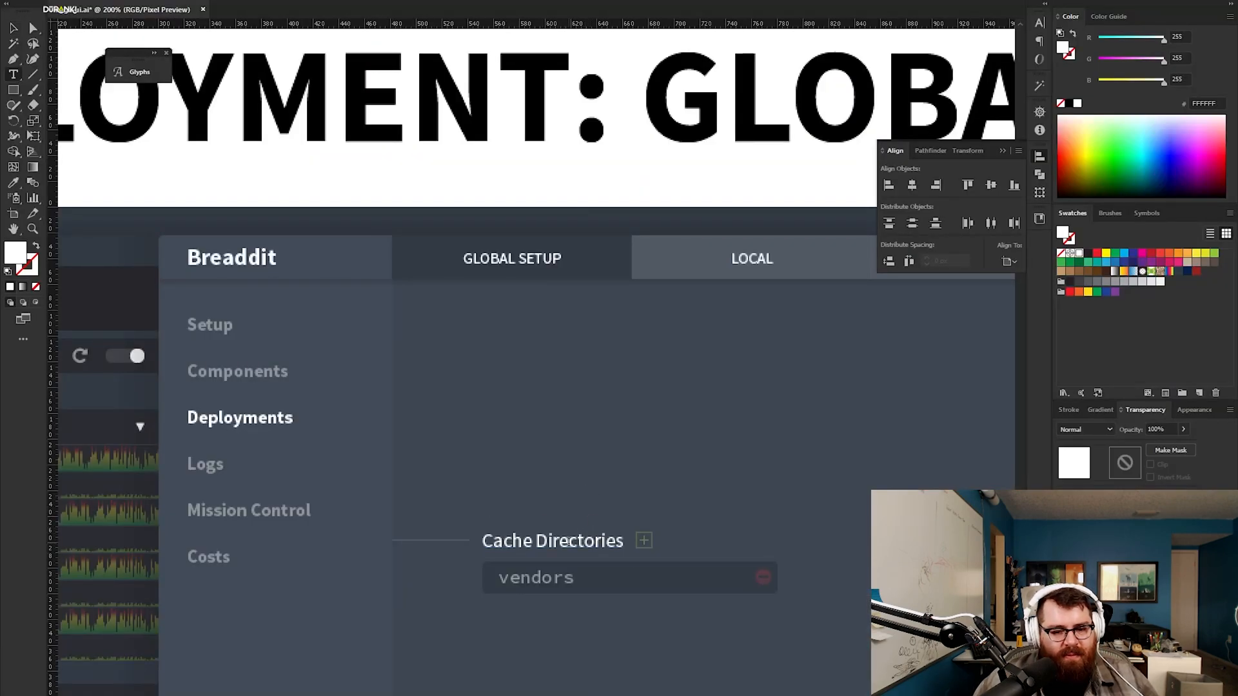
pyautogui.write('Extra Steps')
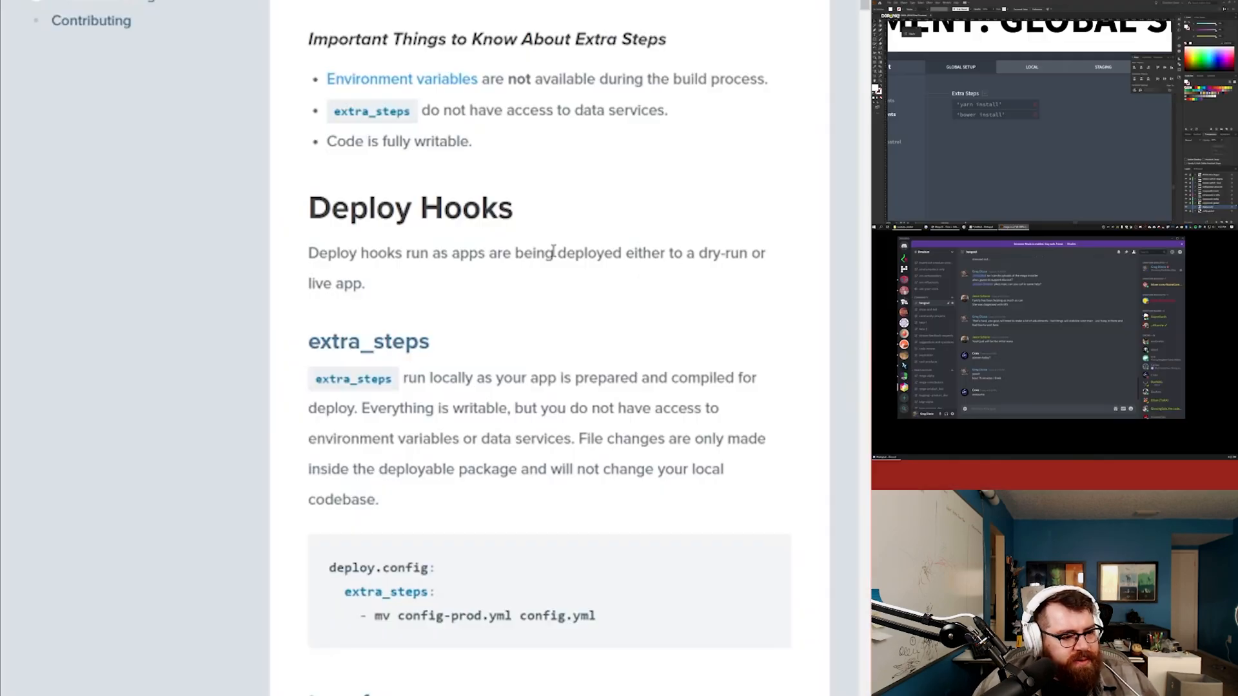
pyautogui.scroll(-3)
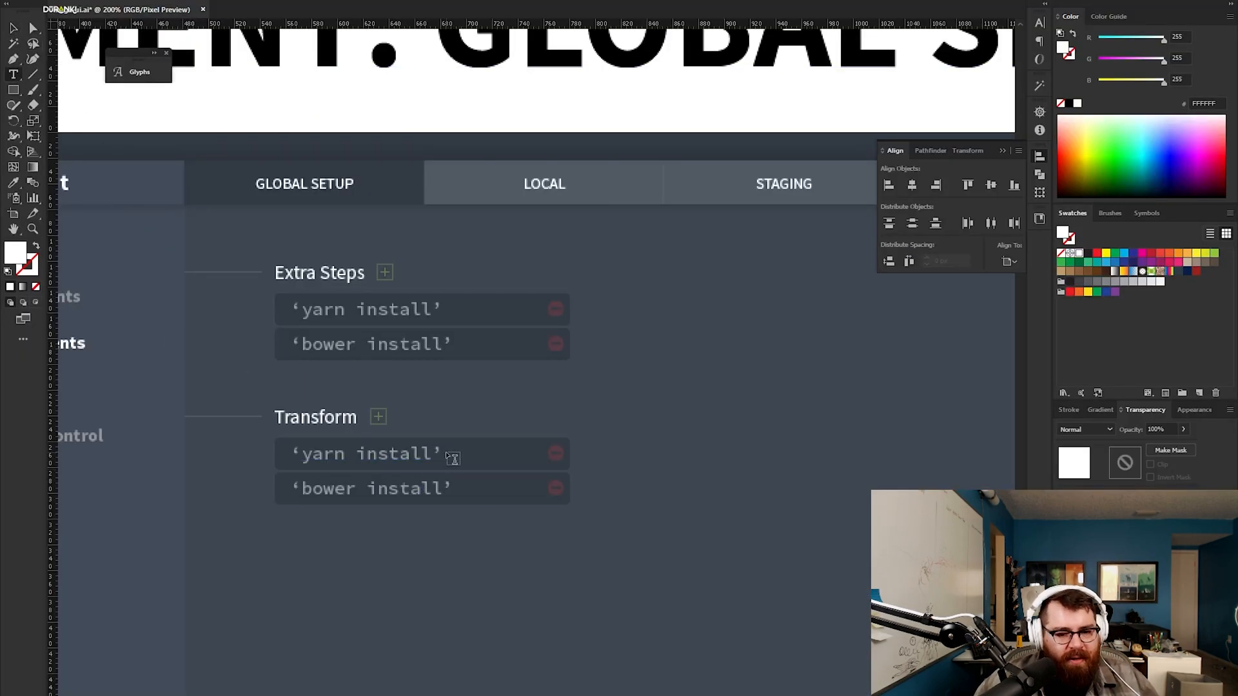
pyautogui.write("'sed -i /HOST/$DATA_DB_HOST/g config/database.xml'")
pyautogui.write('\'if [ "$ENV" = "prod" ]; then mv config-prod.yml config.yml; fi\'')
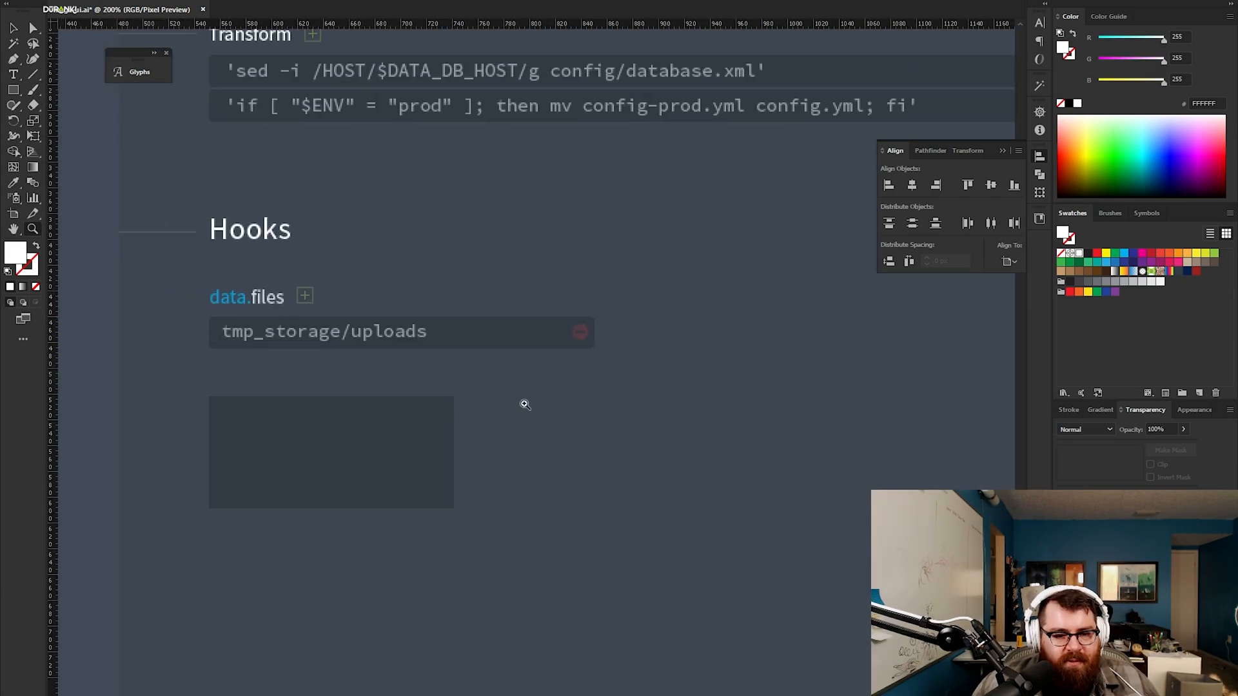
pyautogui.moveTo(401, 372)
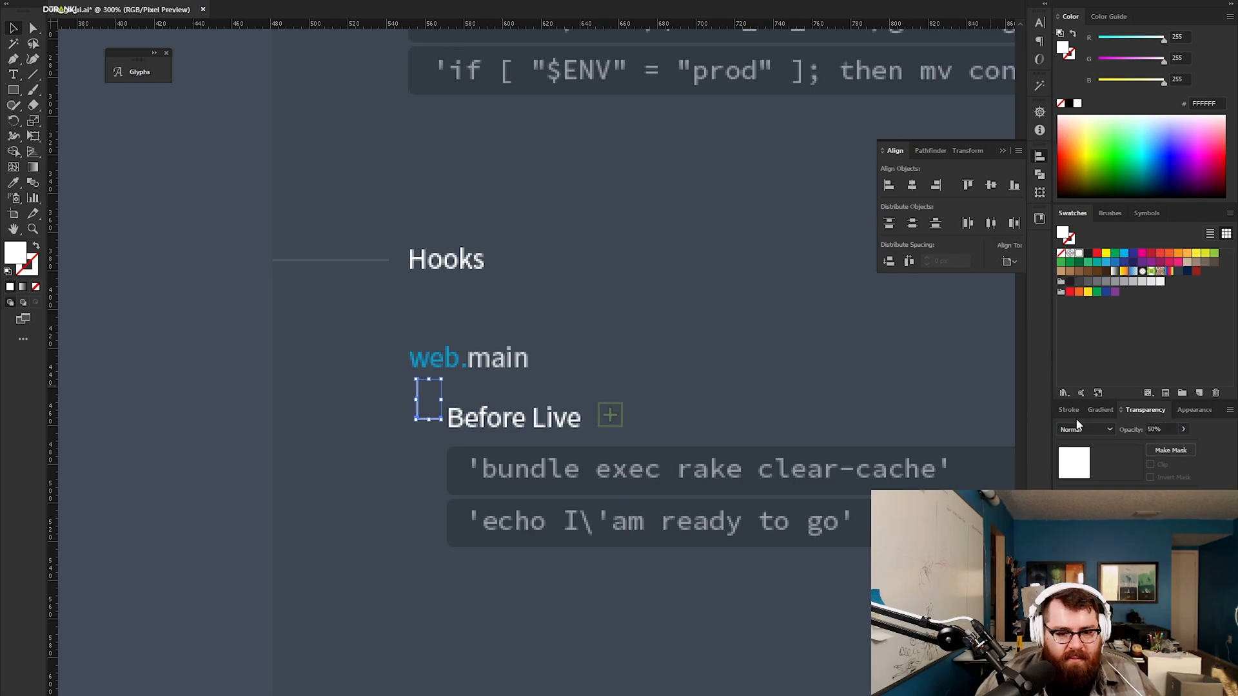
# Draw an elbow connector from web.main down to Before Live and duplicate the group as After Live.
pyautogui.click(672, 373)
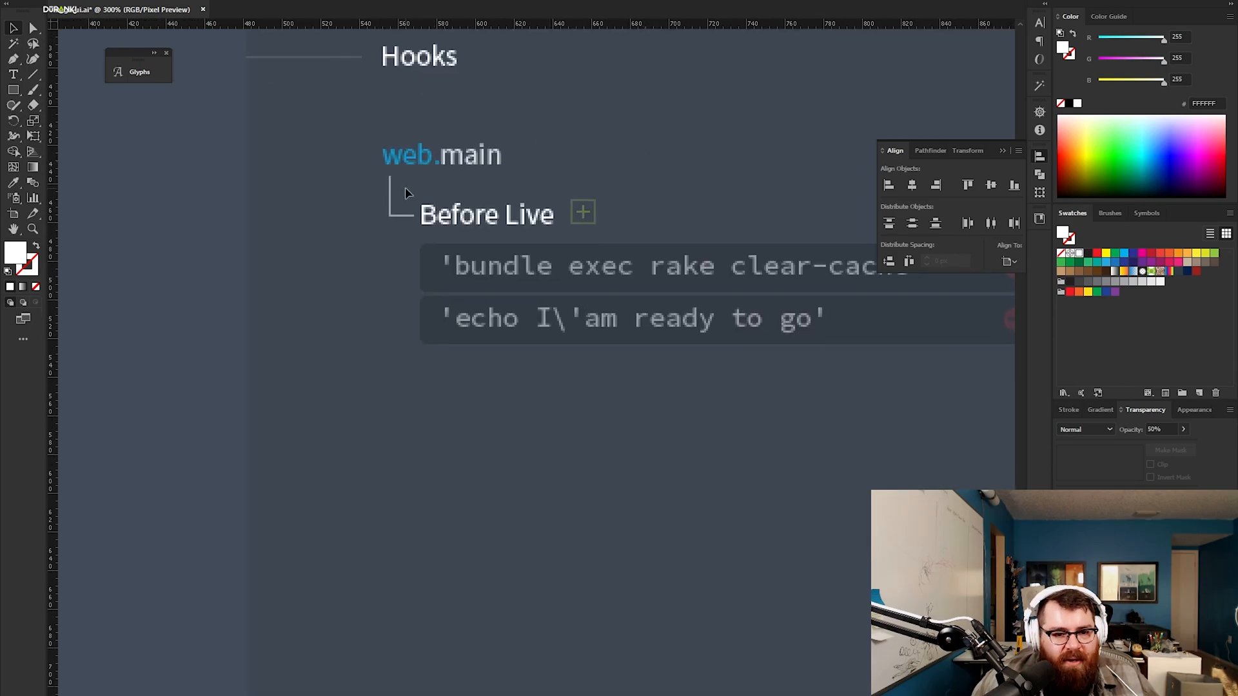
pyautogui.moveTo(392, 182); pyautogui.dragTo(393, 452)
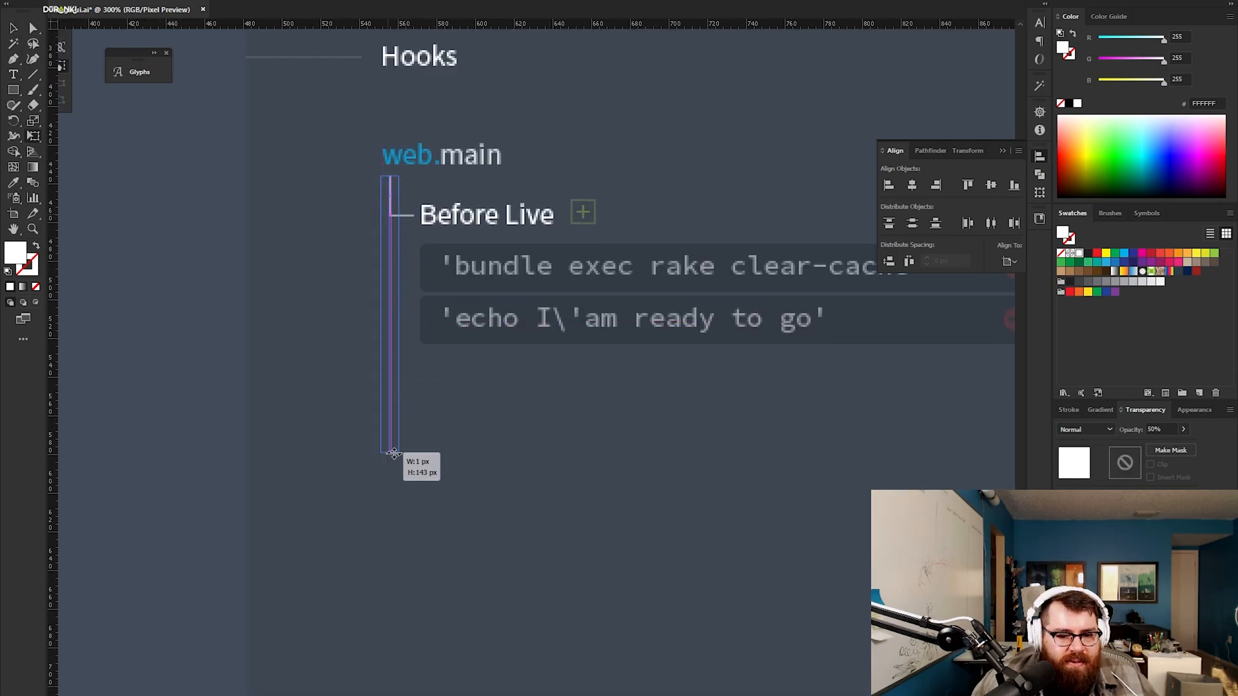
pyautogui.moveTo(395, 454); pyautogui.dragTo(402, 420)
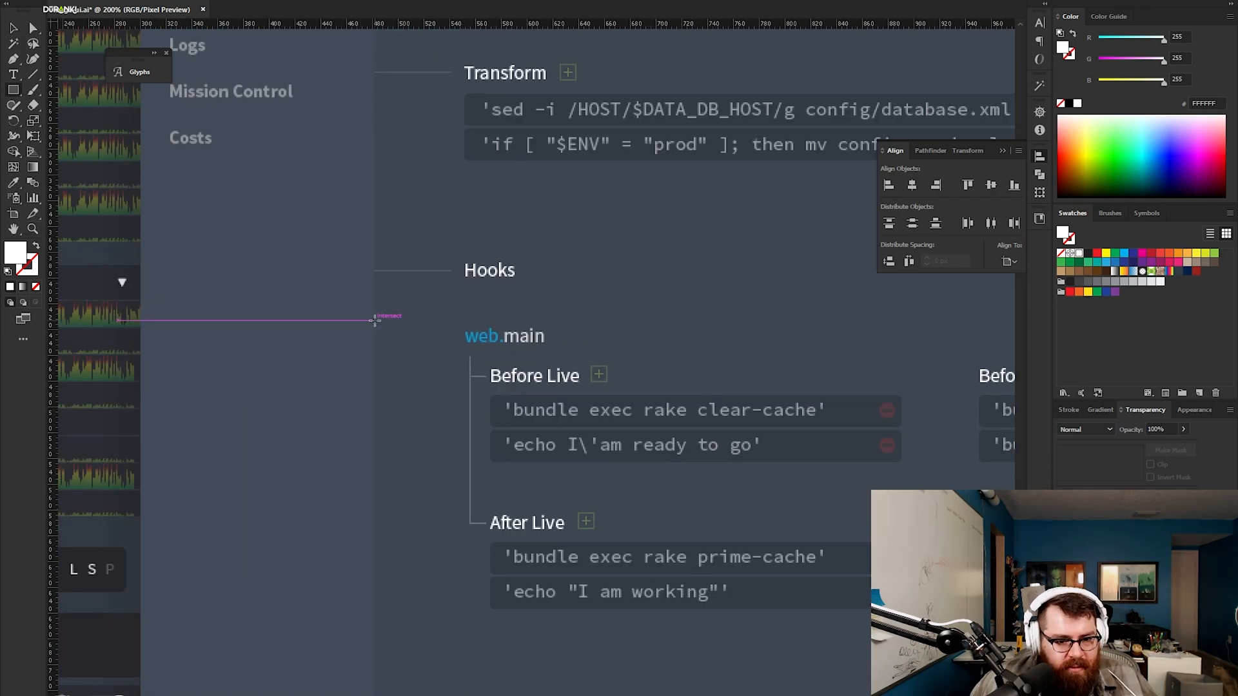
pyautogui.moveTo(374, 320); pyautogui.dragTo(632, 354)
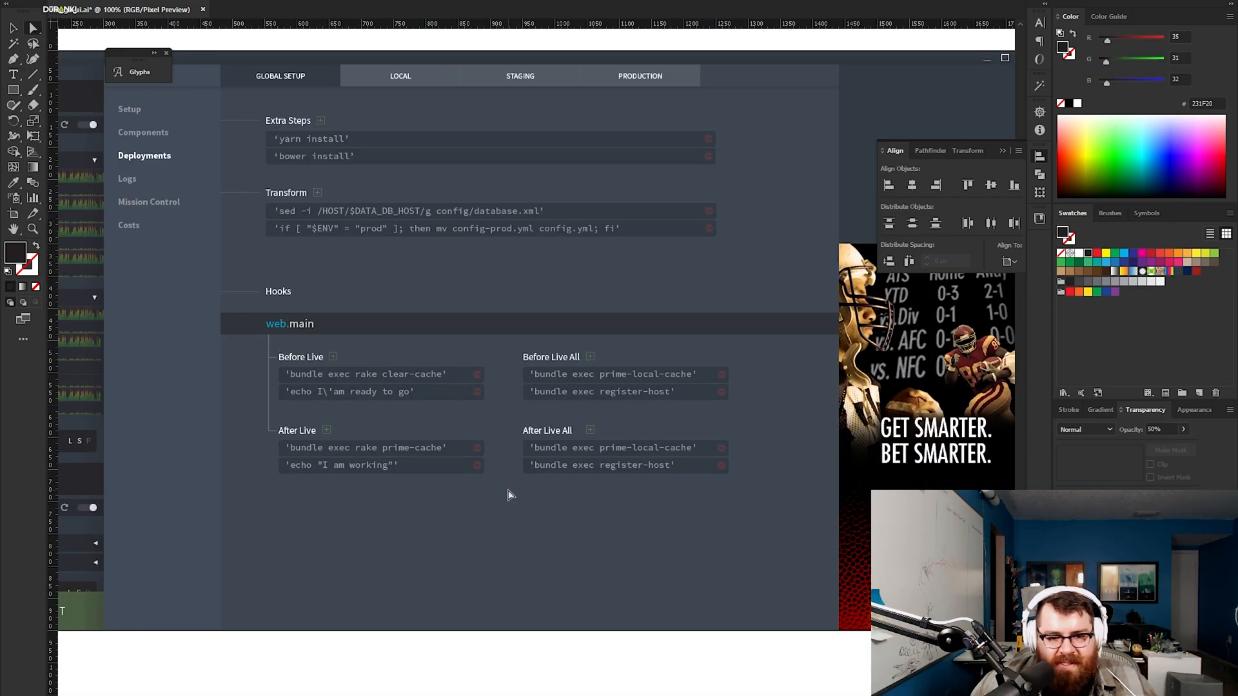
# Deselect the web.main row and adjust the connector endpoint at Before Live.
pyautogui.click(381, 391)
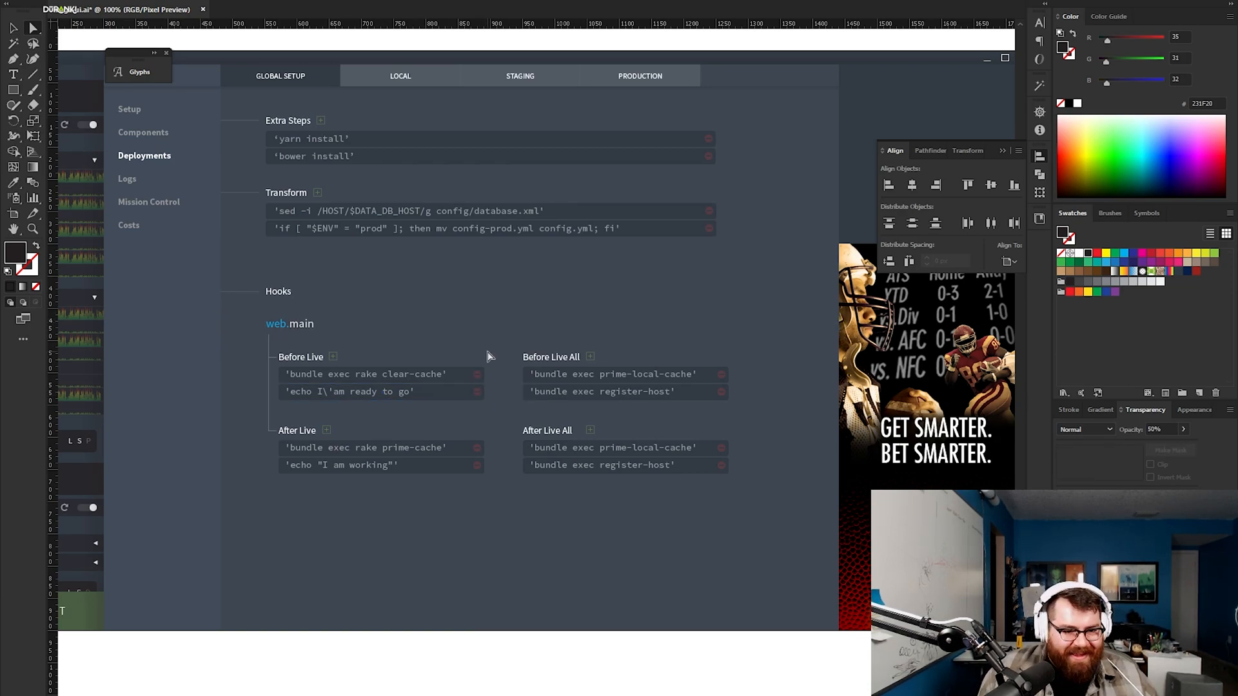
pyautogui.moveTo(511, 376)
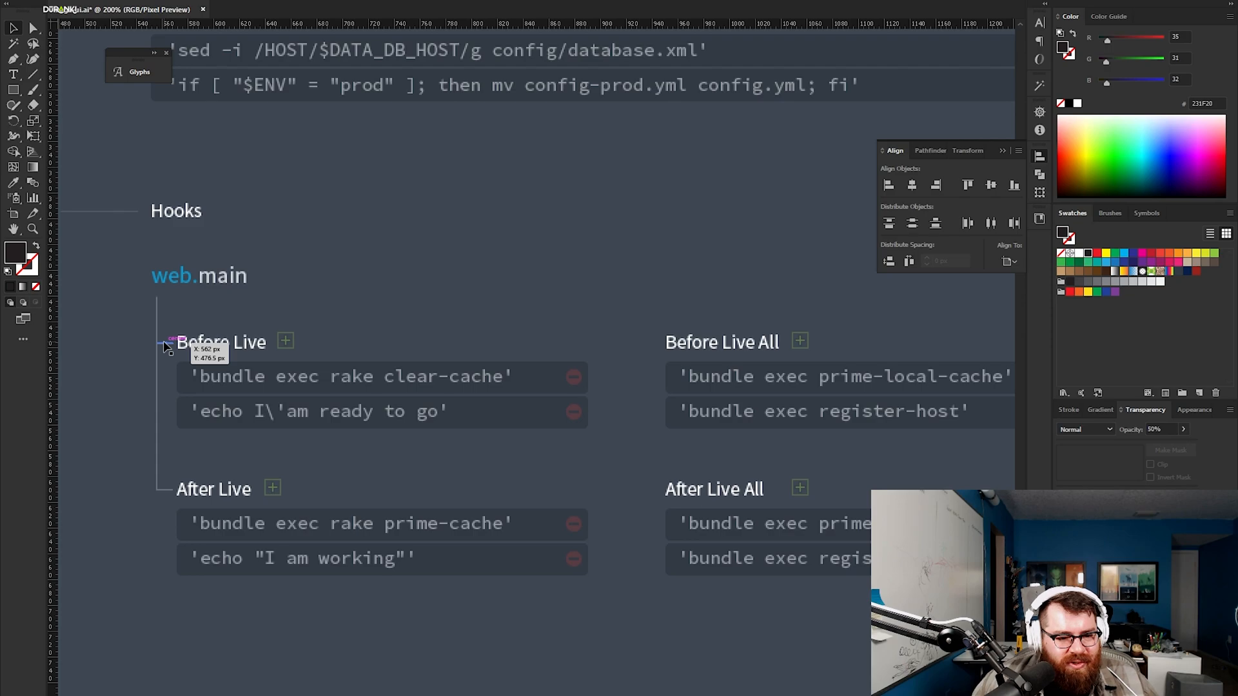
pyautogui.moveTo(162, 341); pyautogui.dragTo(332, 345)
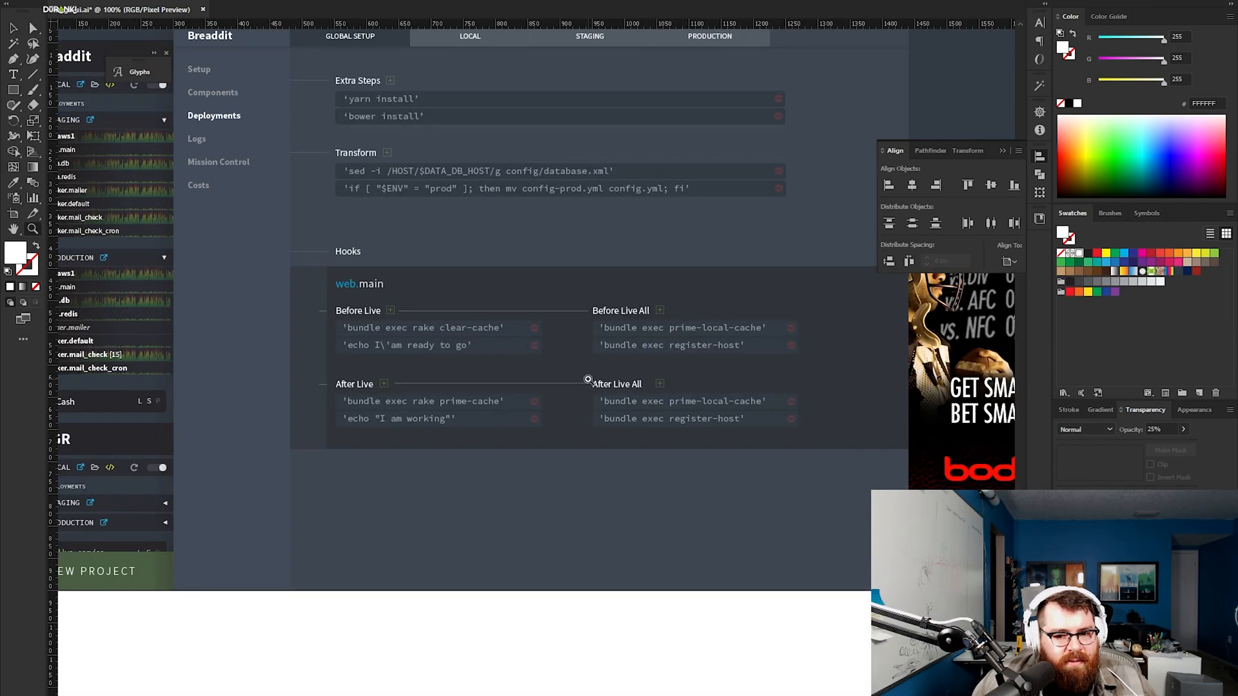
pyautogui.moveTo(849, 479)
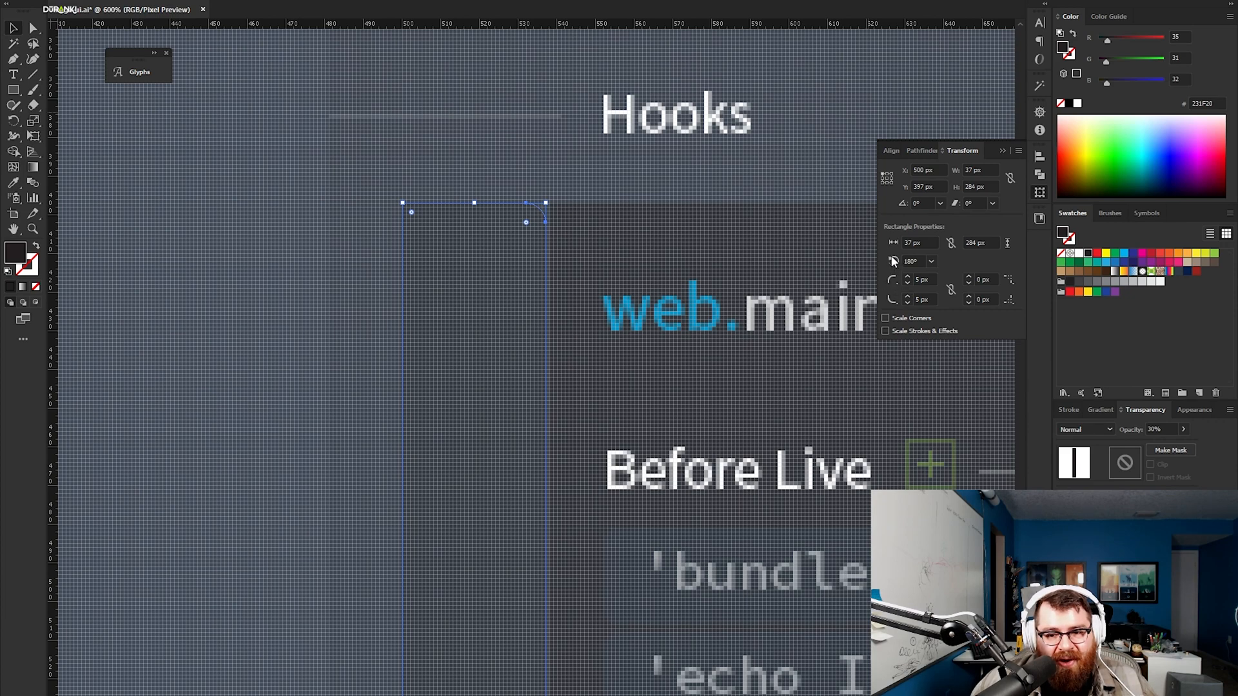
pyautogui.moveTo(932, 260)
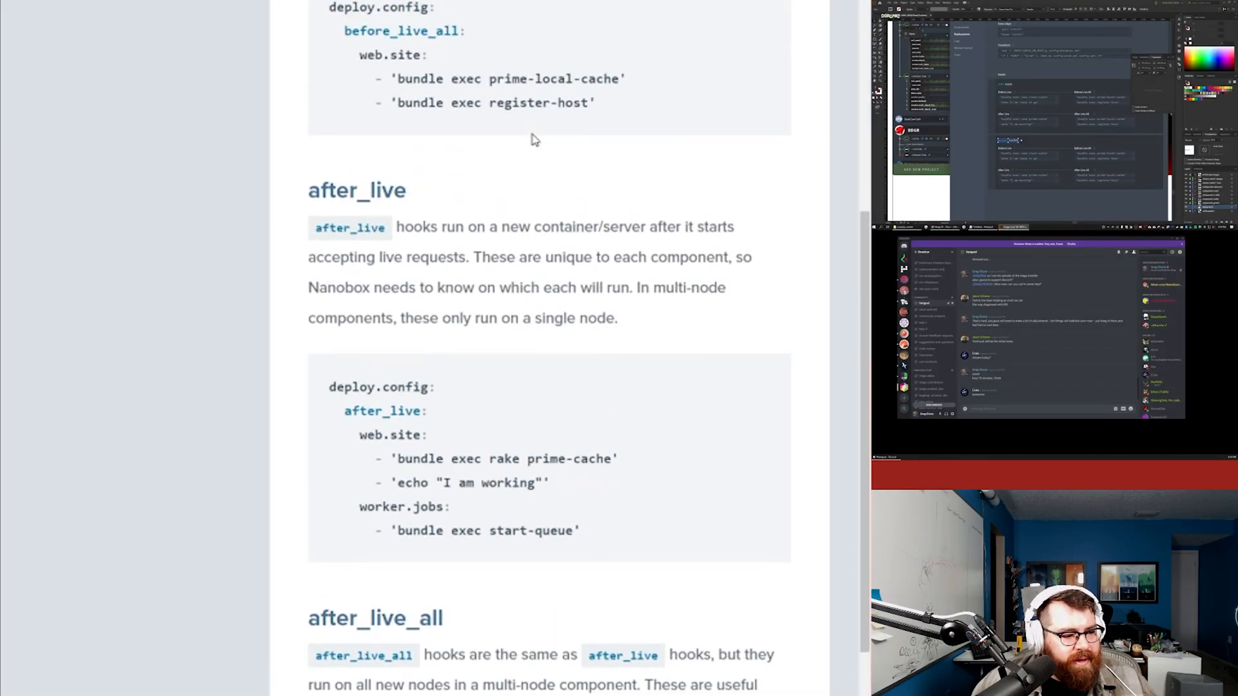
# Scroll the Nanobox docs down to the after_live hook example.
pyautogui.scroll(-3)
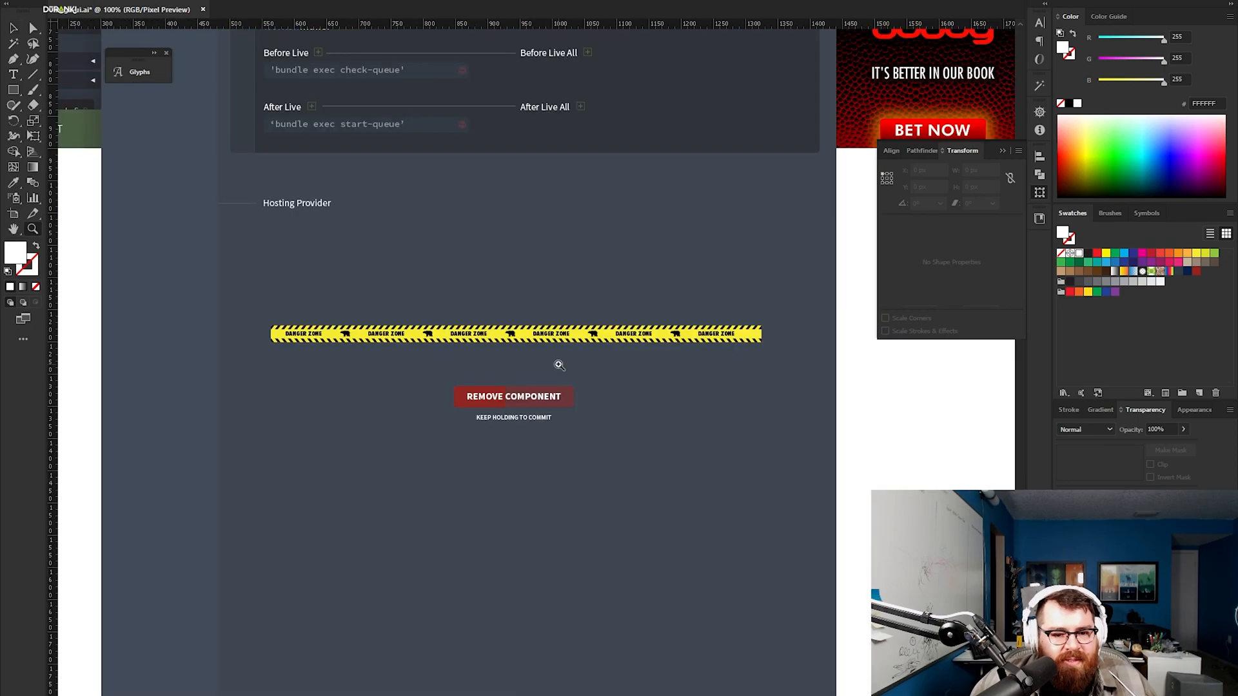
pyautogui.moveTo(282, 286)
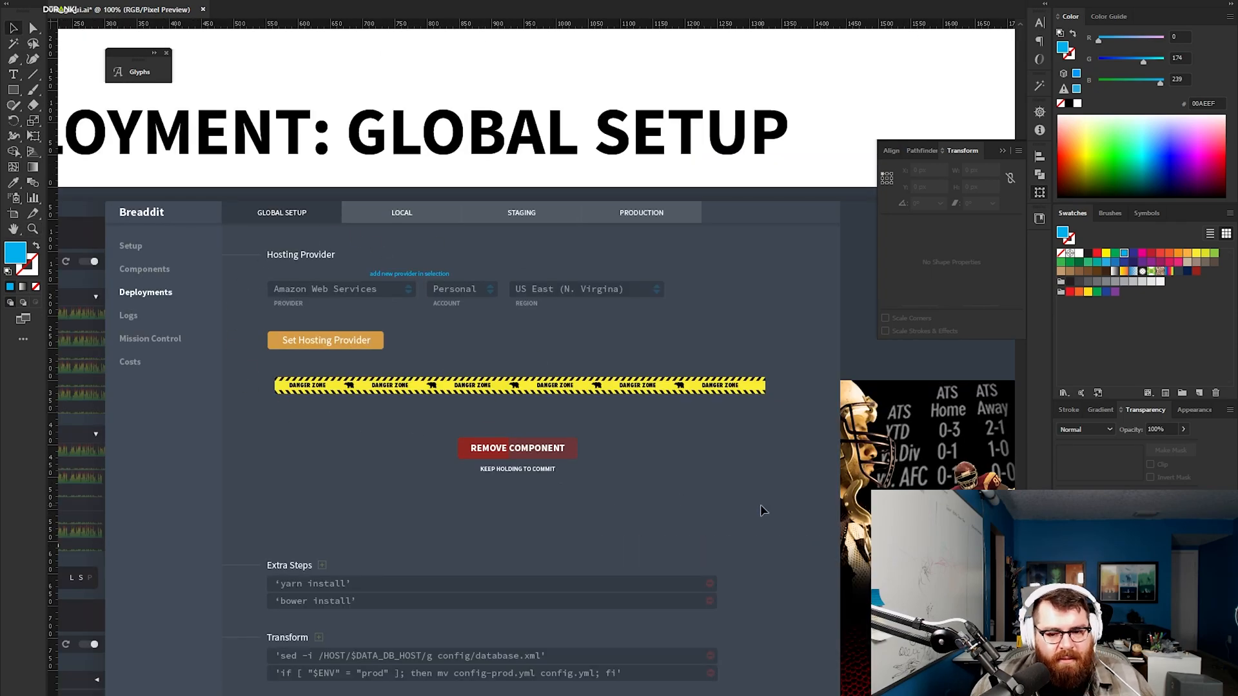
pyautogui.click(518, 385)
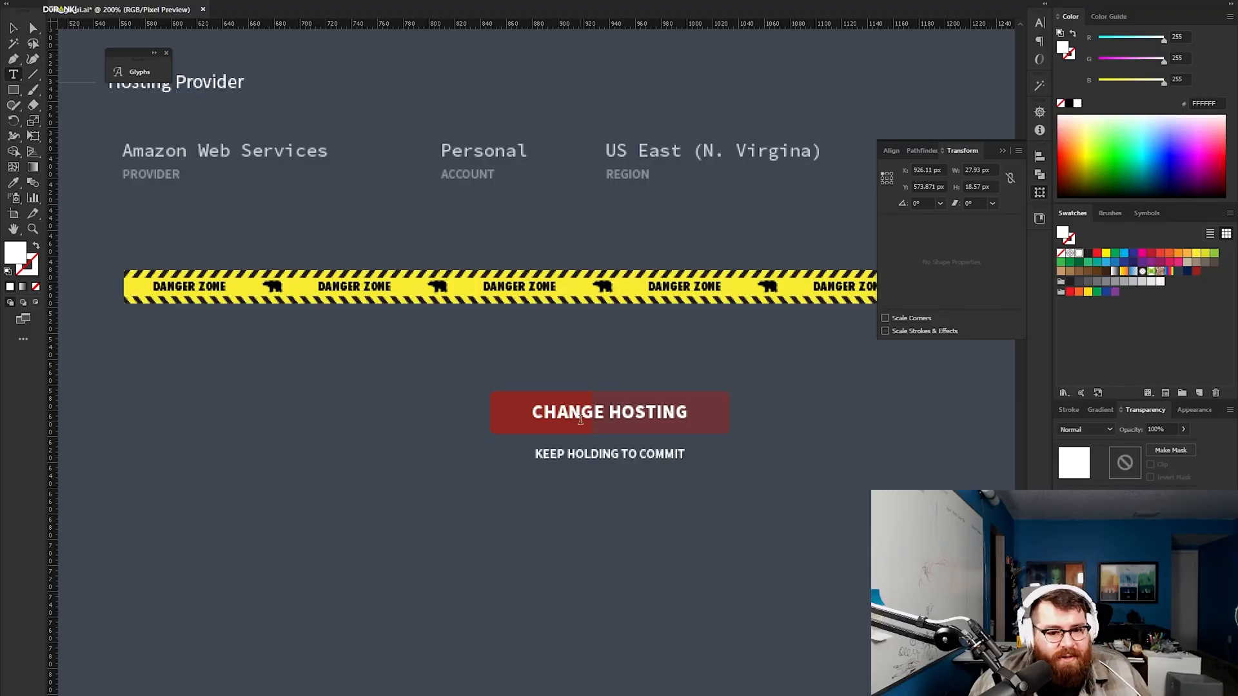
pyautogui.moveTo(476, 239)
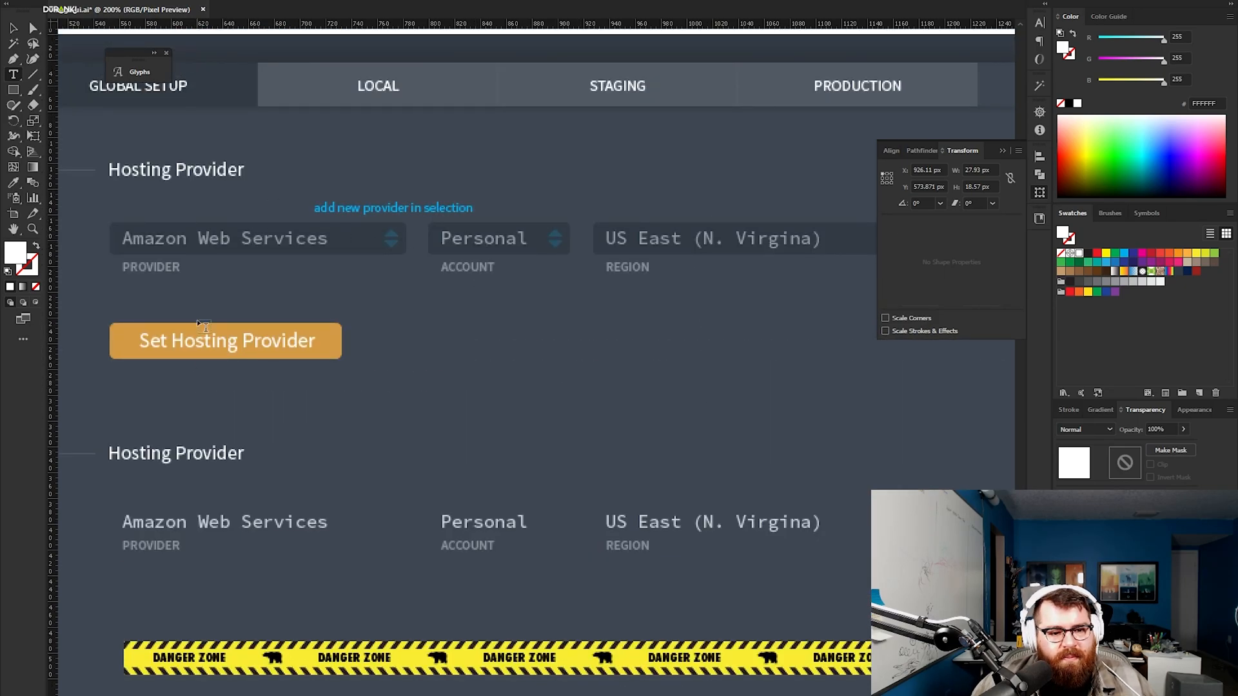
pyautogui.scroll(-3)
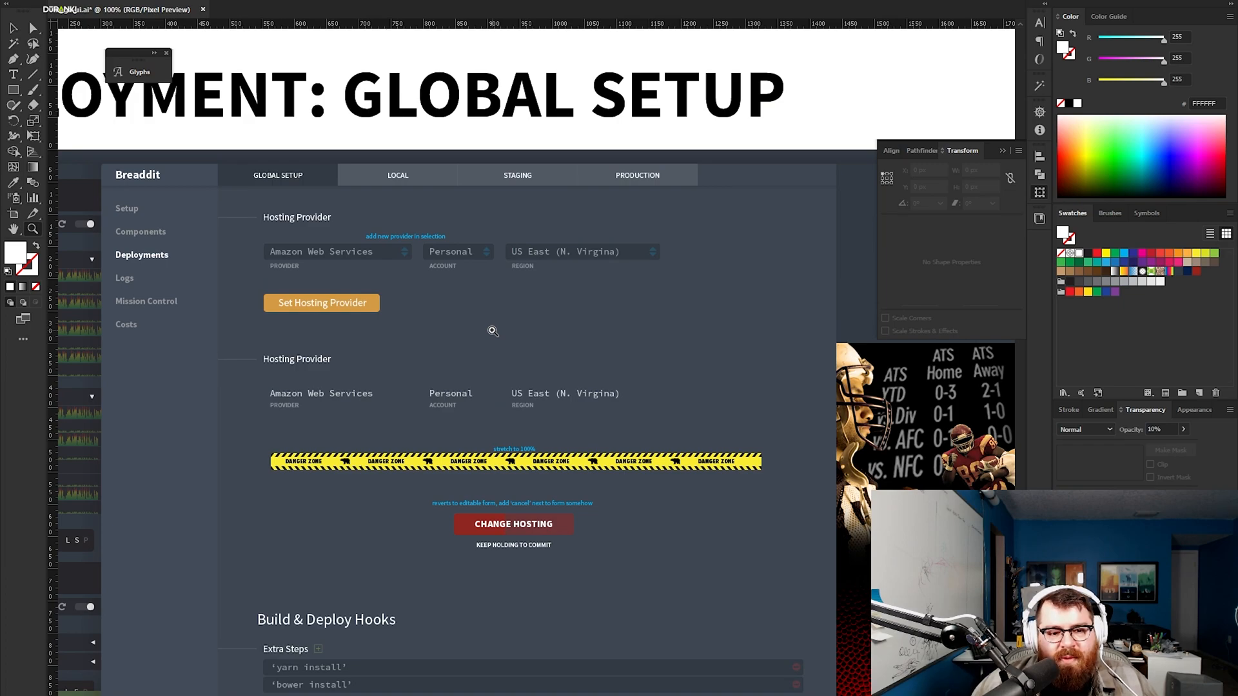
pyautogui.moveTo(637, 433)
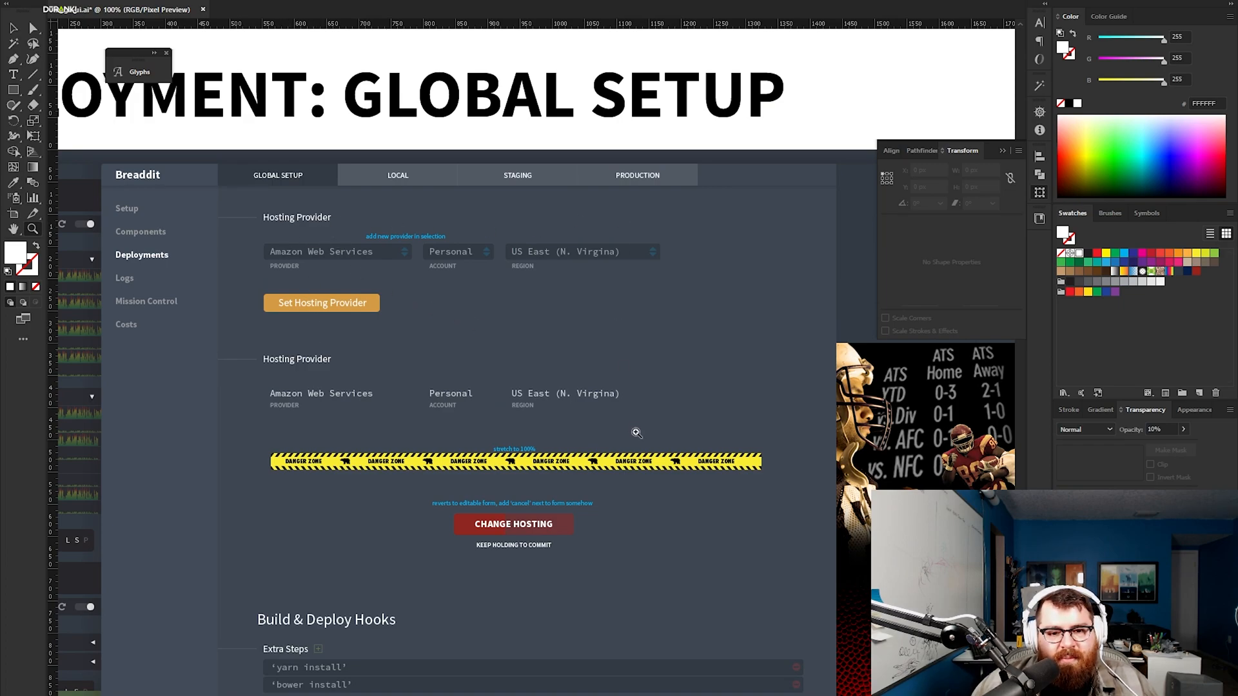
pyautogui.moveTo(640, 549)
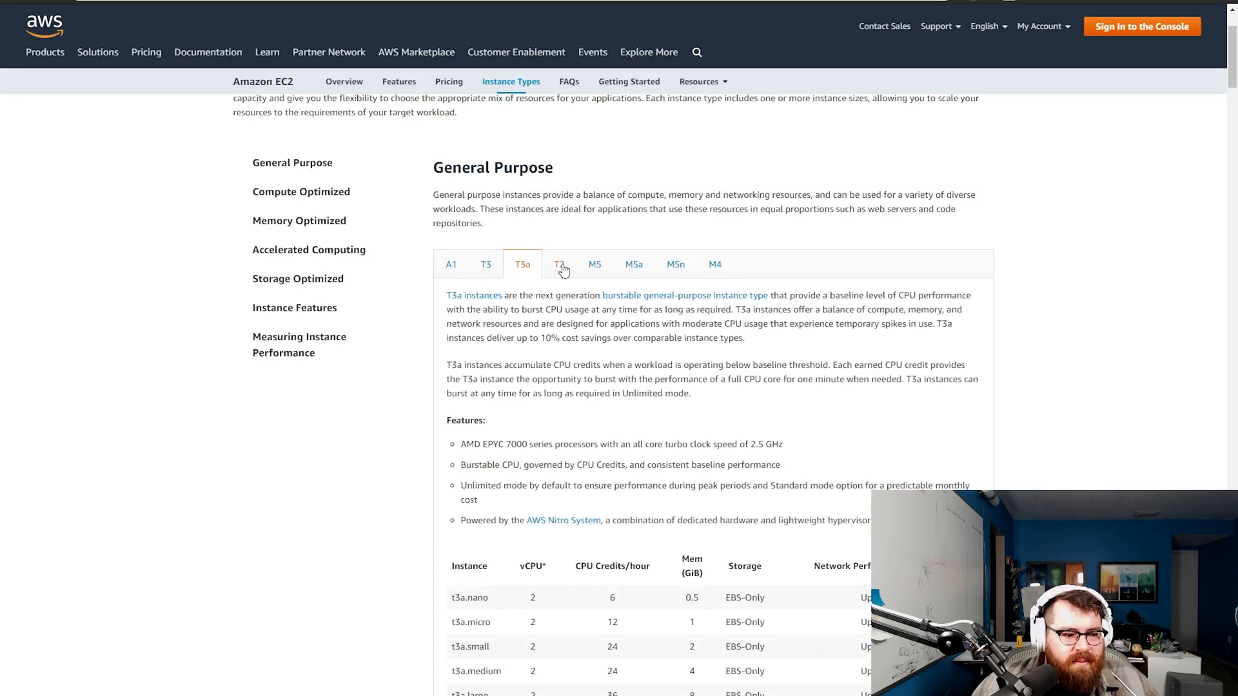
# View the M5n and A1 General Purpose instance details and specs.
pyautogui.click(675, 264)
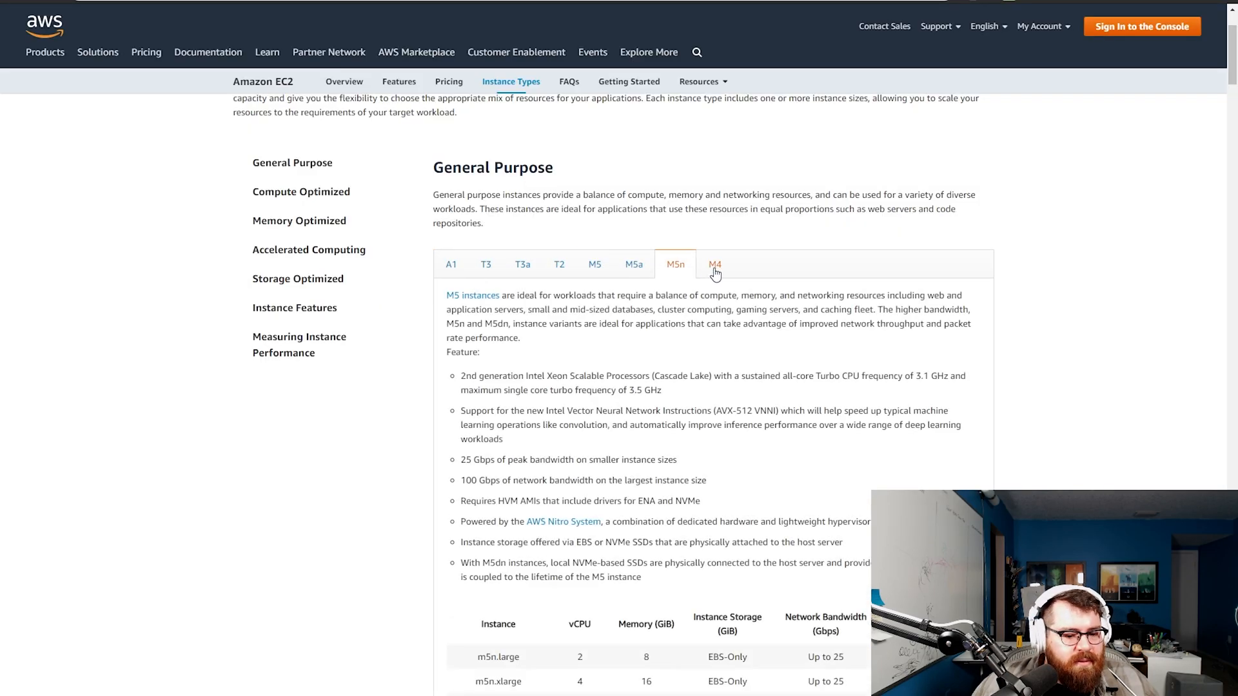
pyautogui.click(451, 264)
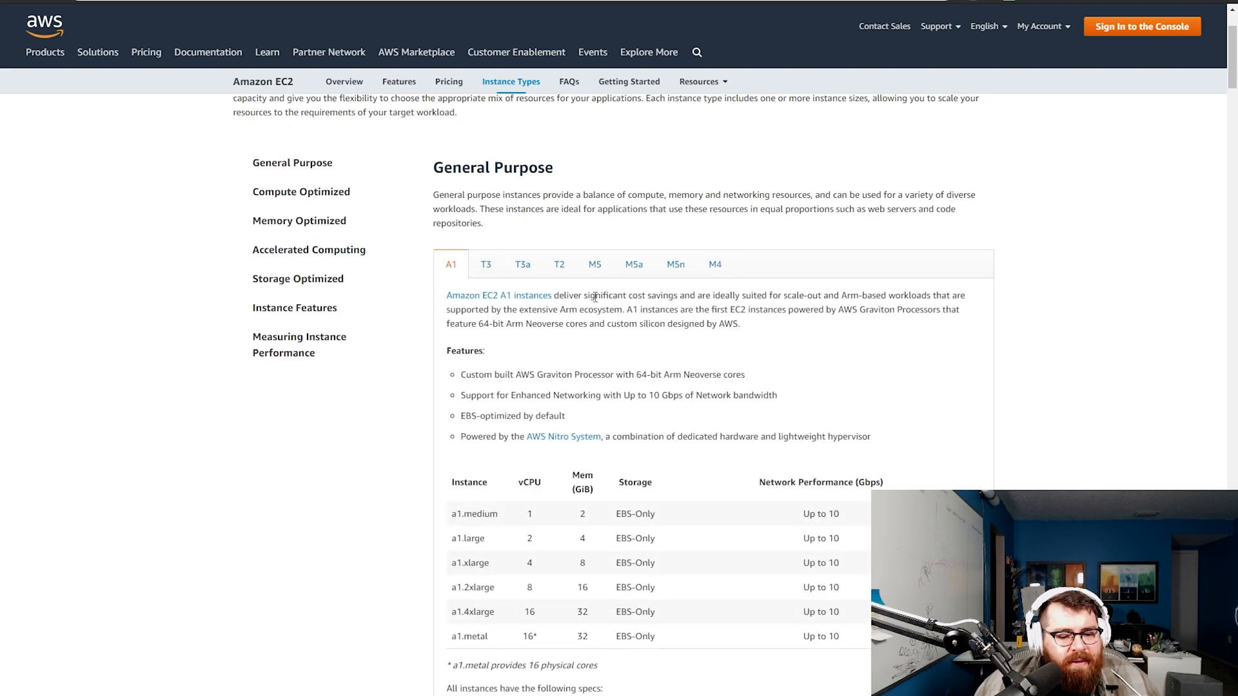
pyautogui.click(633, 263)
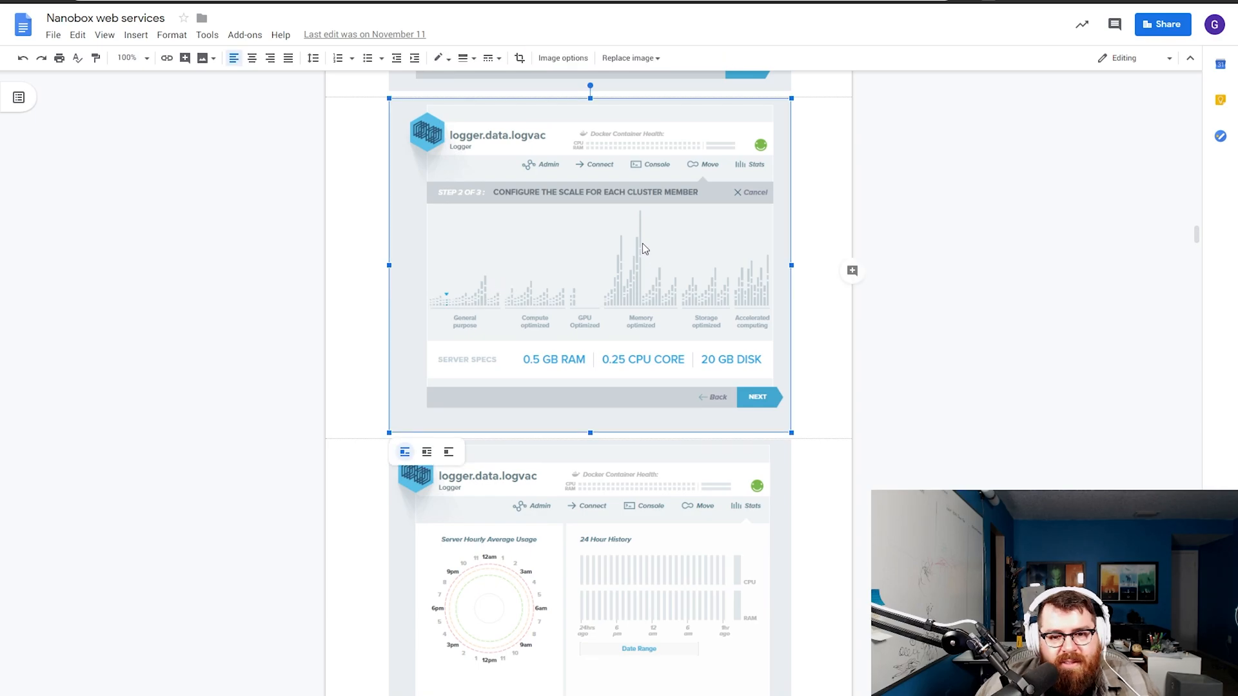
pyautogui.moveTo(562, 359)
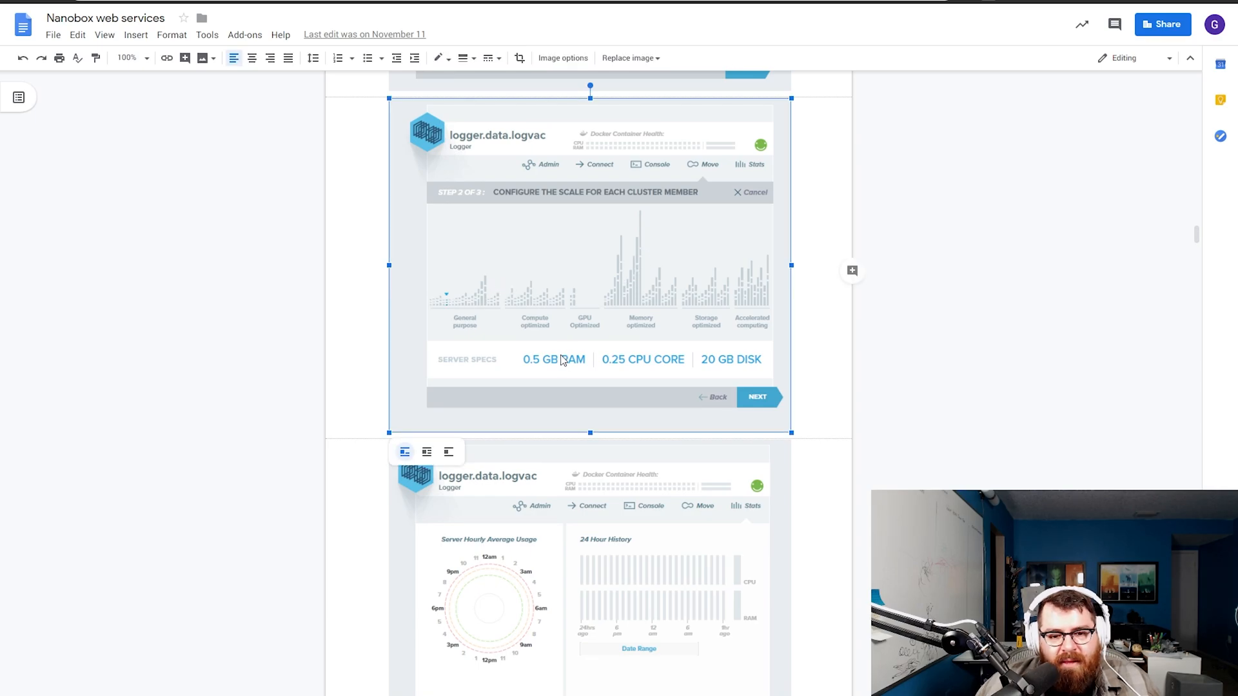
pyautogui.moveTo(612, 316)
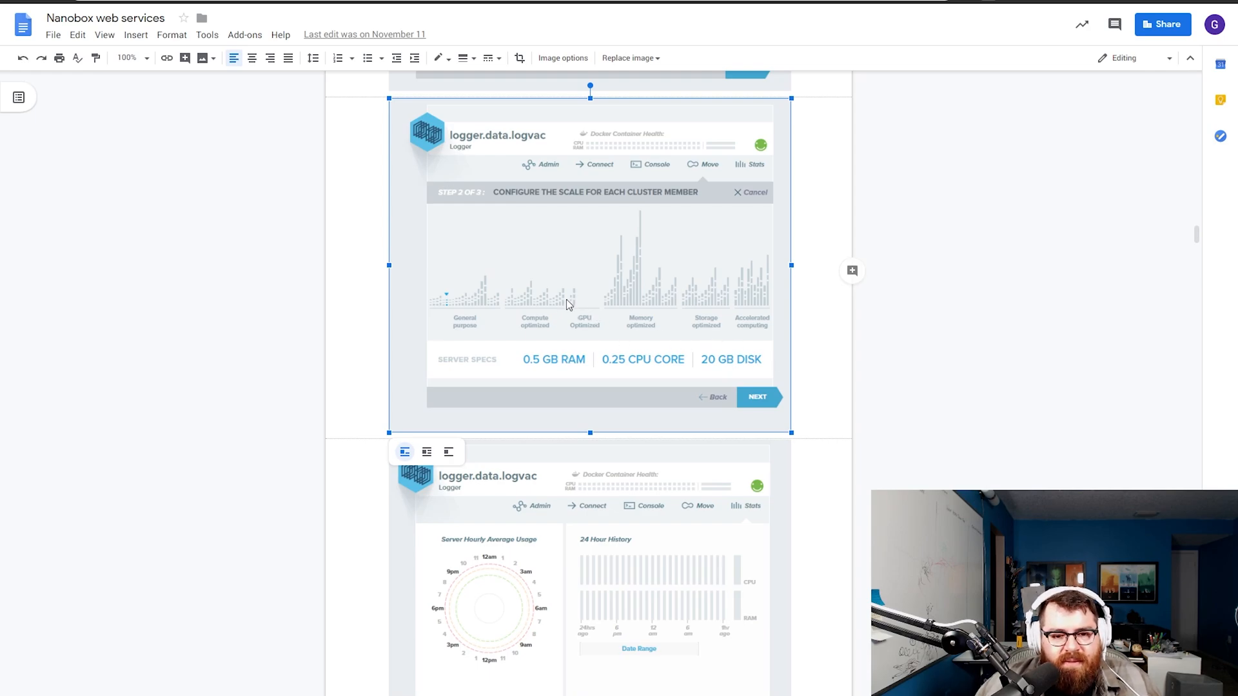
pyautogui.moveTo(489, 307)
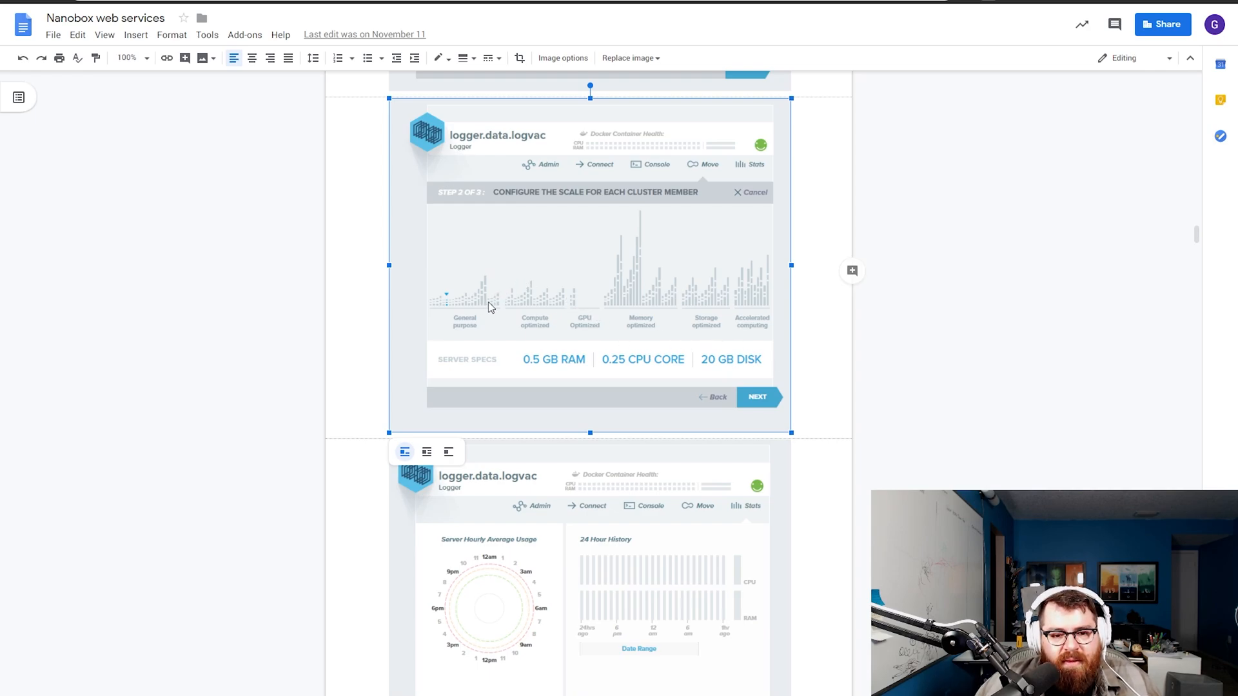
pyautogui.moveTo(499, 289)
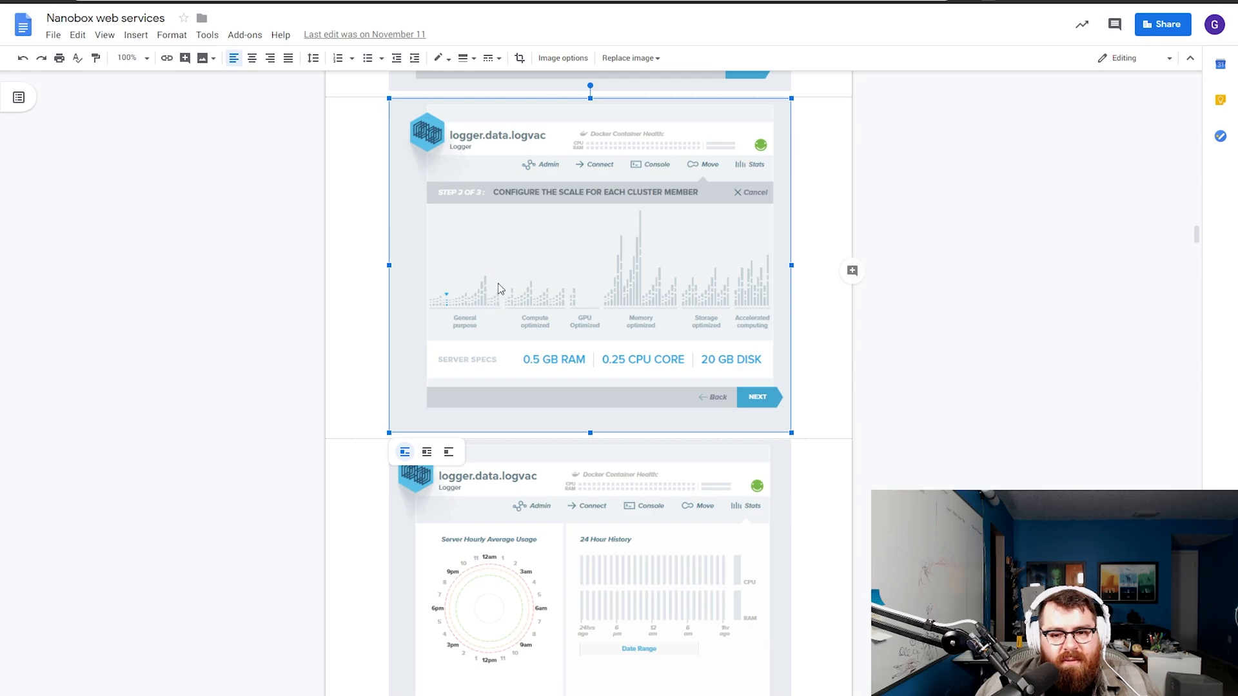
pyautogui.moveTo(552, 341)
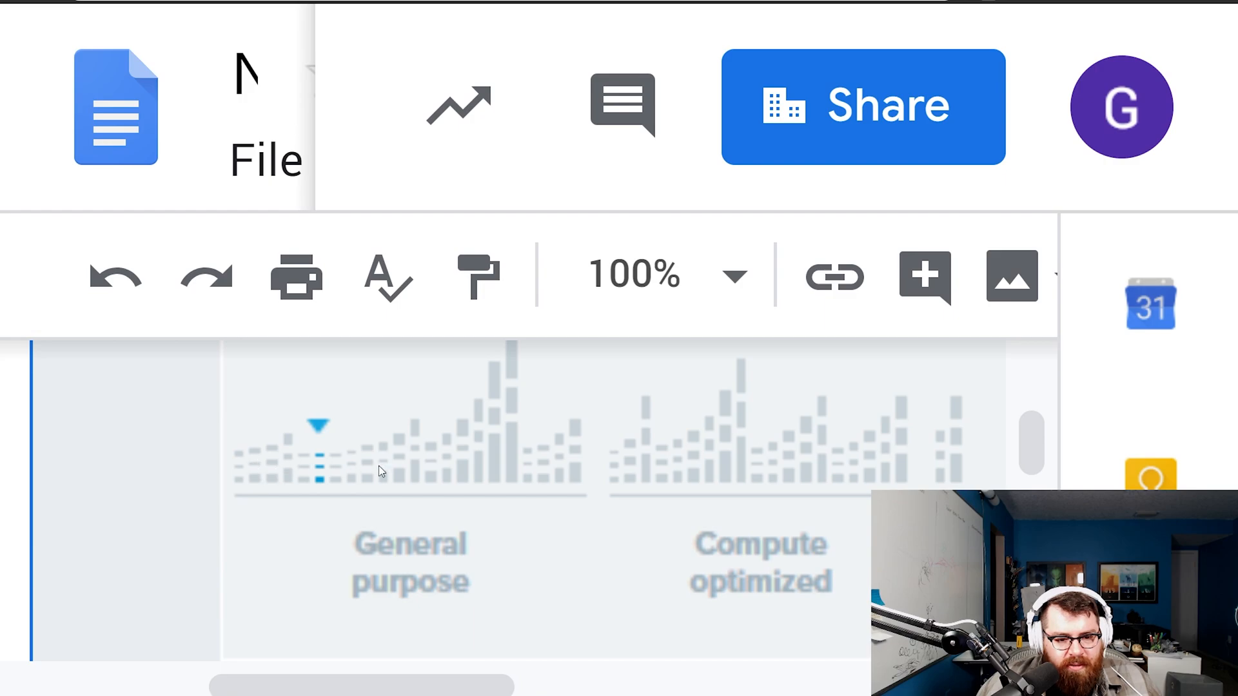
pyautogui.moveTo(519, 460)
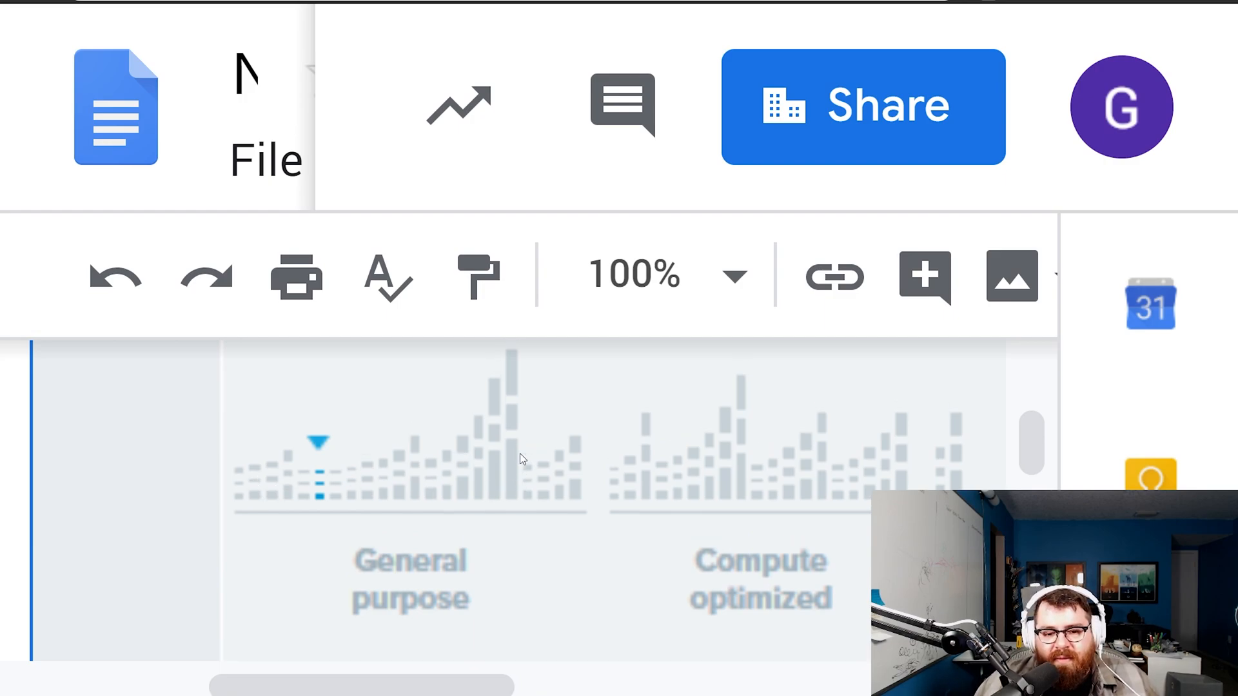
pyautogui.scroll(-3)
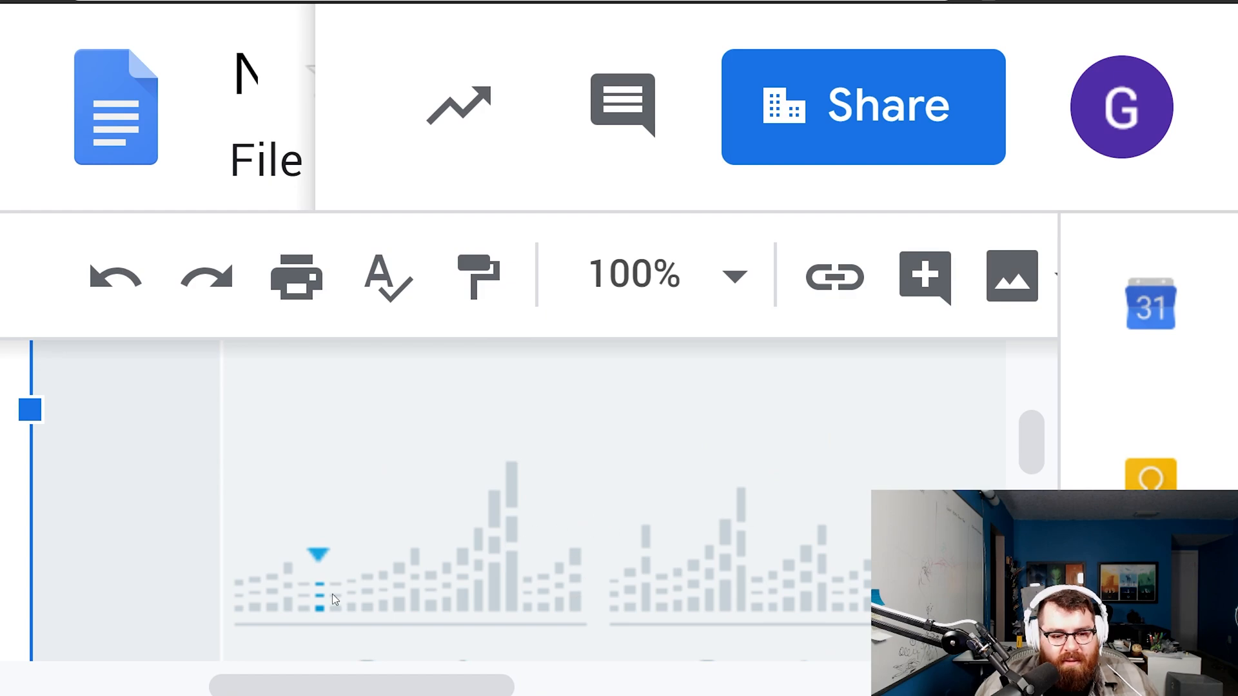
pyautogui.moveTo(348, 560)
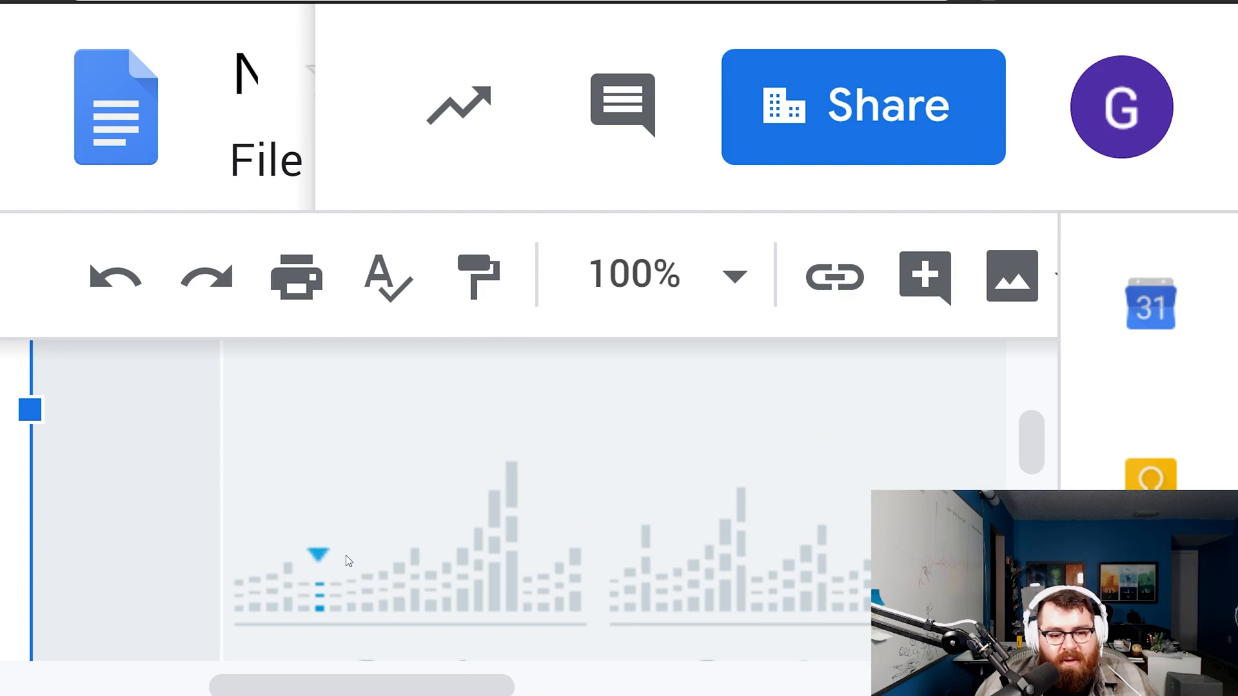
pyautogui.moveTo(310, 601)
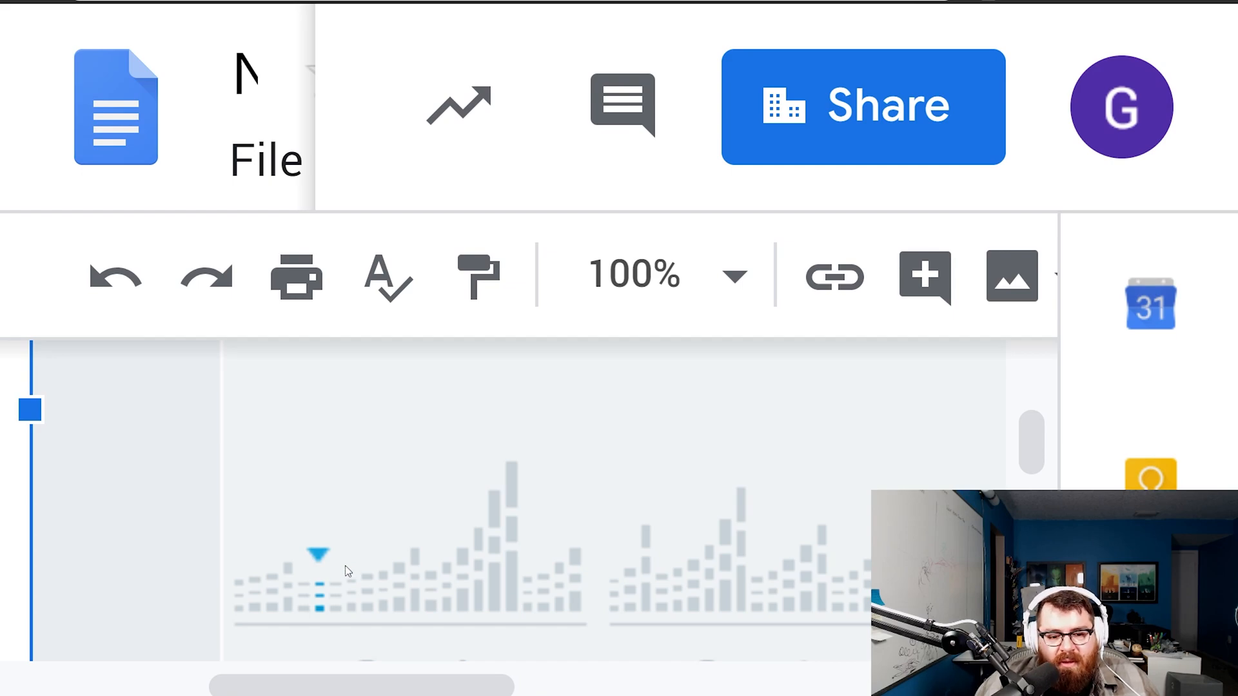
pyautogui.moveTo(305, 602)
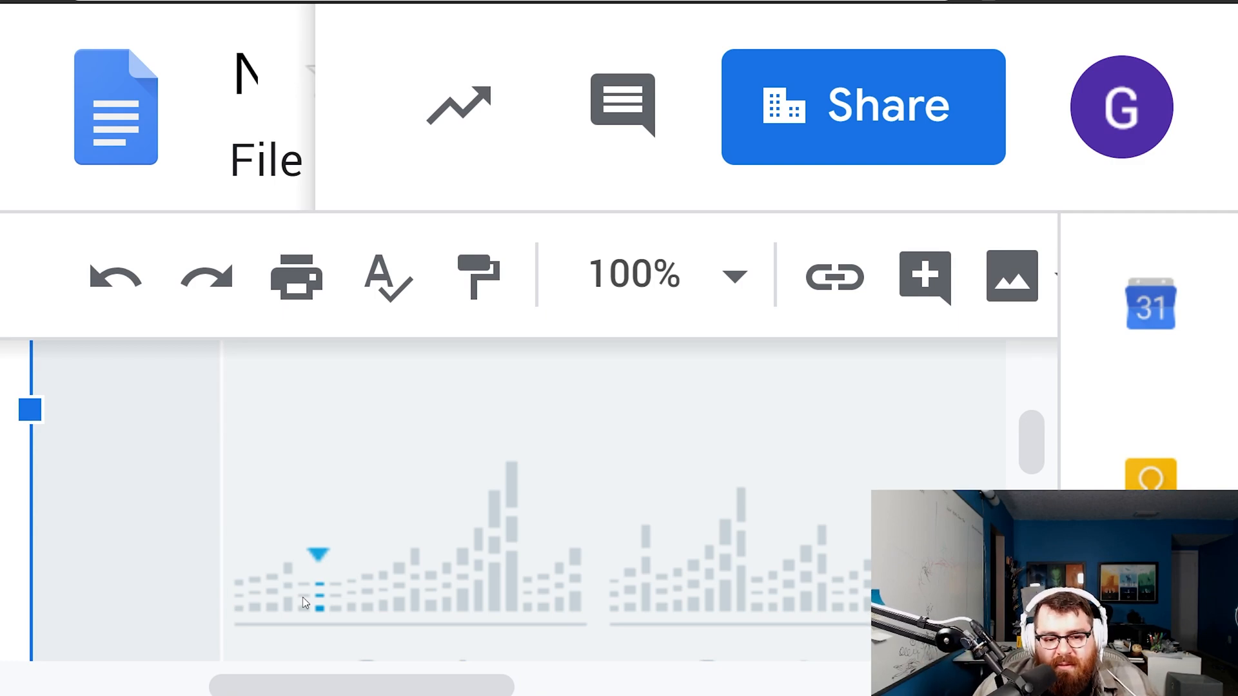
pyautogui.moveTo(299, 569)
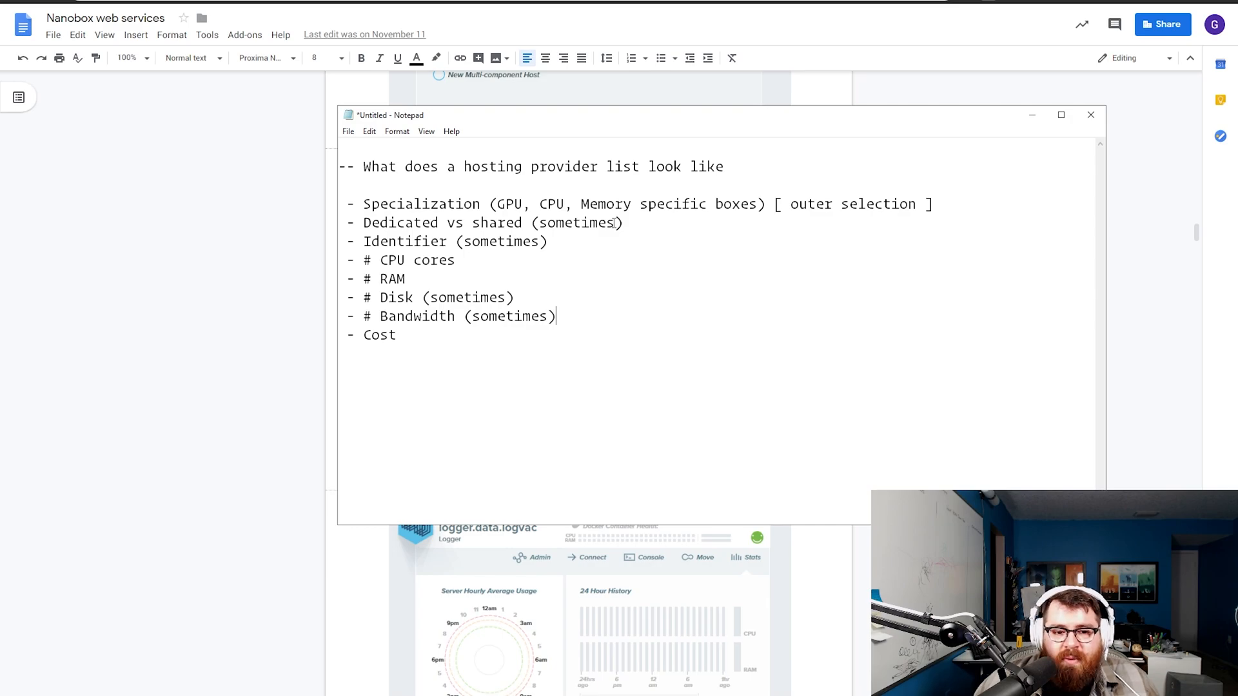
pyautogui.moveTo(407, 322)
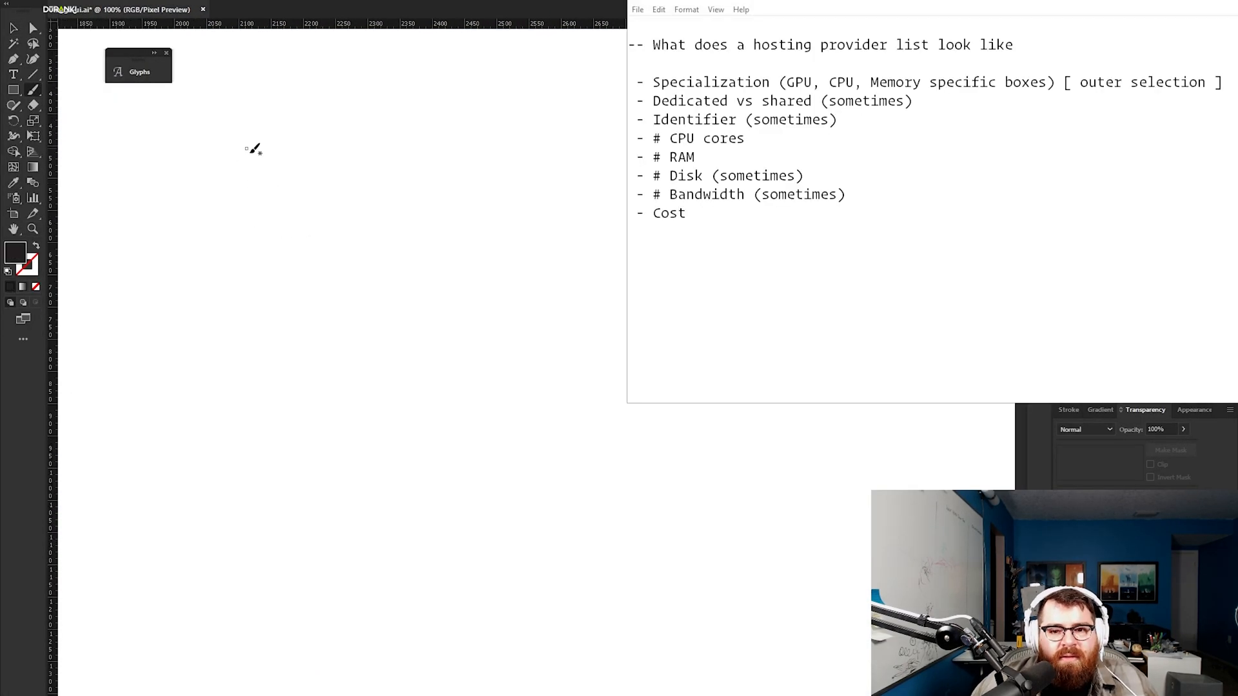
# Hand-draw the Choose Box, an option mark moved to Gen, a labelled core slider, and a copied slider.
pyautogui.moveTo(225, 113); pyautogui.dragTo(589, 117)
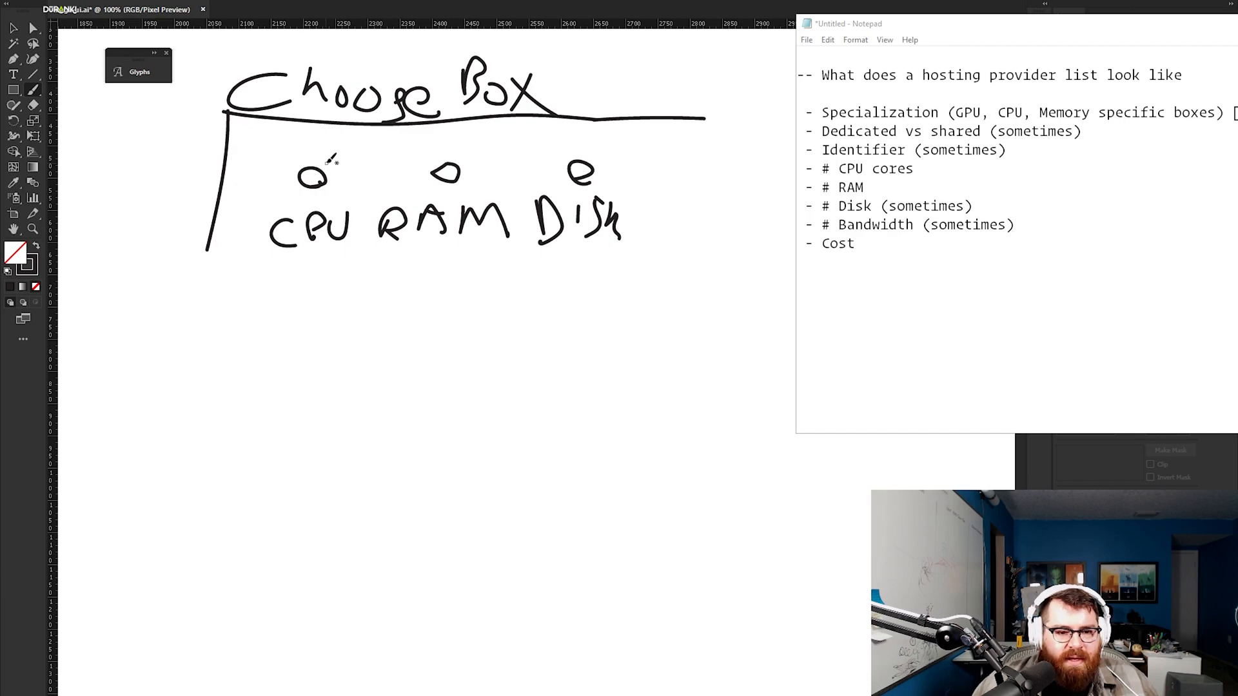
pyautogui.moveTo(295, 158); pyautogui.dragTo(331, 194)
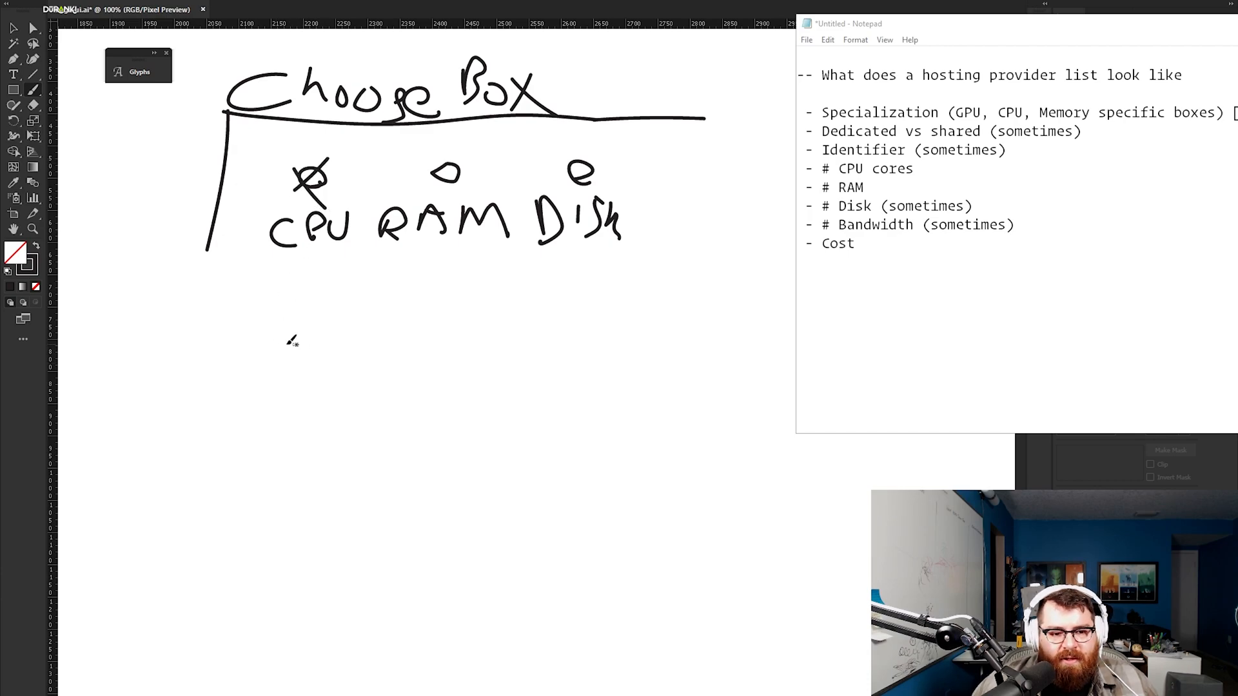
pyautogui.moveTo(268, 287); pyautogui.dragTo(710, 271)
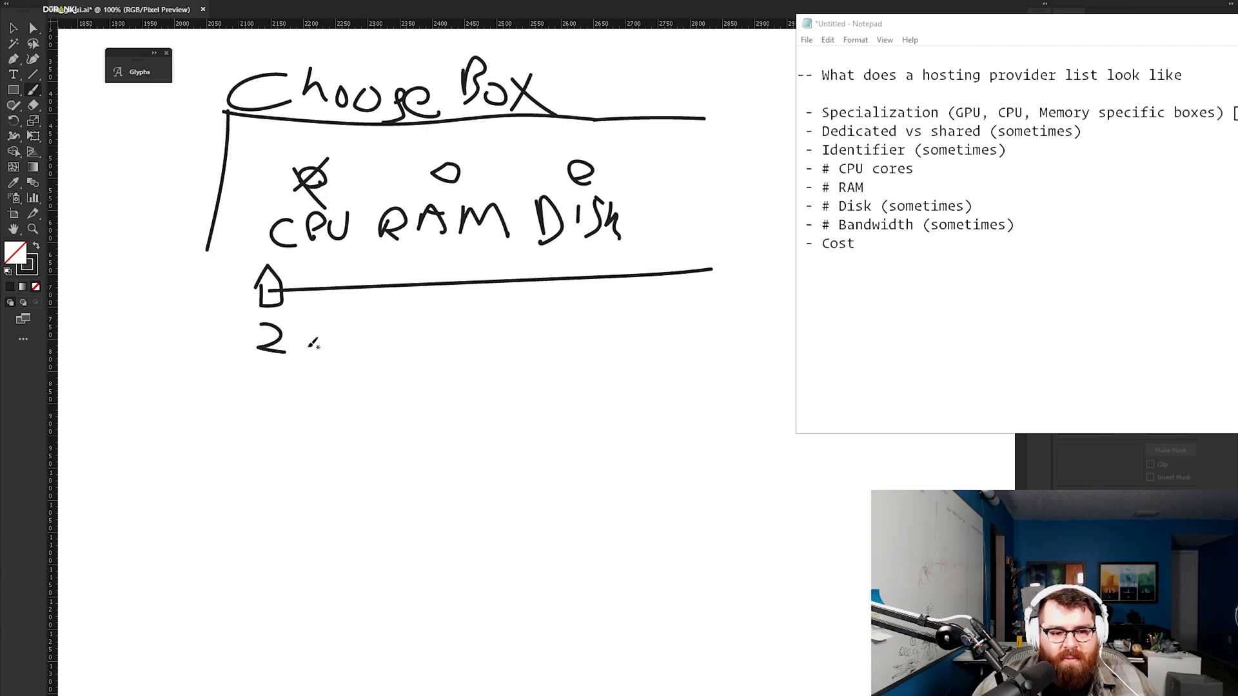
pyautogui.moveTo(300, 340); pyautogui.dragTo(387, 340)
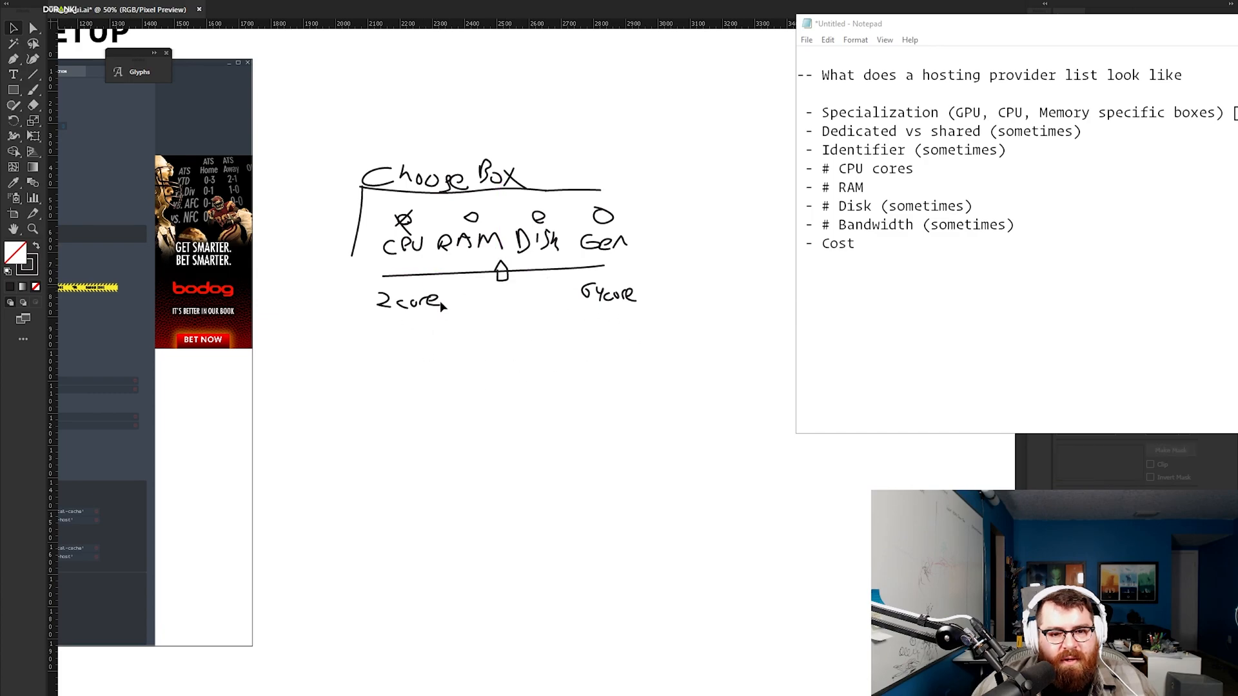
pyautogui.moveTo(535, 276); pyautogui.dragTo(481, 278)
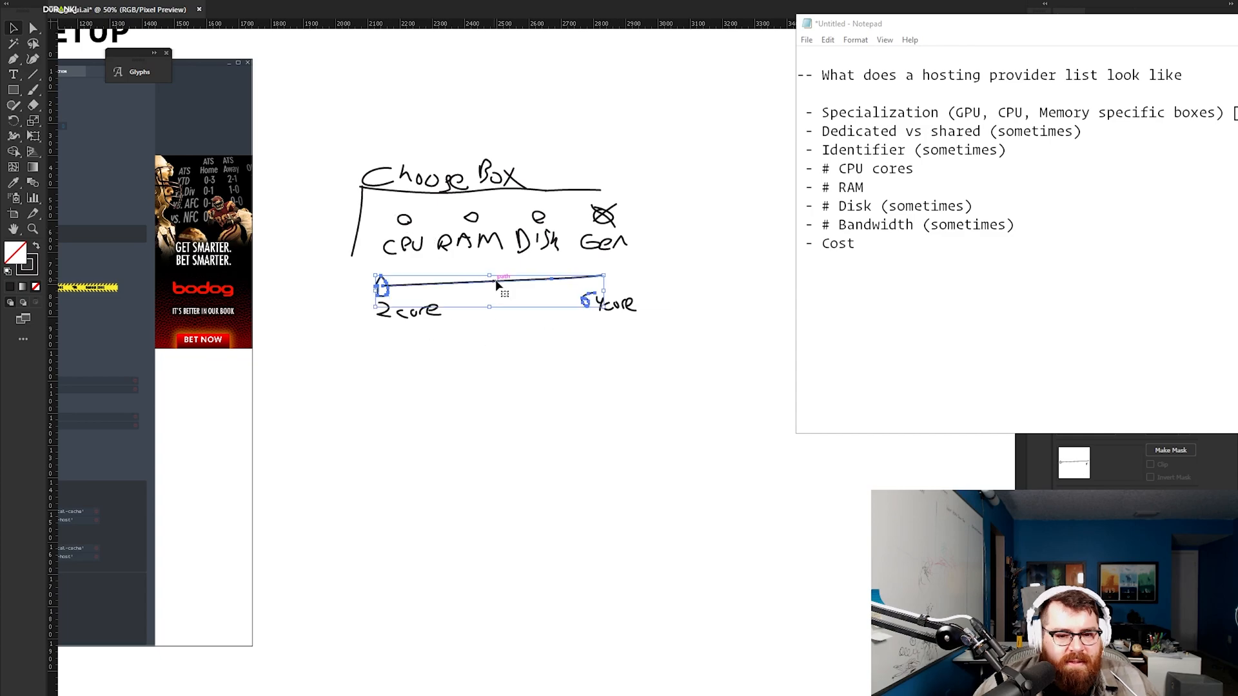
pyautogui.moveTo(503, 294); pyautogui.dragTo(504, 371)
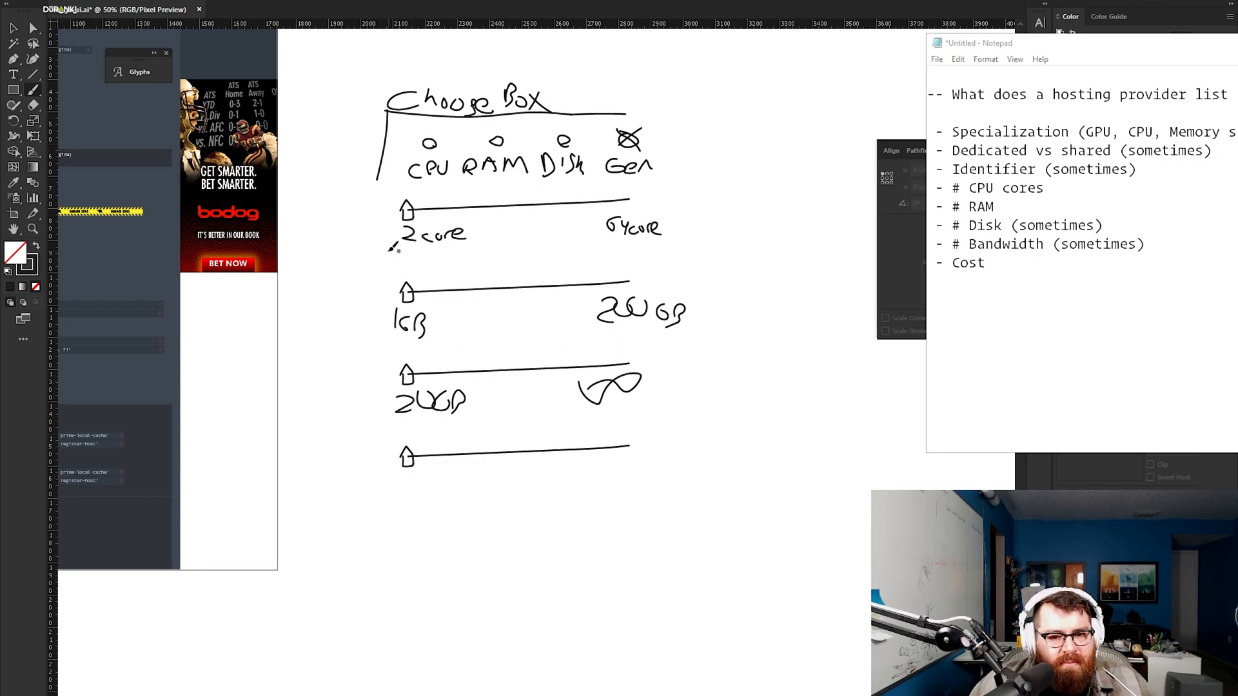
# Scroll down the artboard to the space beside the Choose Box sketch.
pyautogui.scroll(-3)
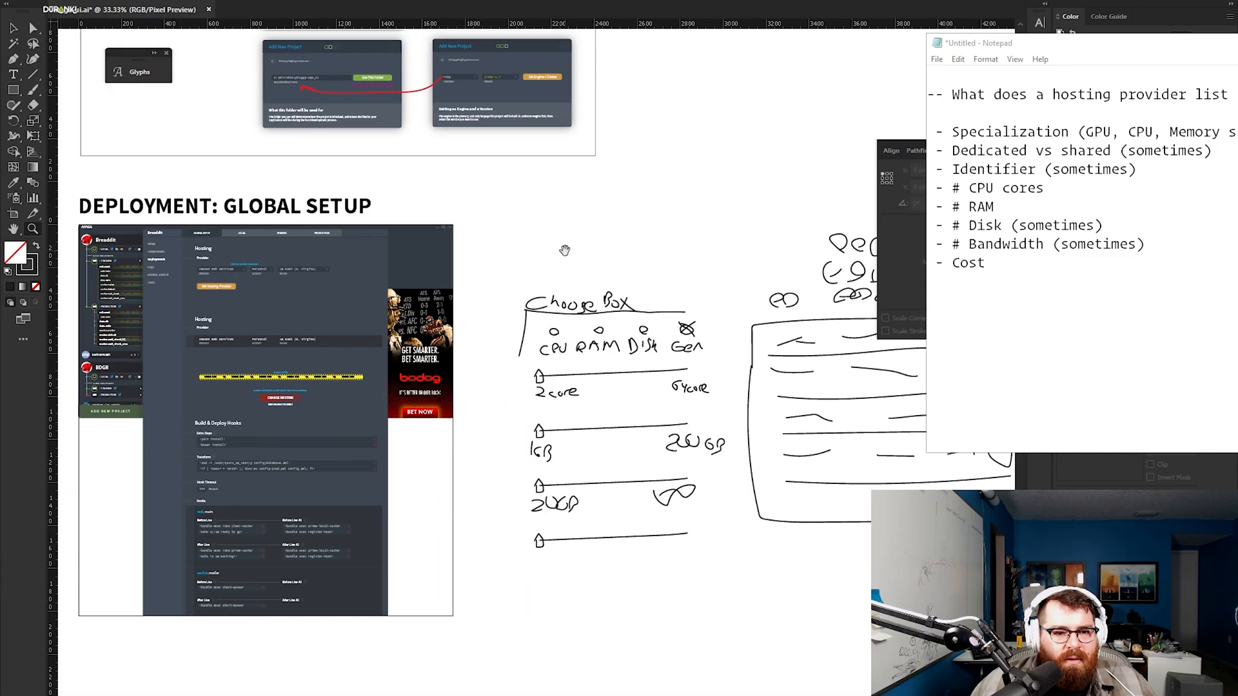
pyautogui.scroll(-3)
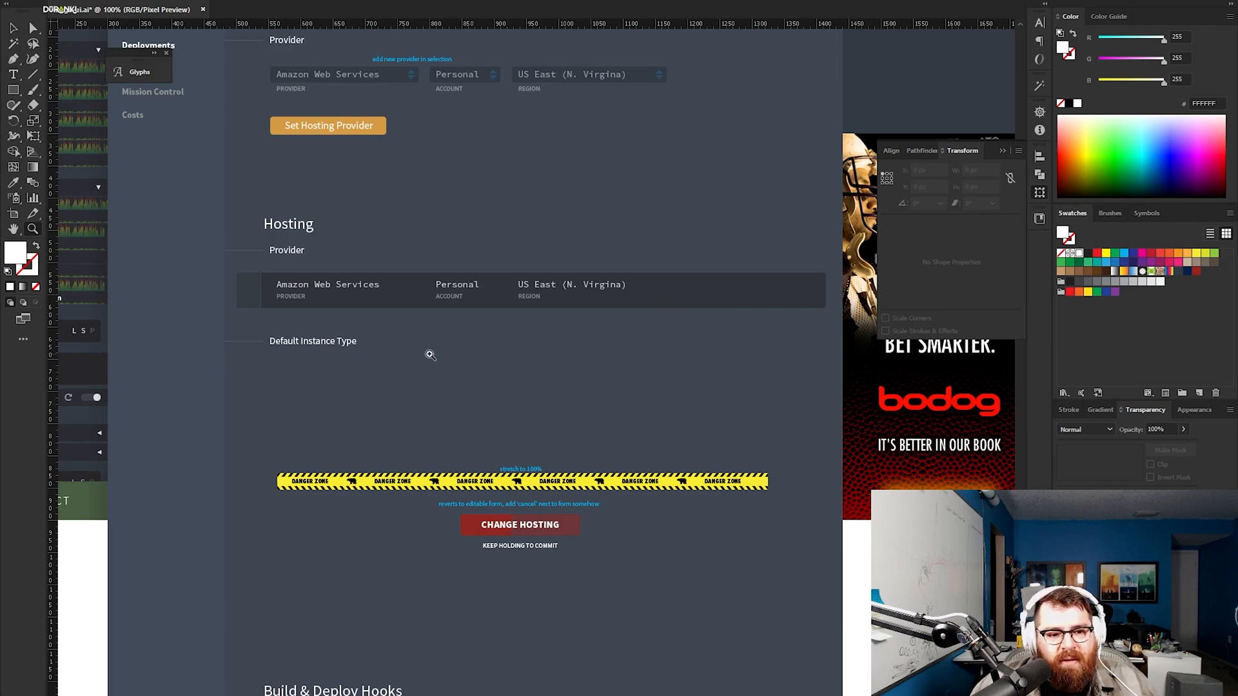
pyautogui.moveTo(366, 362)
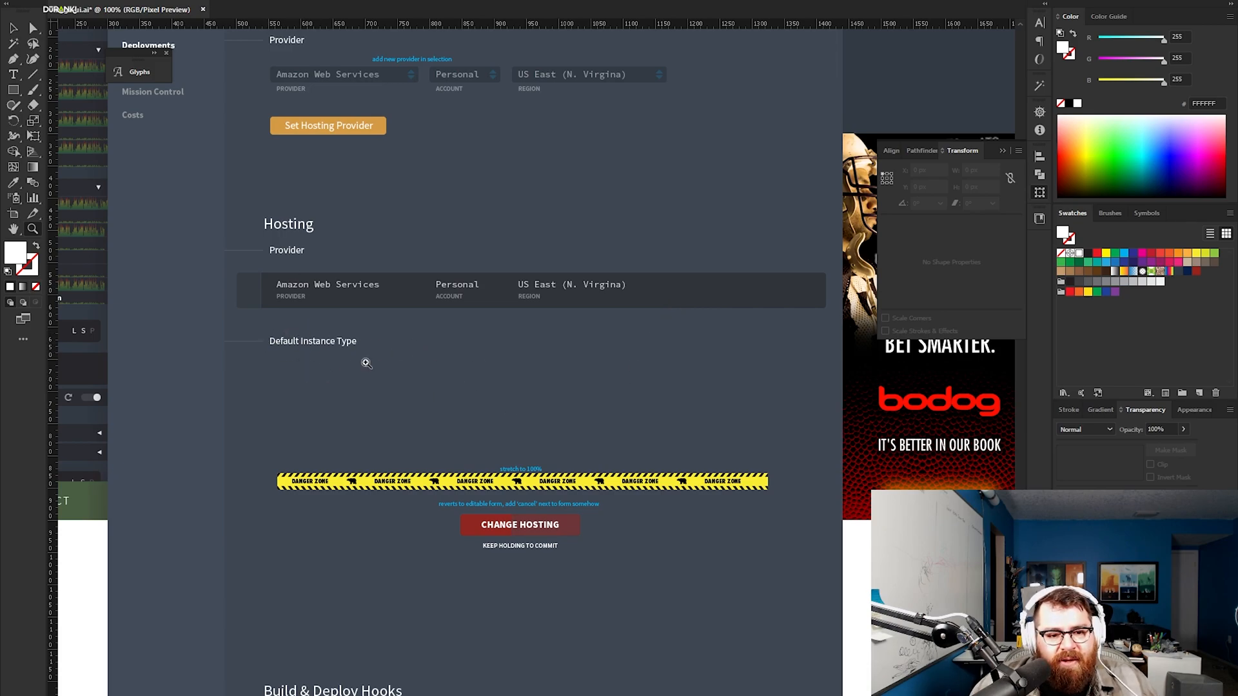
pyautogui.moveTo(511, 400)
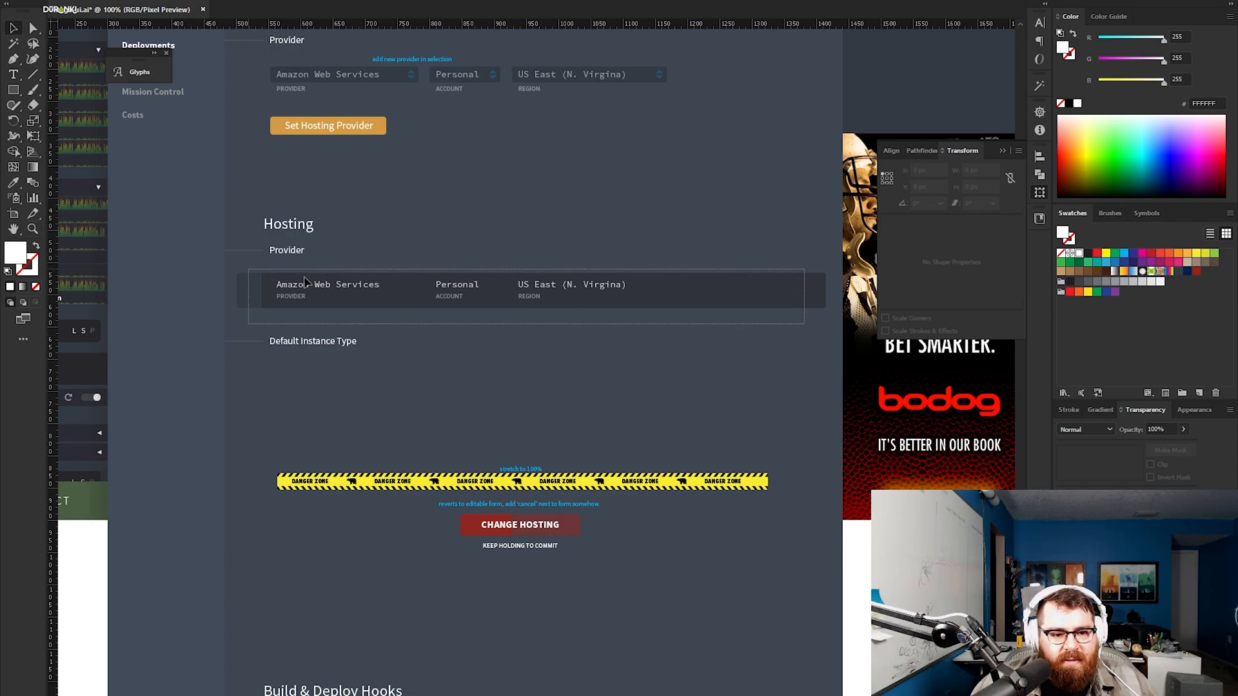
# Scroll down to the Default Instance Type area under the Hosting provider.
pyautogui.scroll(-3)
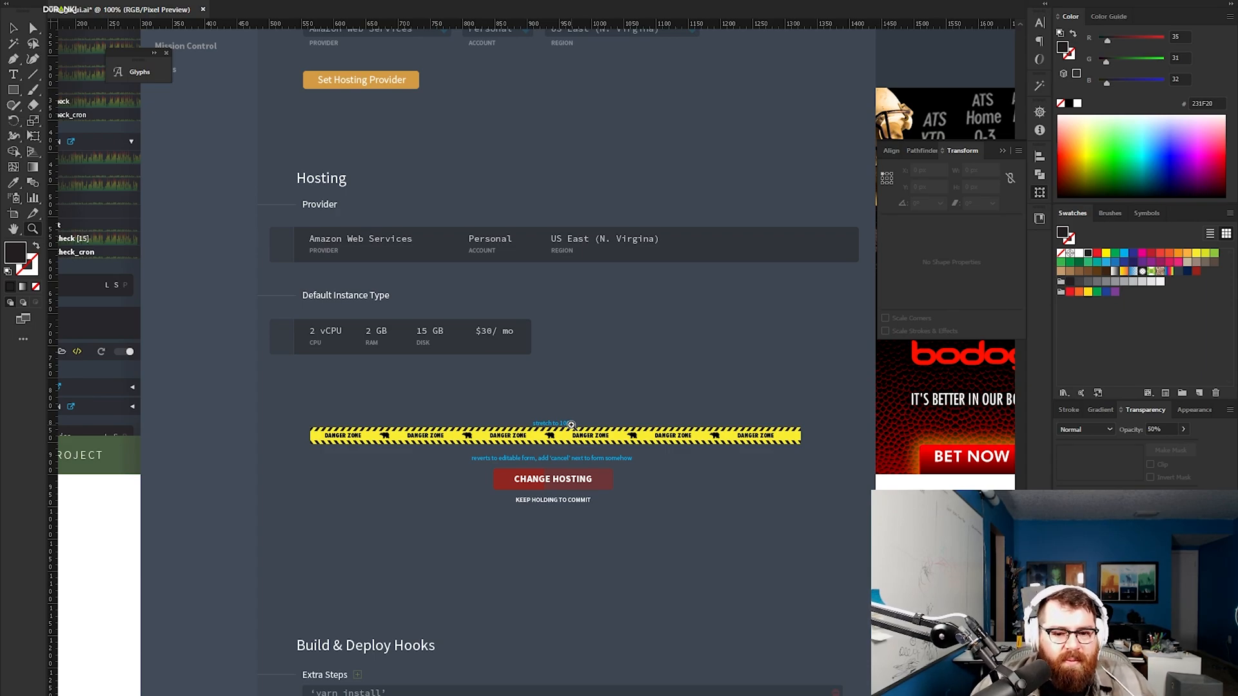
pyautogui.moveTo(652, 416)
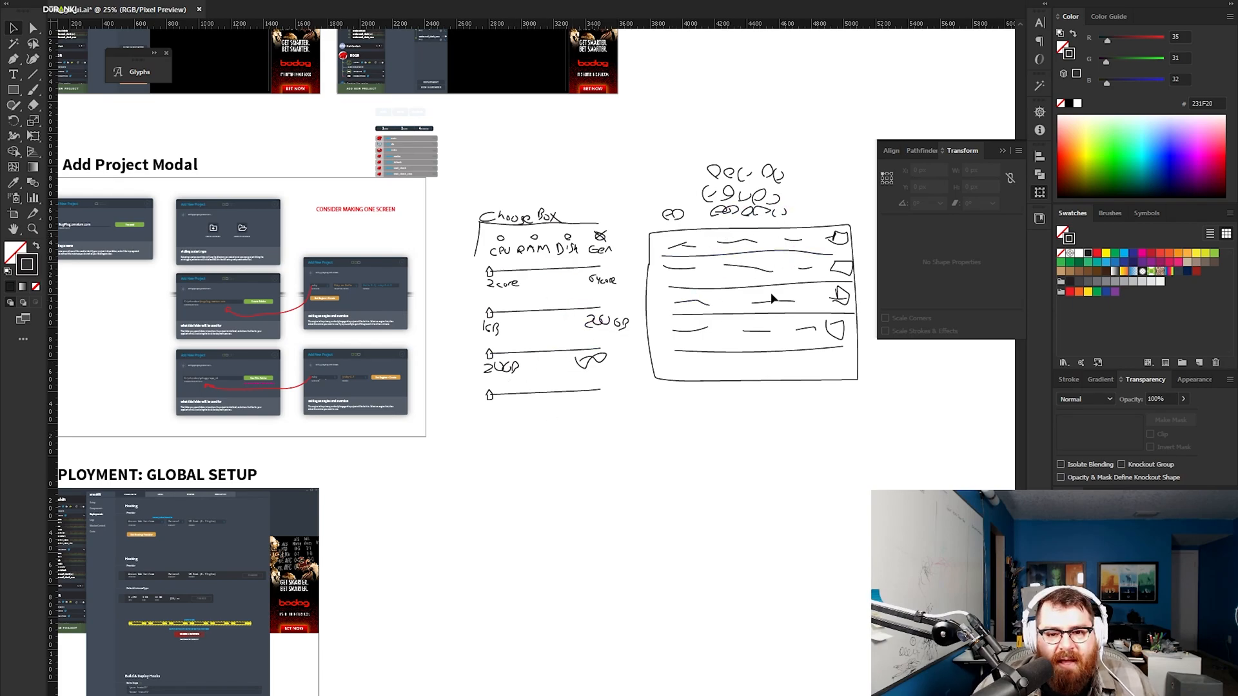
pyautogui.scroll(-3)
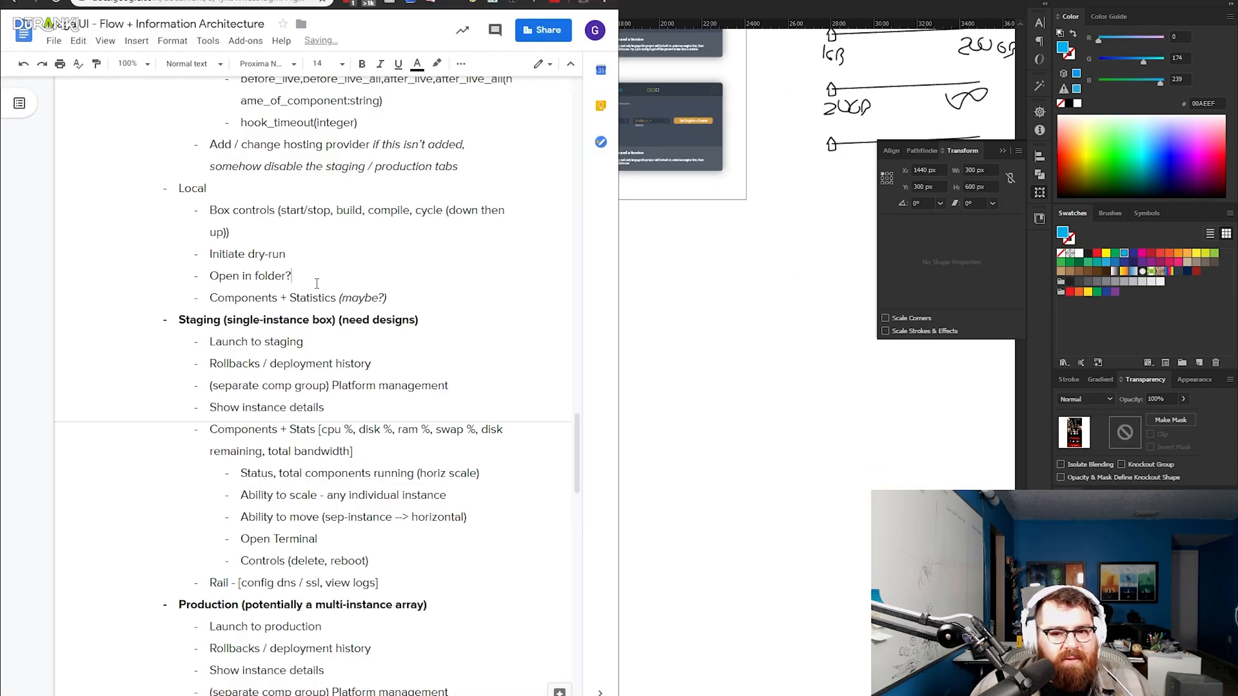
# Type 'things you don't do that often' into the Rail bullet of the Production outline.
pyautogui.scroll(-3)
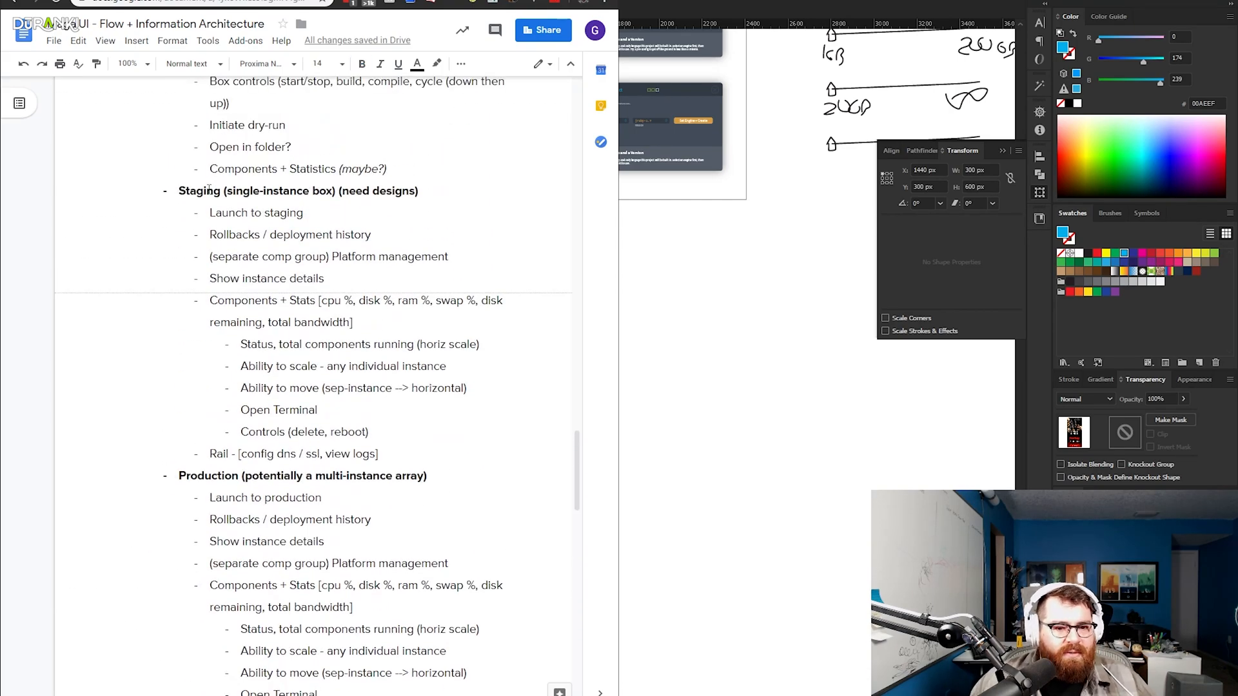
pyautogui.scroll(-3)
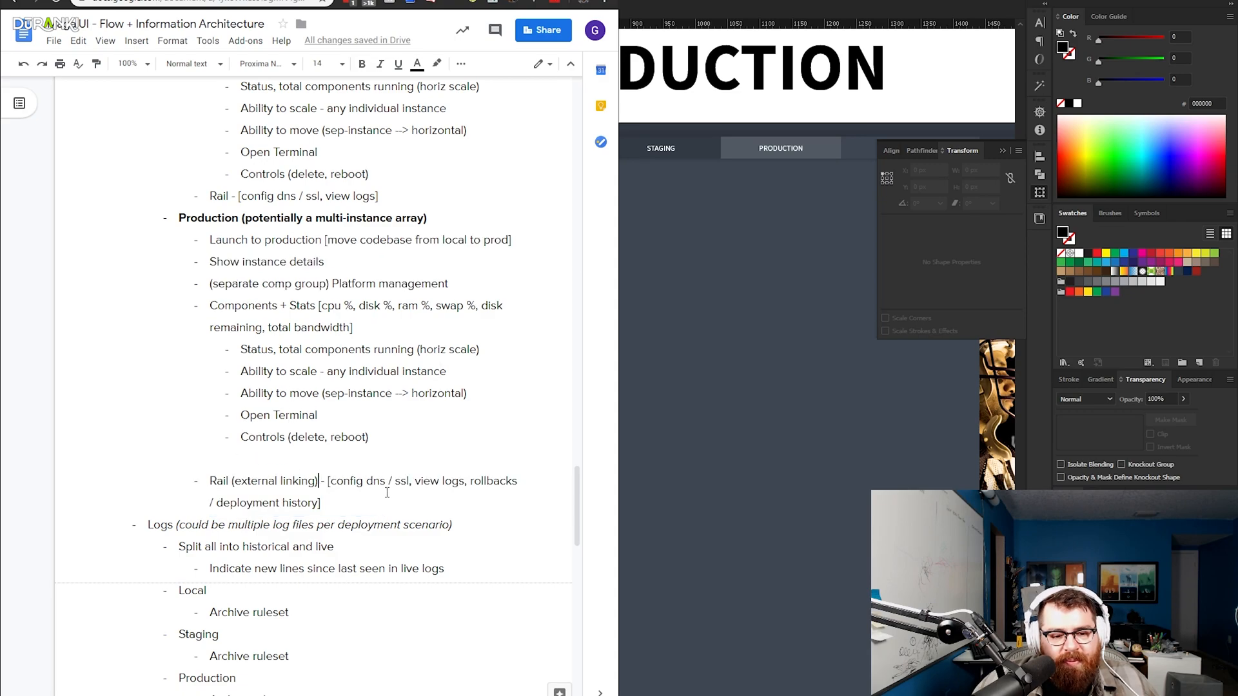
pyautogui.write('things')
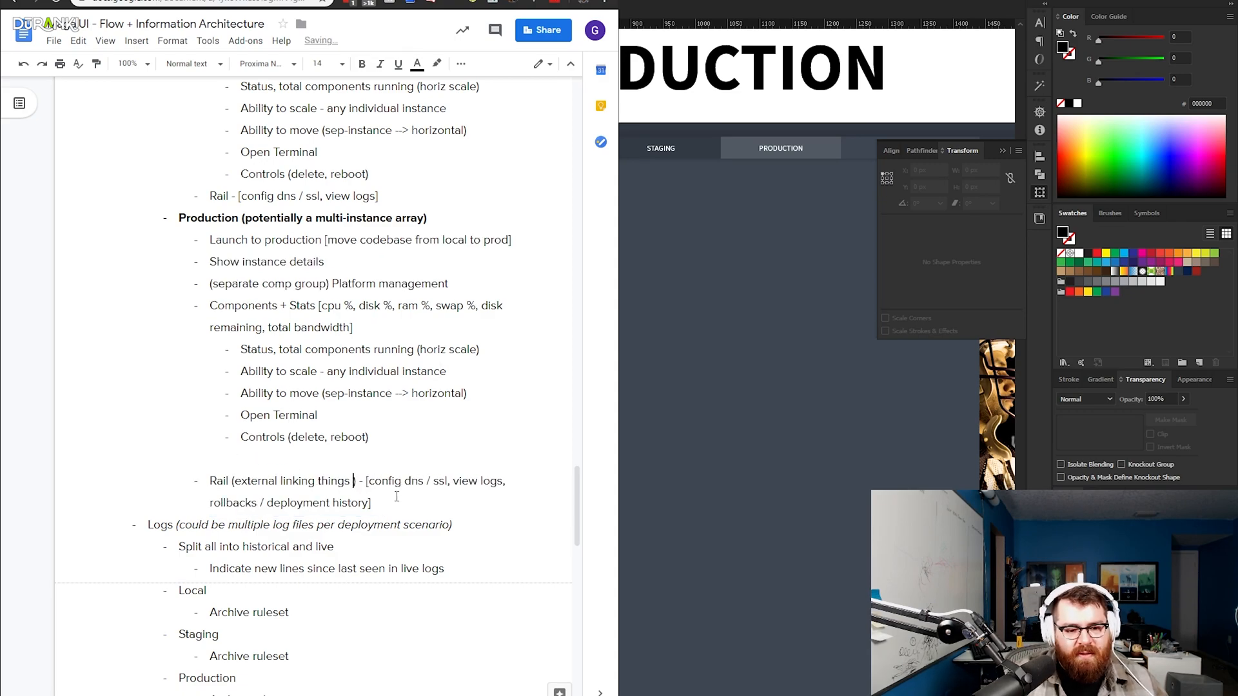
pyautogui.write("you don't do that often")
pyautogui.click(358, 284)
pyautogui.write(' (load balancer, log vac, warehouse, message bus) [ takes all the rules of the component]')
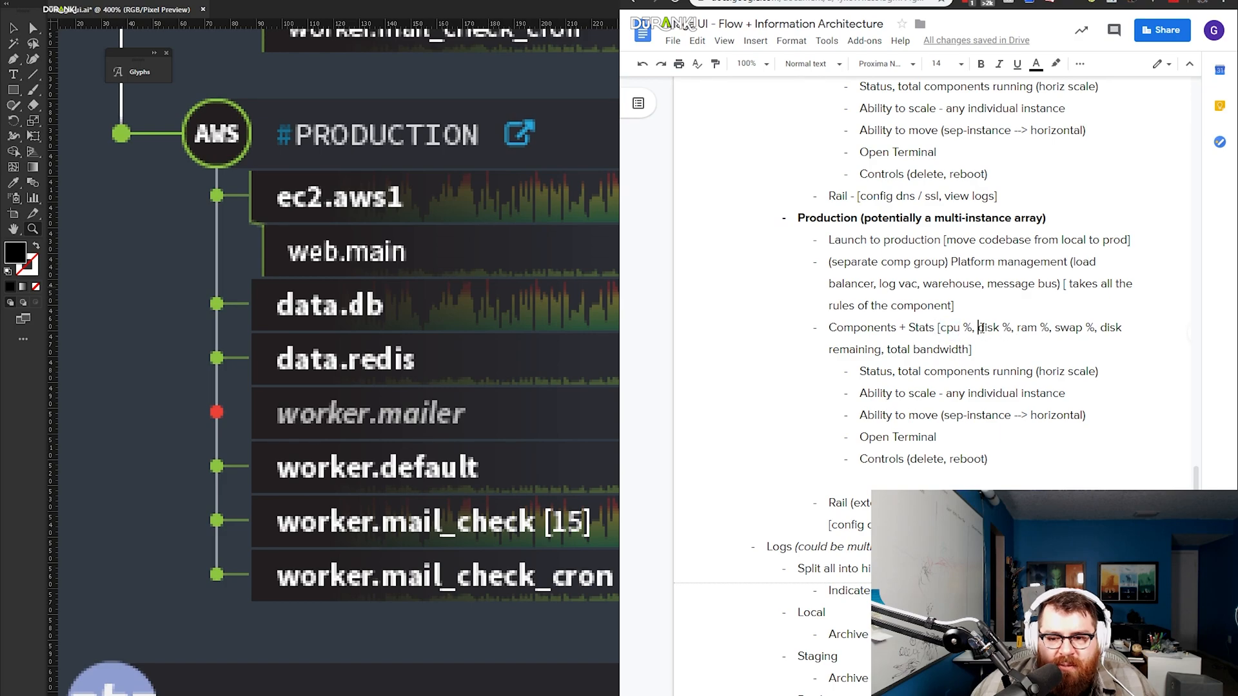
pyautogui.doubleClick(1067, 327)
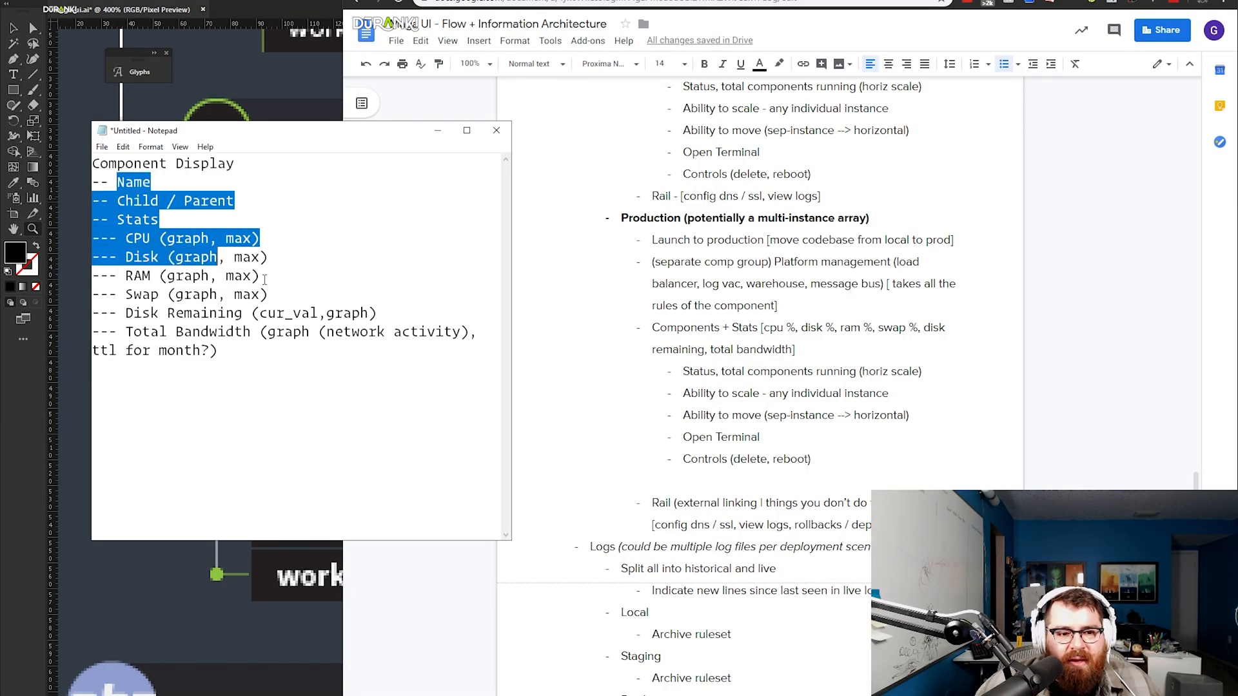
# Add a '--- # instances' stat line after the last stats entry.
pyautogui.click(330, 373)
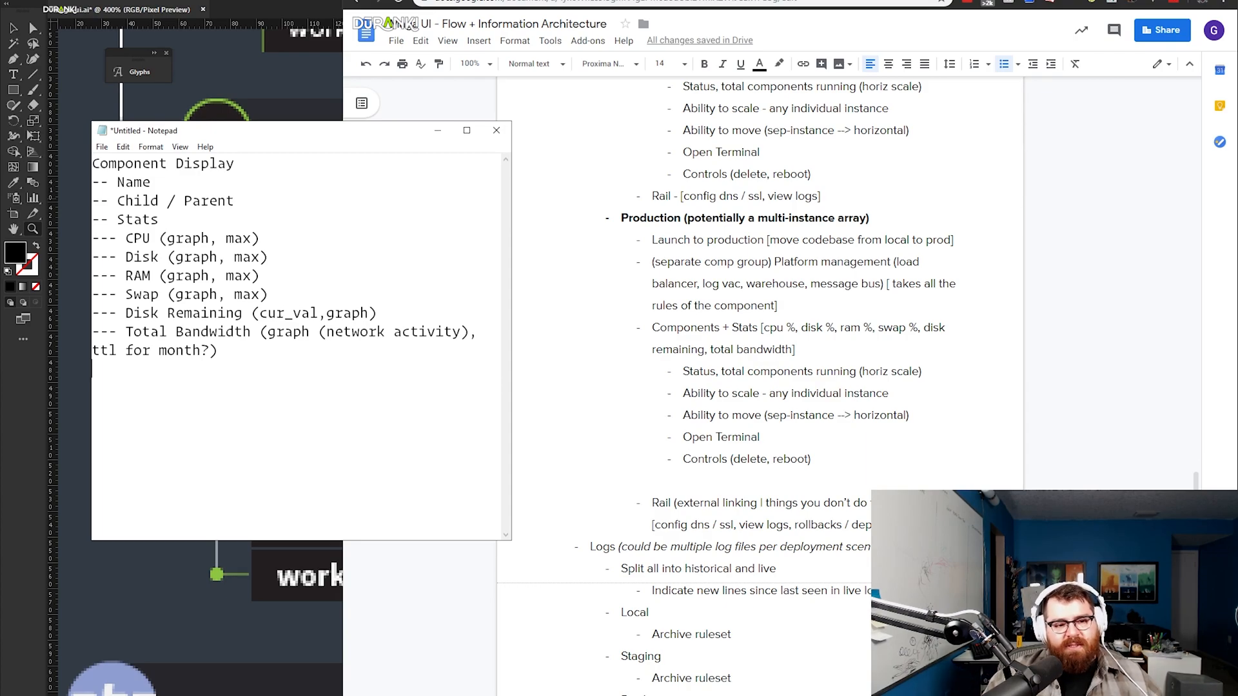
pyautogui.write('--- #')
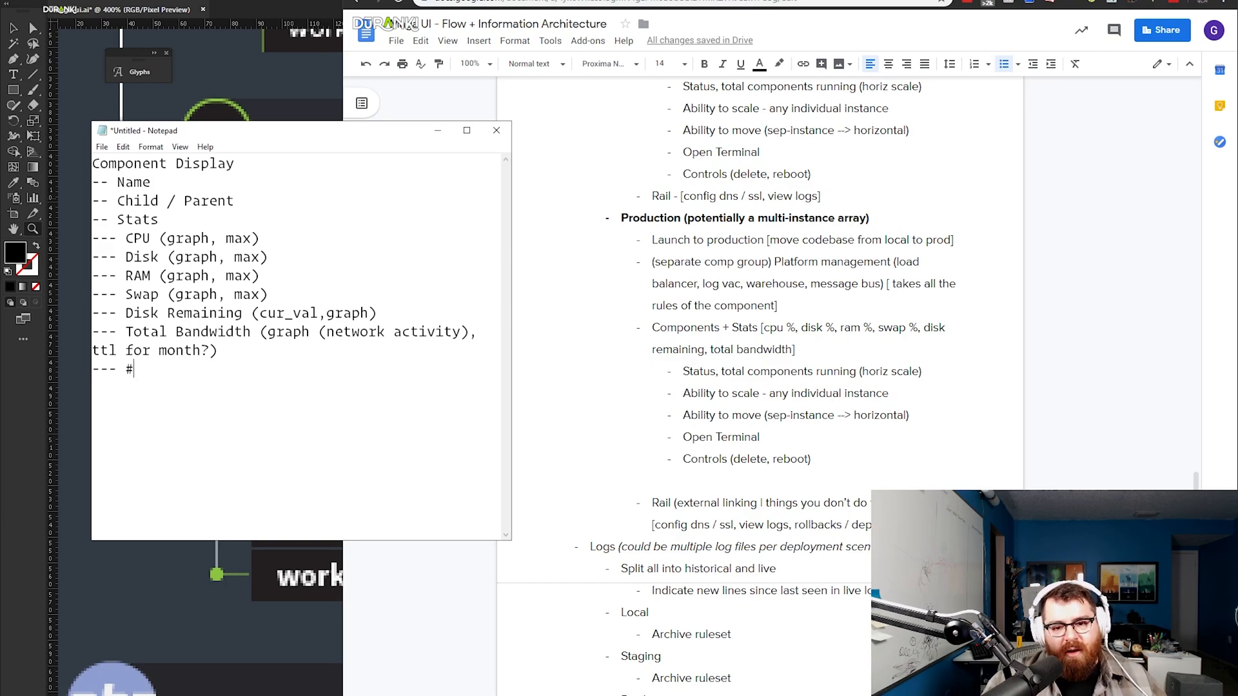
pyautogui.write('instan')
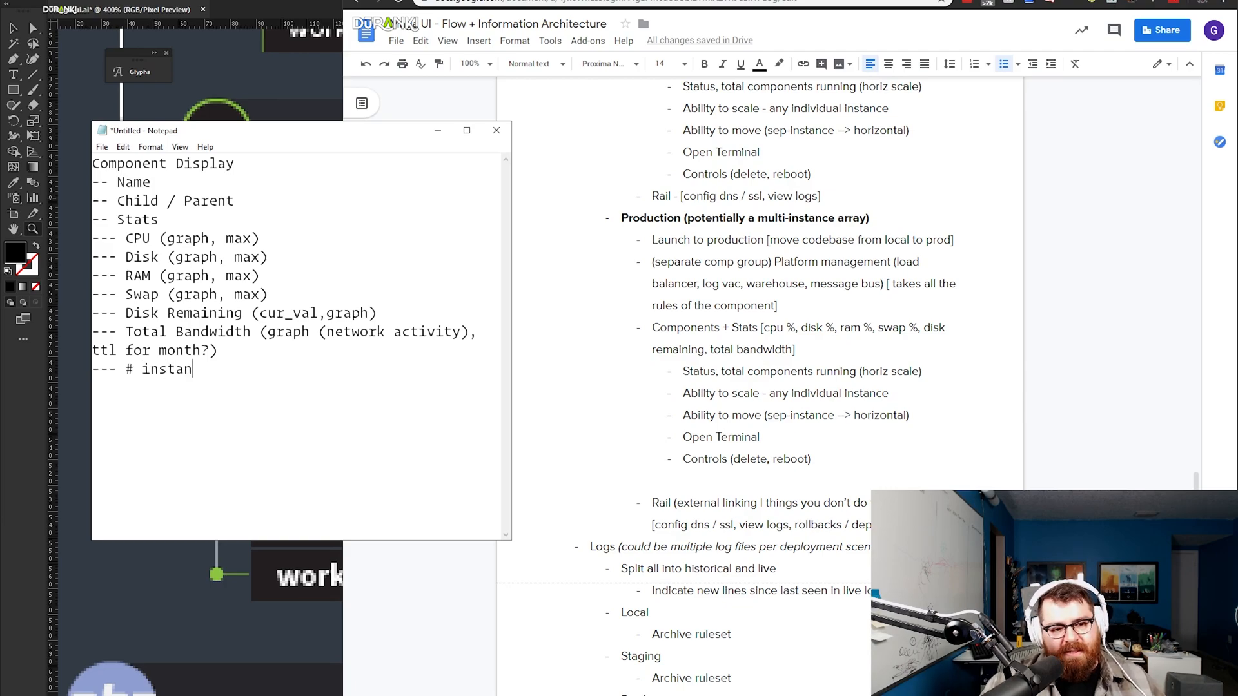
pyautogui.write('ces')
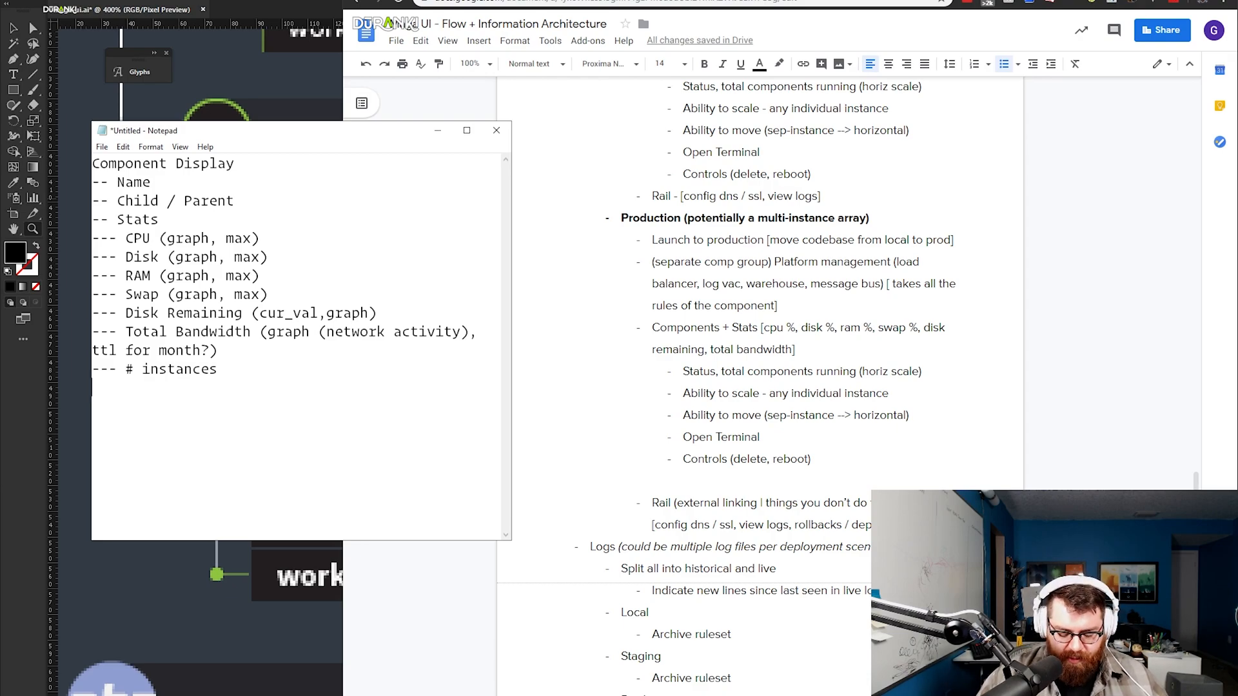
# Add '-- move component into it (#instances+instance_type only available on instance level)'.
pyautogui.write('--[] Separate (')
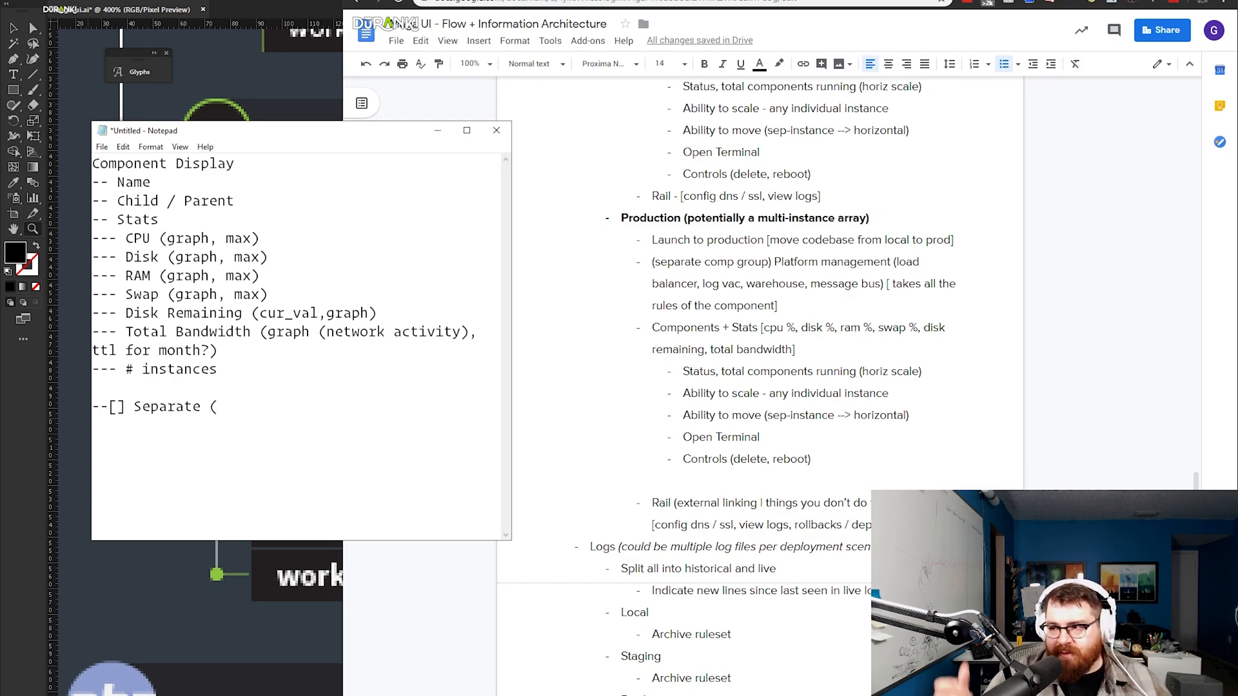
pyautogui.write('move')
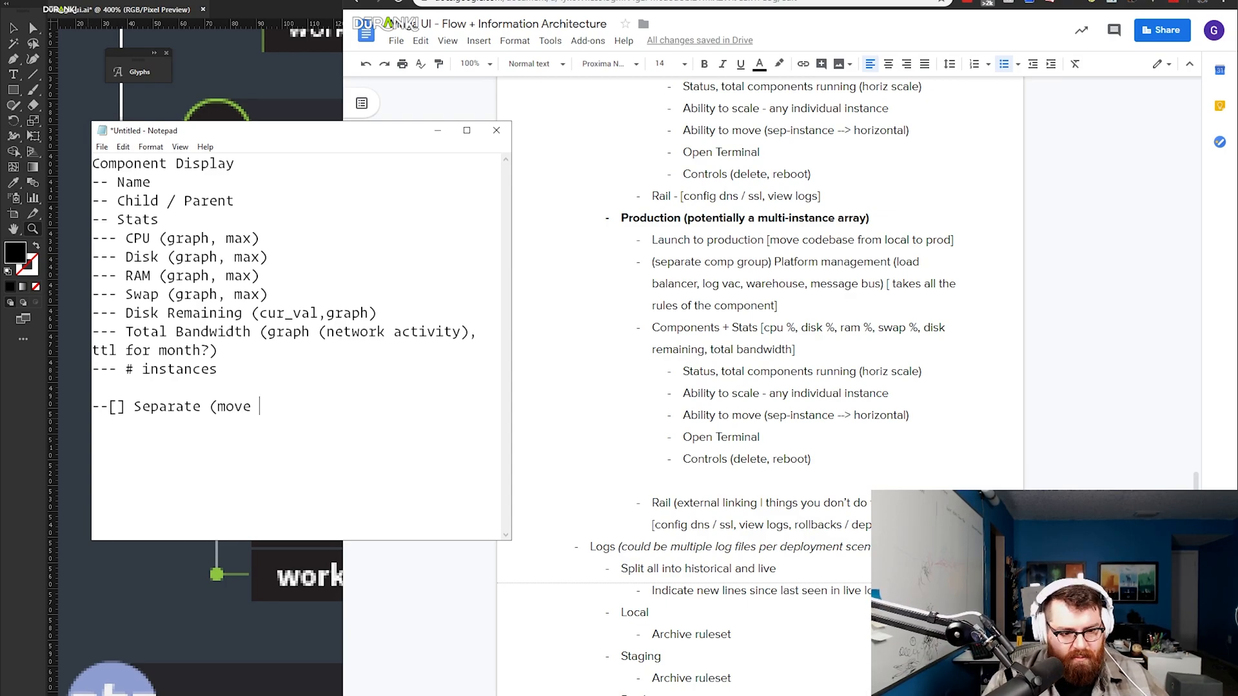
pyautogui.write('component into its own instance)')
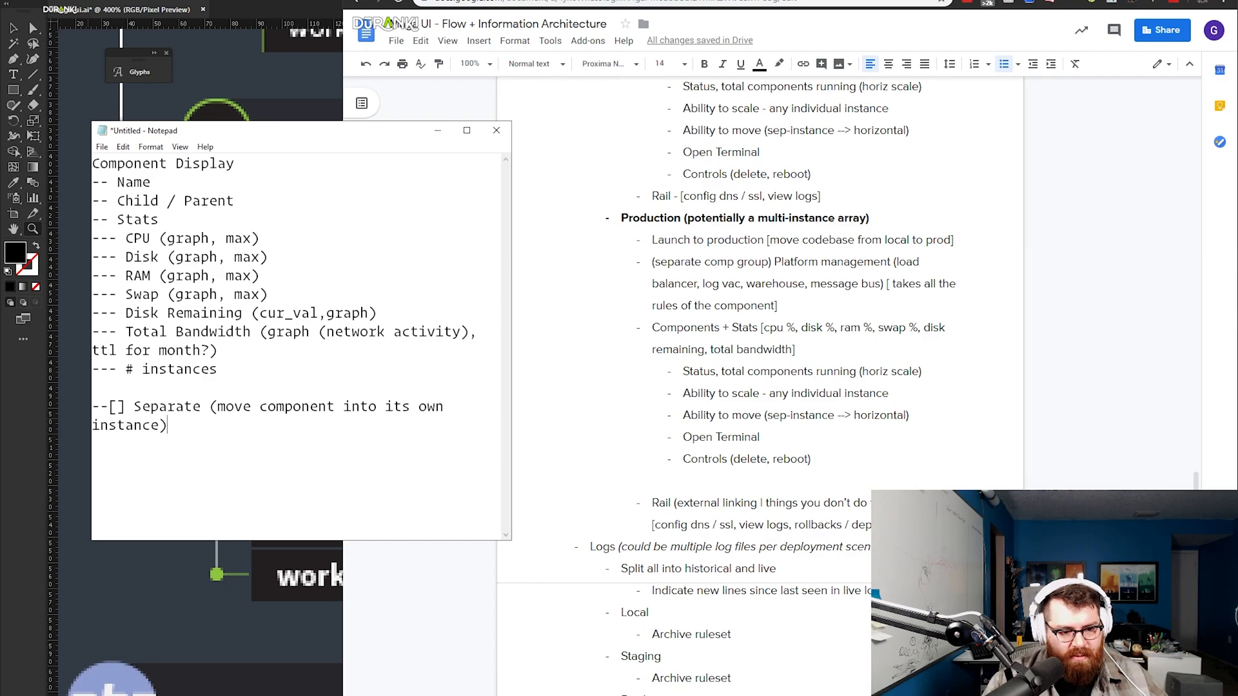
pyautogui.write('(')
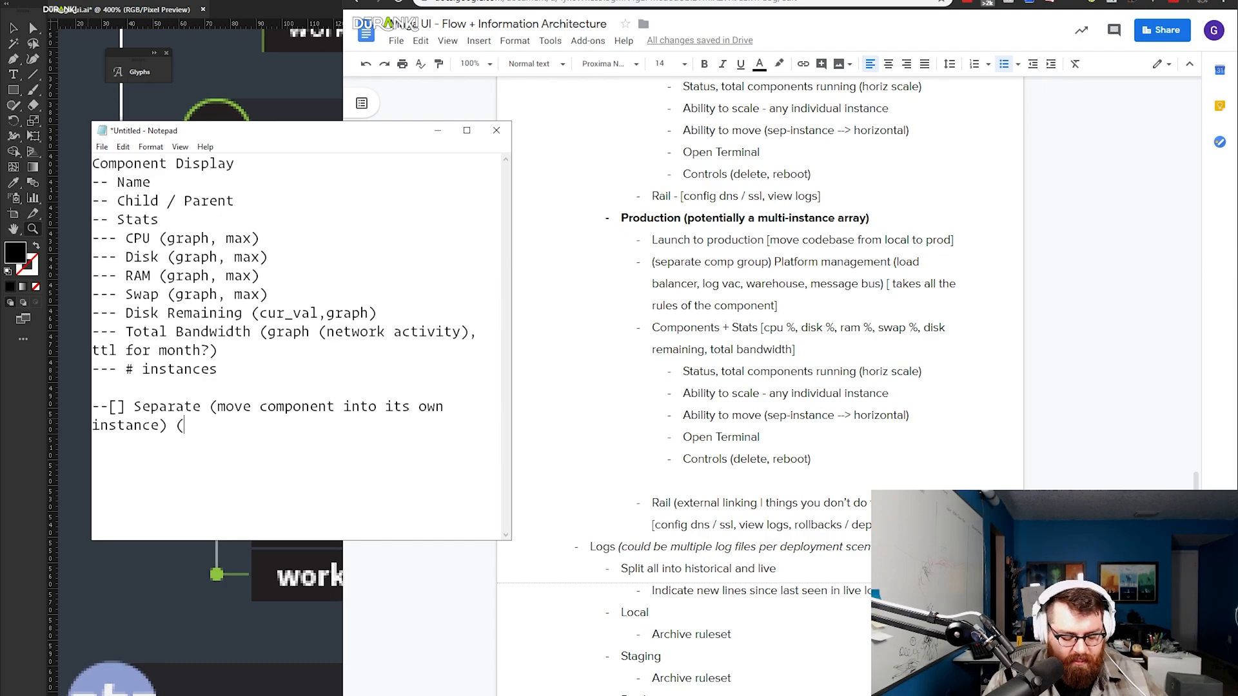
pyautogui.write('#instance')
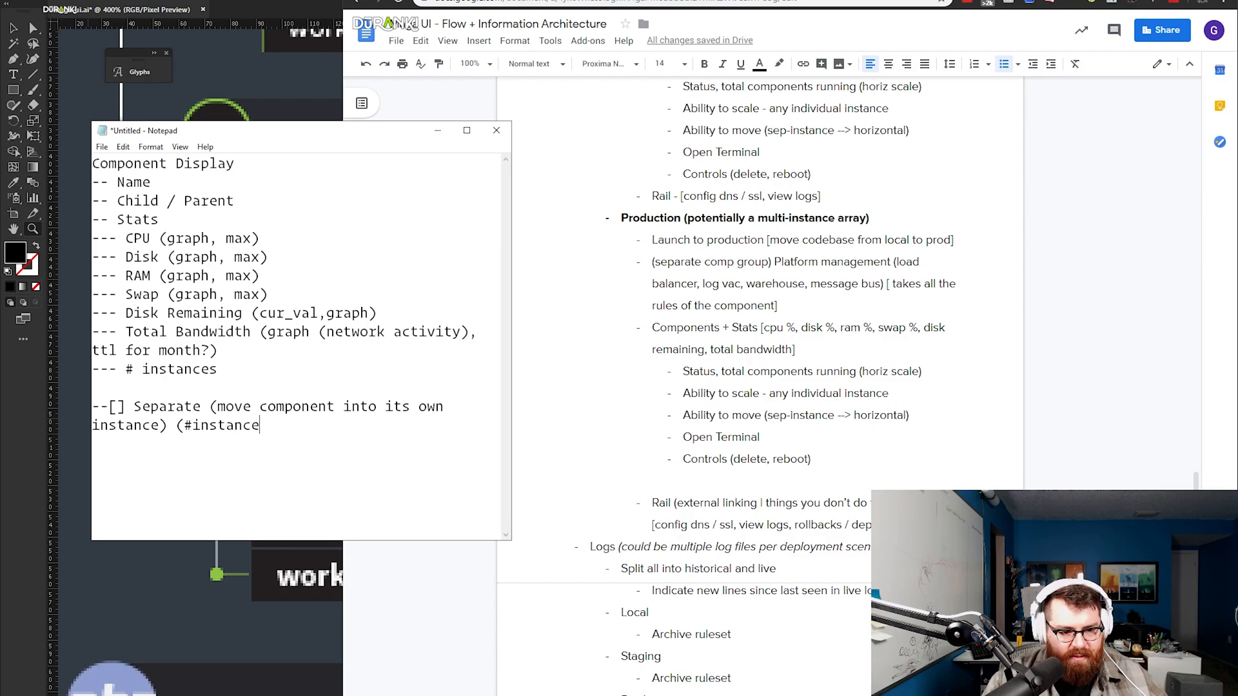
pyautogui.write('s+instance_type')
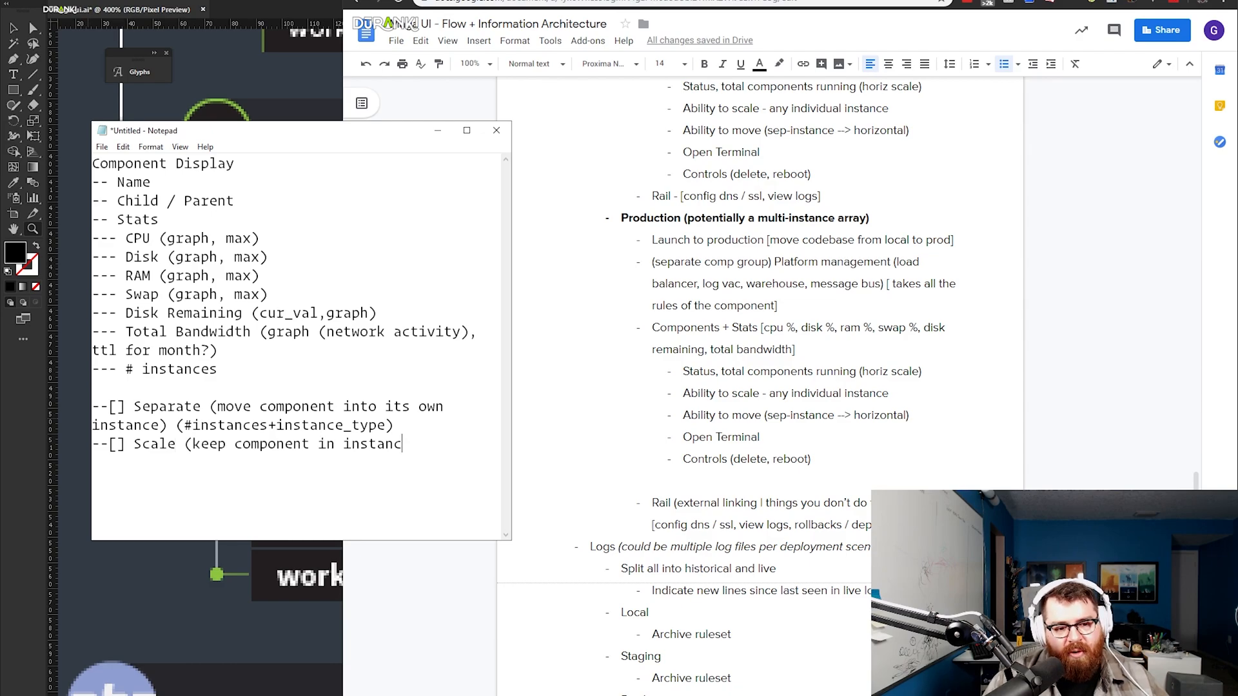
pyautogui.write('only available on instance level)')
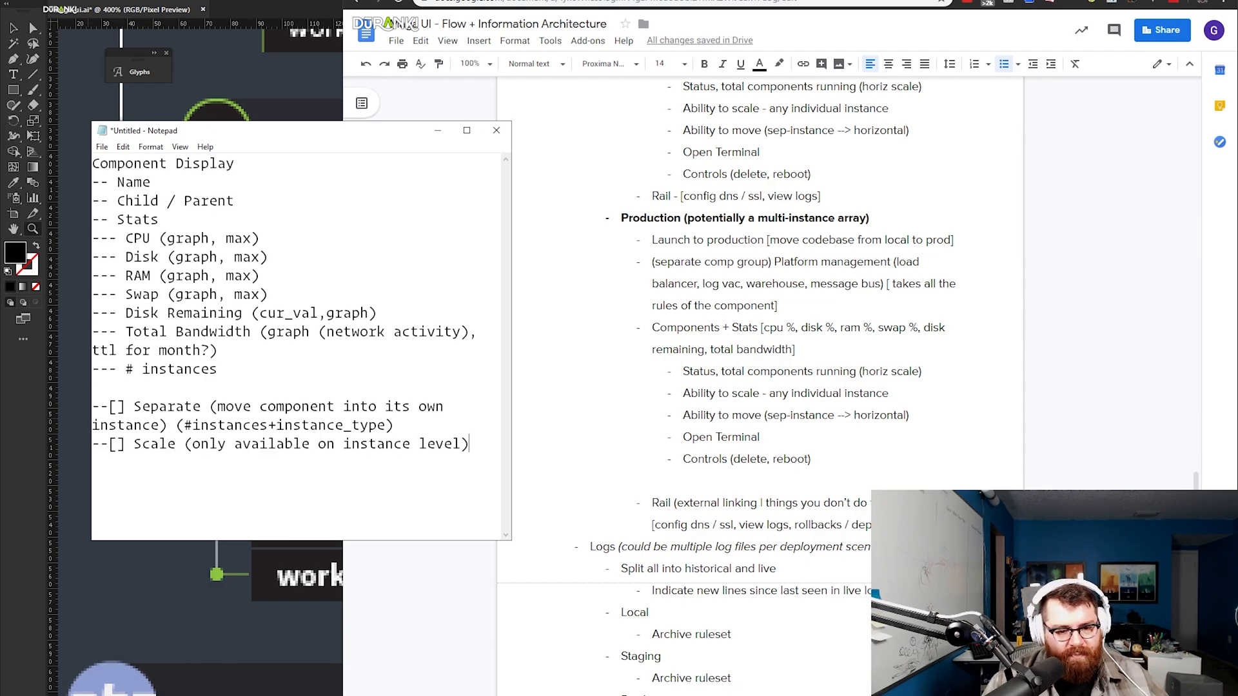
# Add '(#instances+instance_type) only available on multi-component level)' for the Scale action.
pyautogui.write('(#ints')
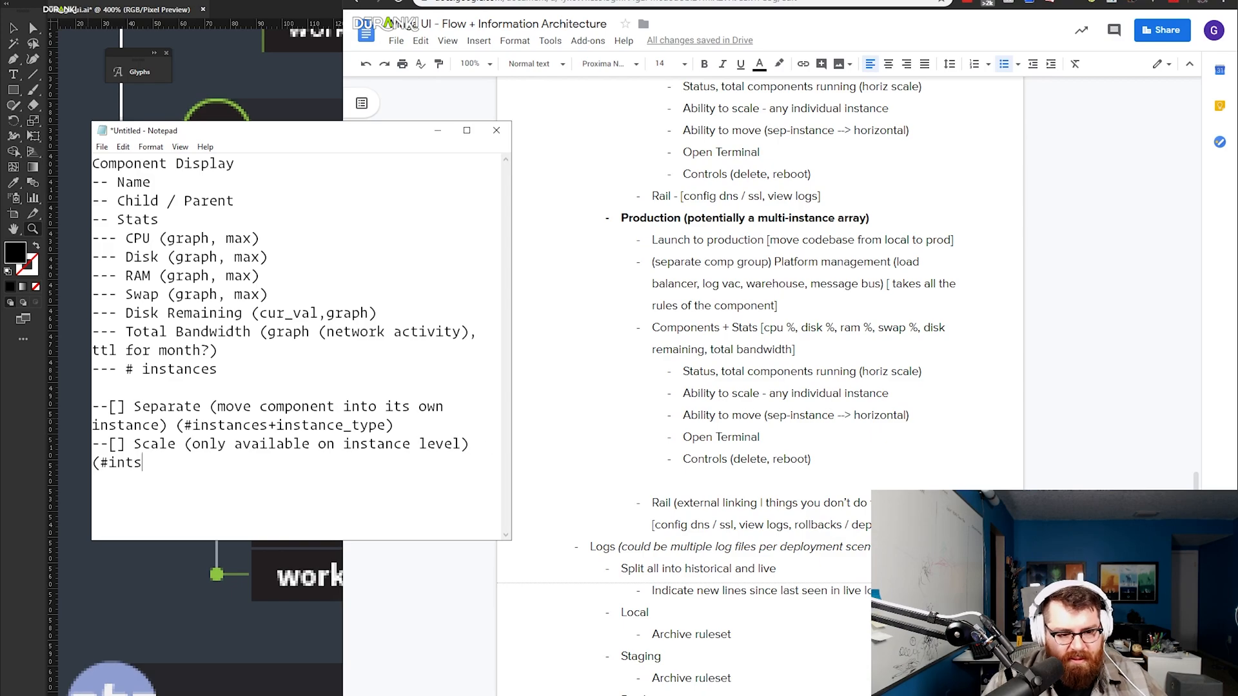
pyautogui.write('tances+instance_type)')
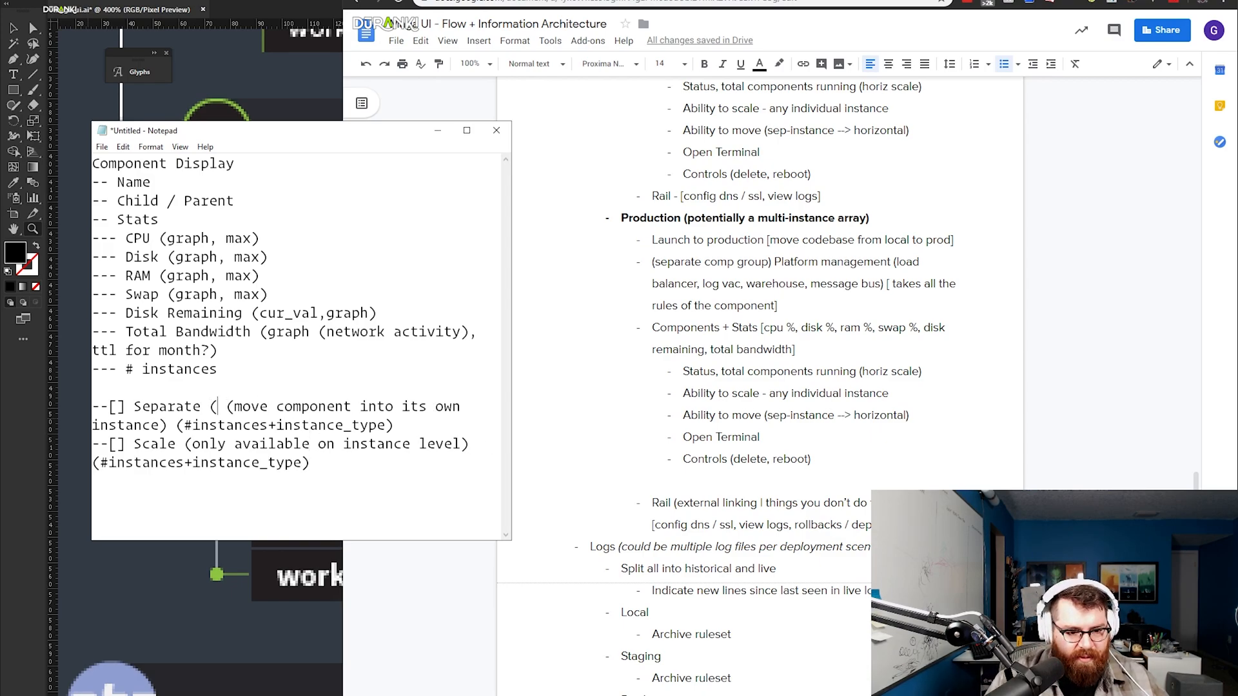
pyautogui.write('only available on')
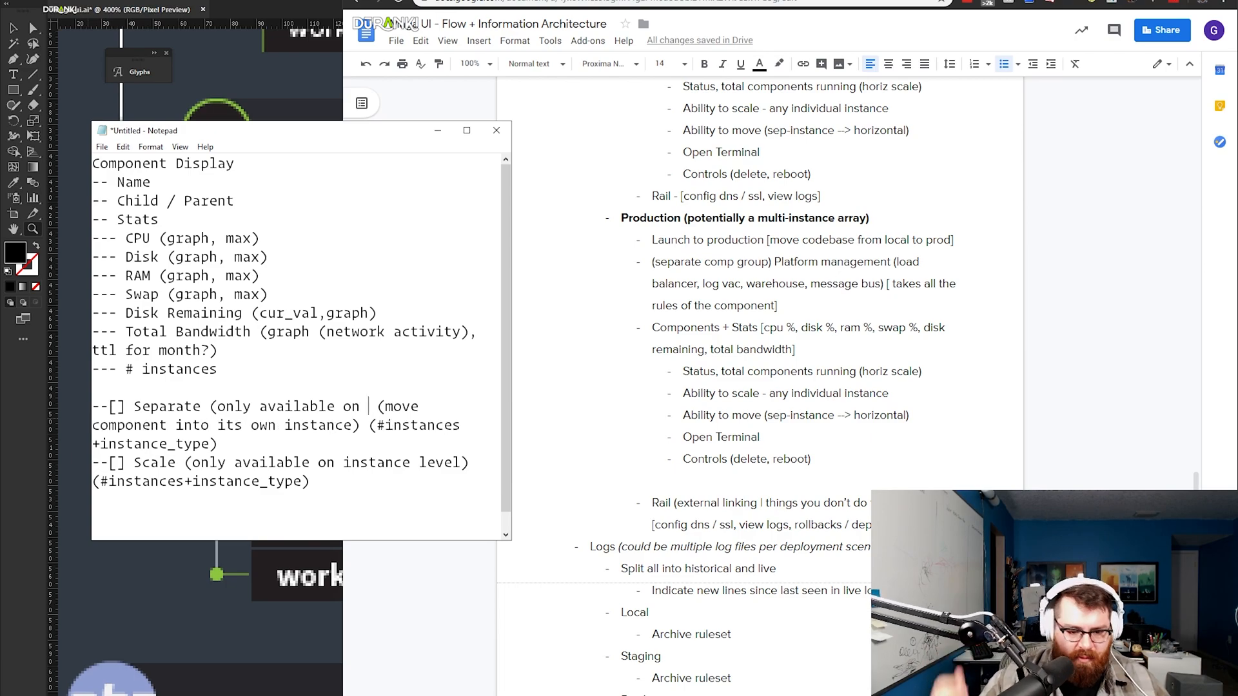
pyautogui.write('multi-component level)')
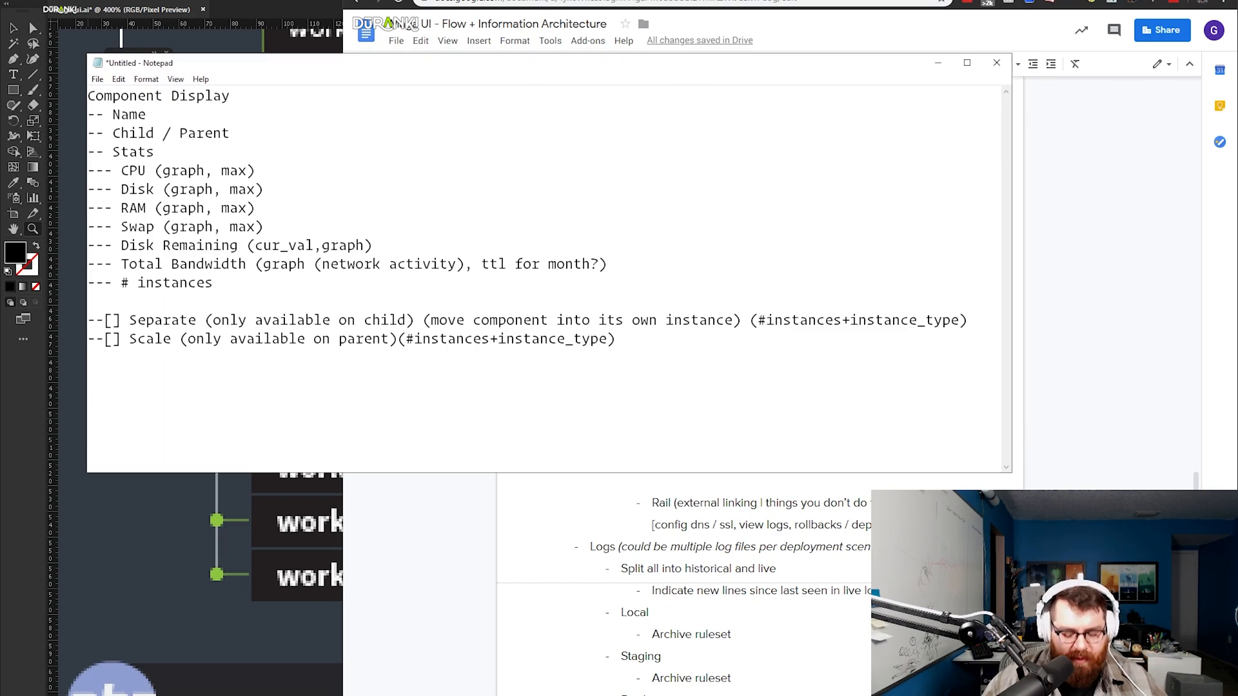
# Add the Open terminal comment, a [HOST] heading and a SINGLE-COMPONET label in Notepad.
pyautogui.write('--// Open a terminal into this component')
pyautogui.write('--[] Move (move component into existing instance')
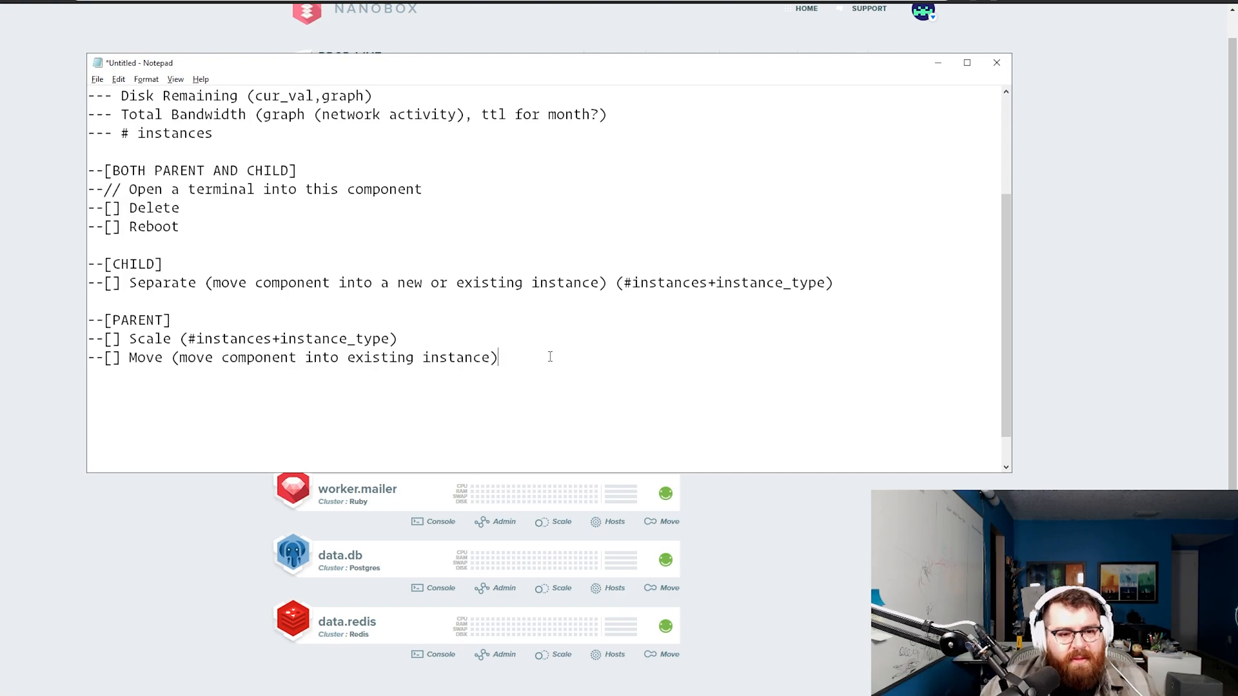
pyautogui.write('--[HOST]')
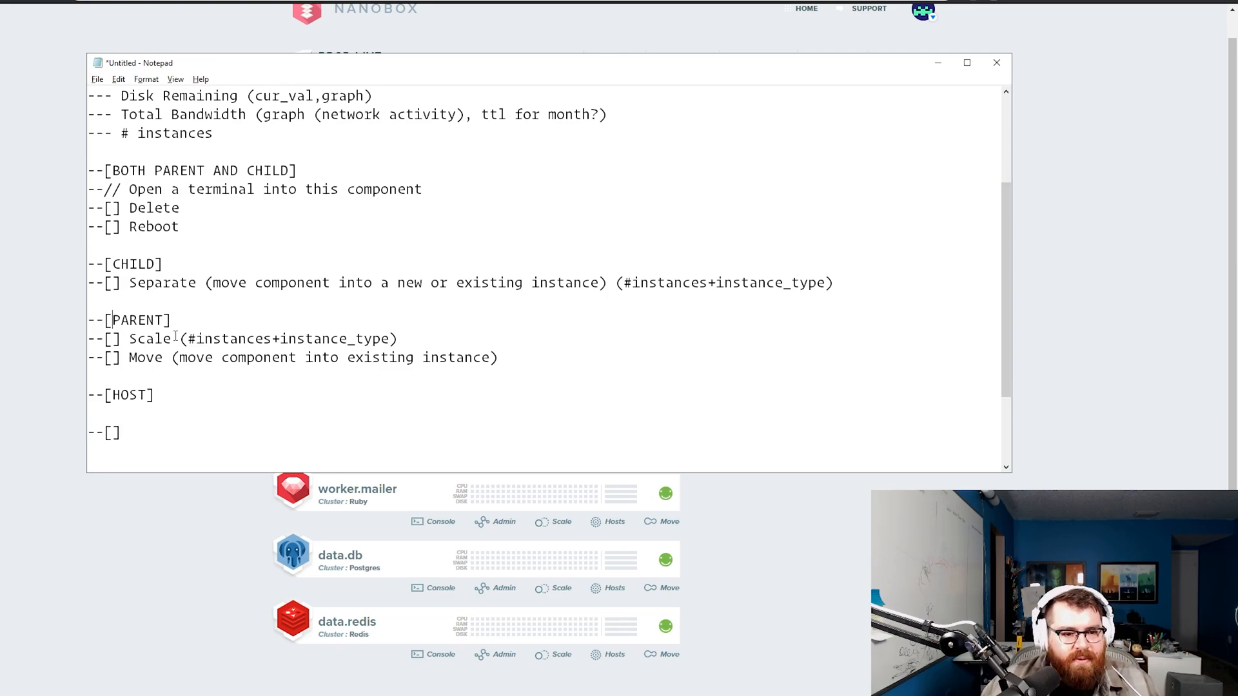
pyautogui.write('SINGLE-COMPONET')
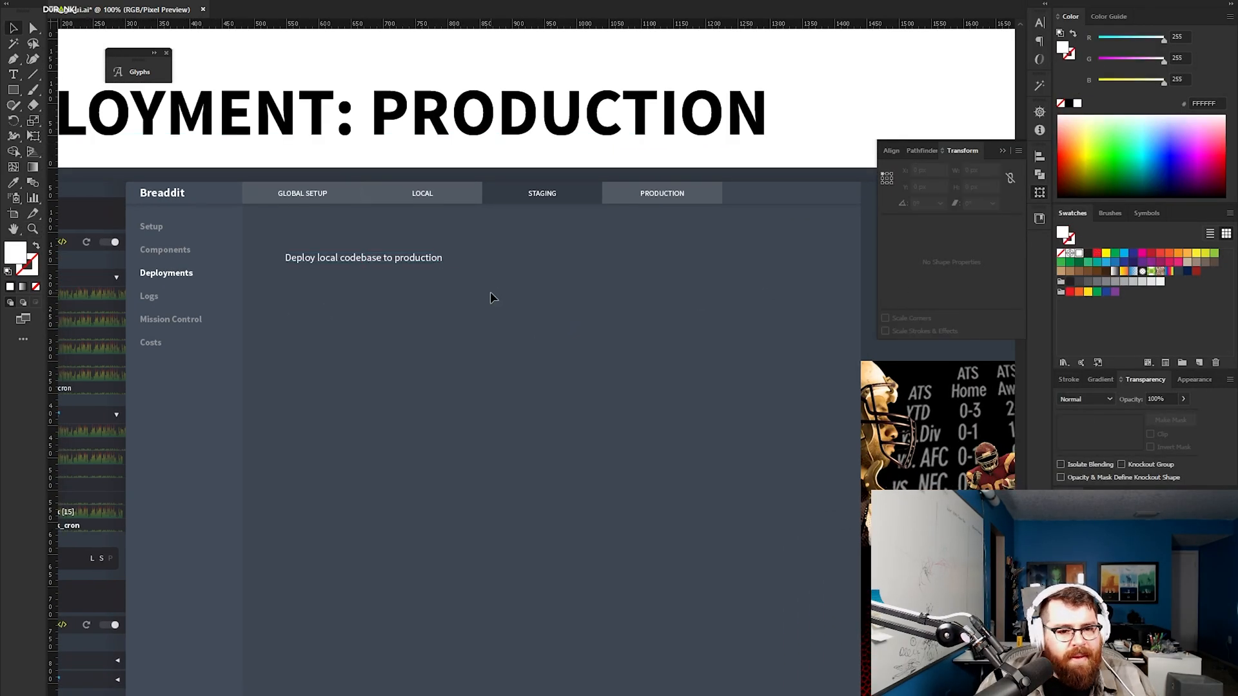
pyautogui.moveTo(450, 312)
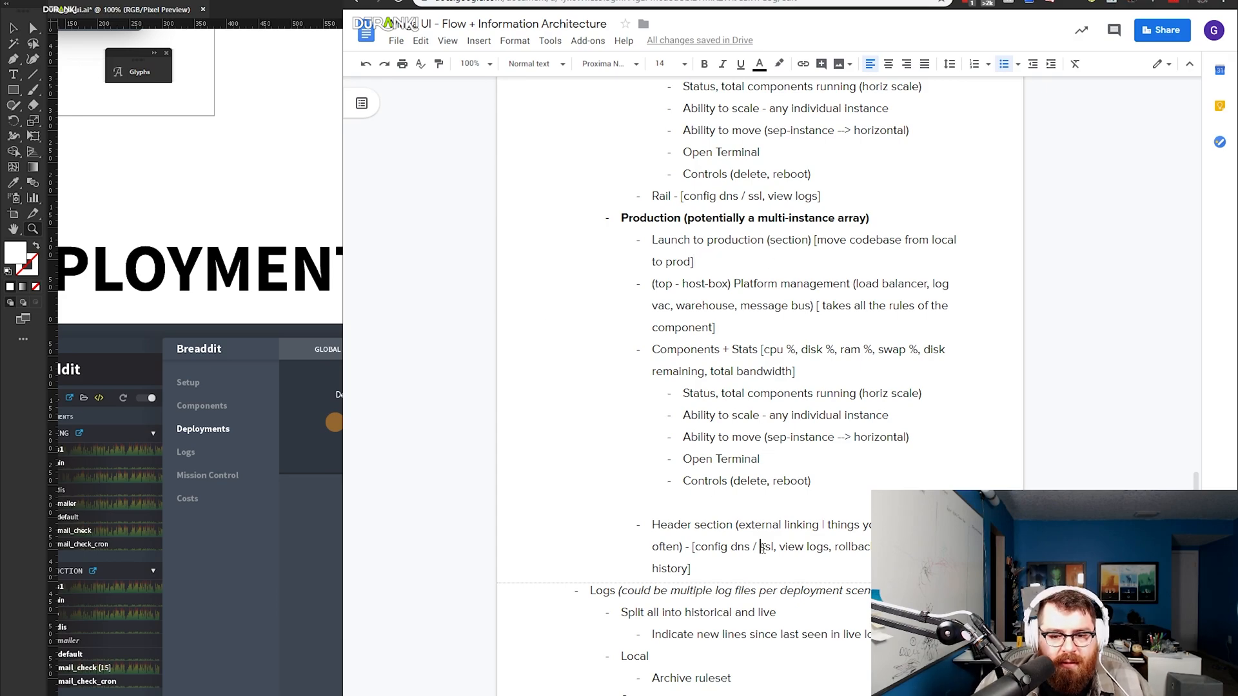
# Scroll down and select the bracket opening the config list in Google Docs.
pyautogui.scroll(-3)
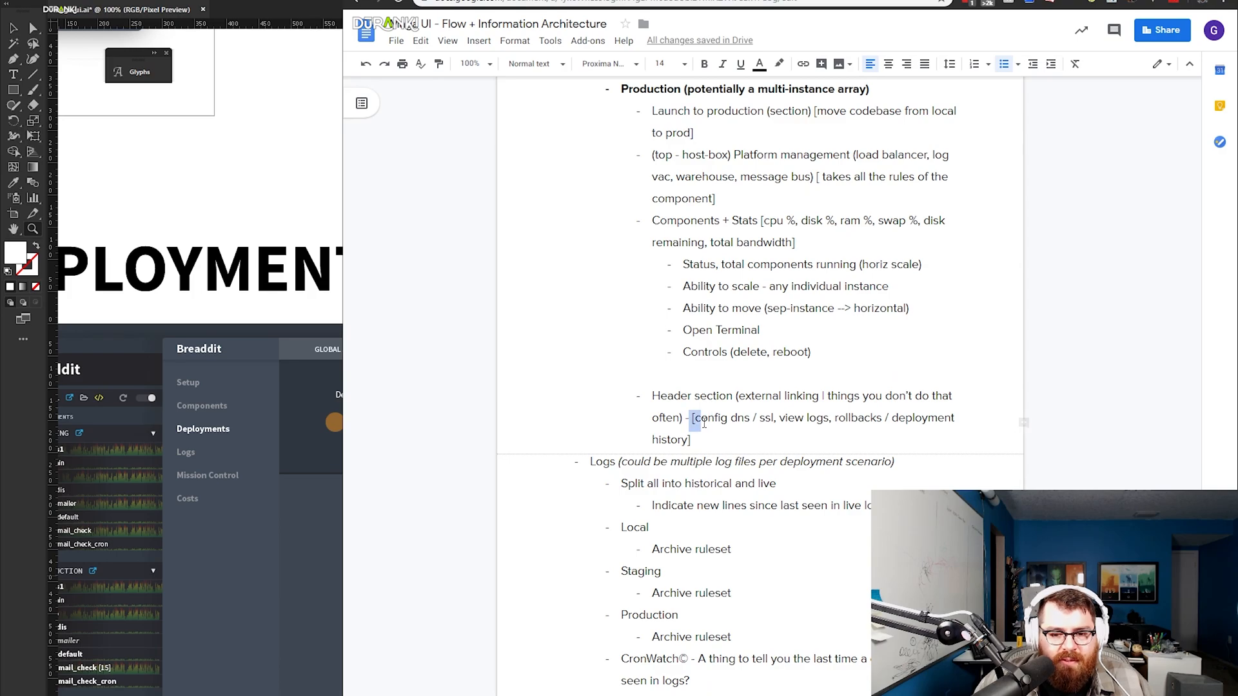
pyautogui.moveTo(693, 418); pyautogui.dragTo(692, 440)
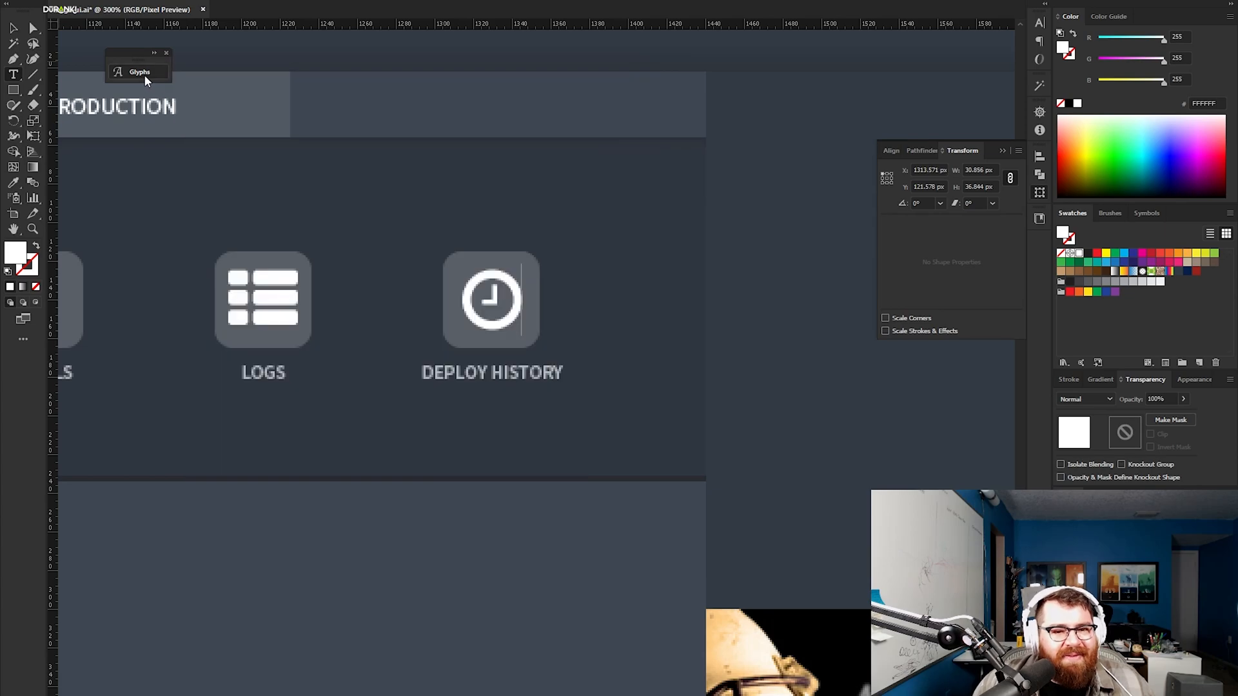
# Click off the finished Deploy History label on the Production artboard.
pyautogui.click(492, 299)
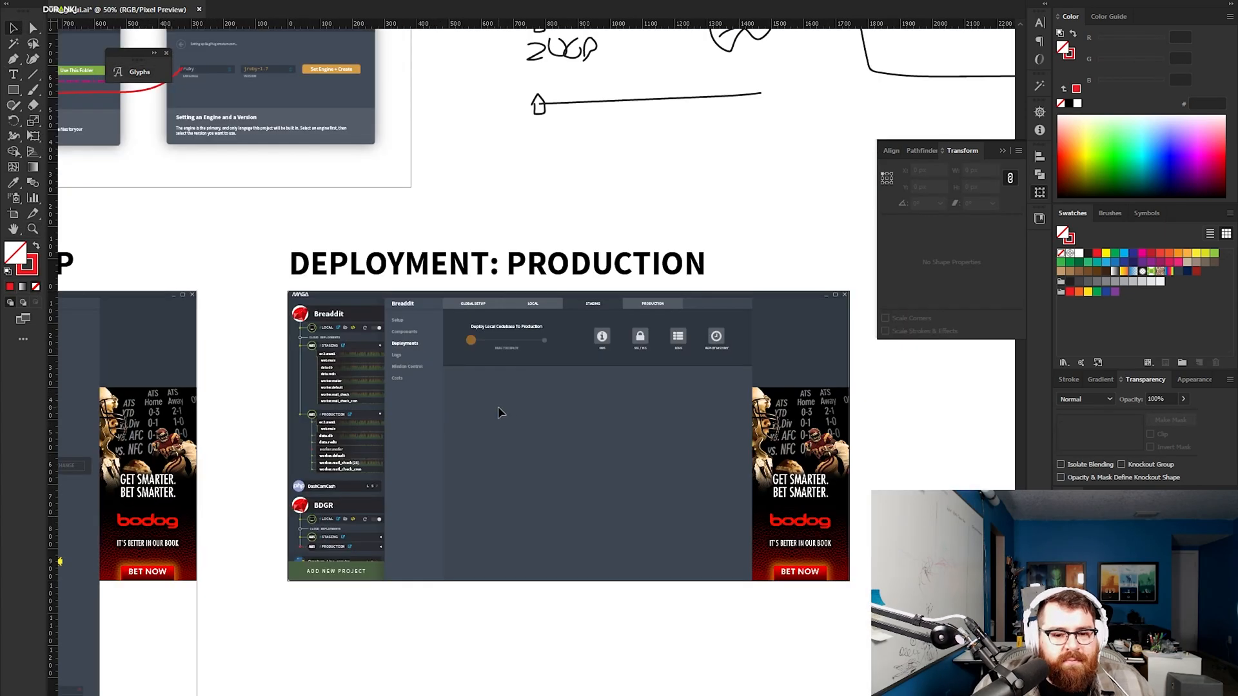
pyautogui.moveTo(542, 450)
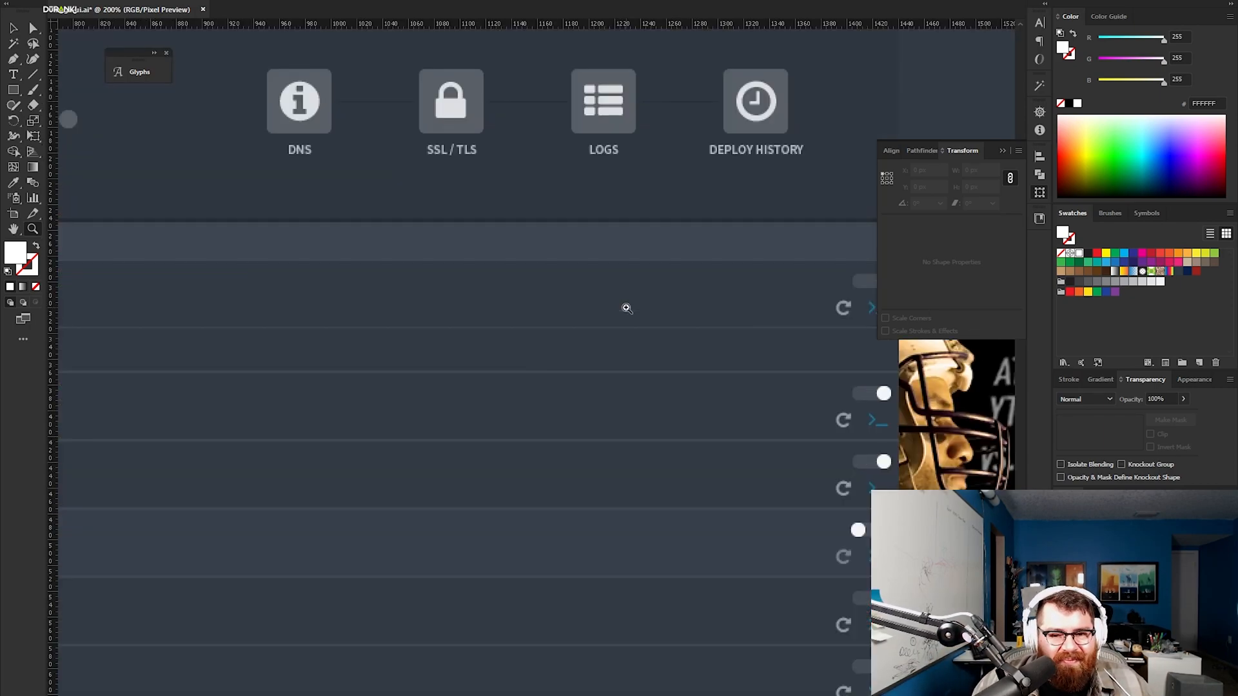
# Scroll the artboard right toward the ec2.aws1 sidebar label and green dot.
pyautogui.hscroll(3)
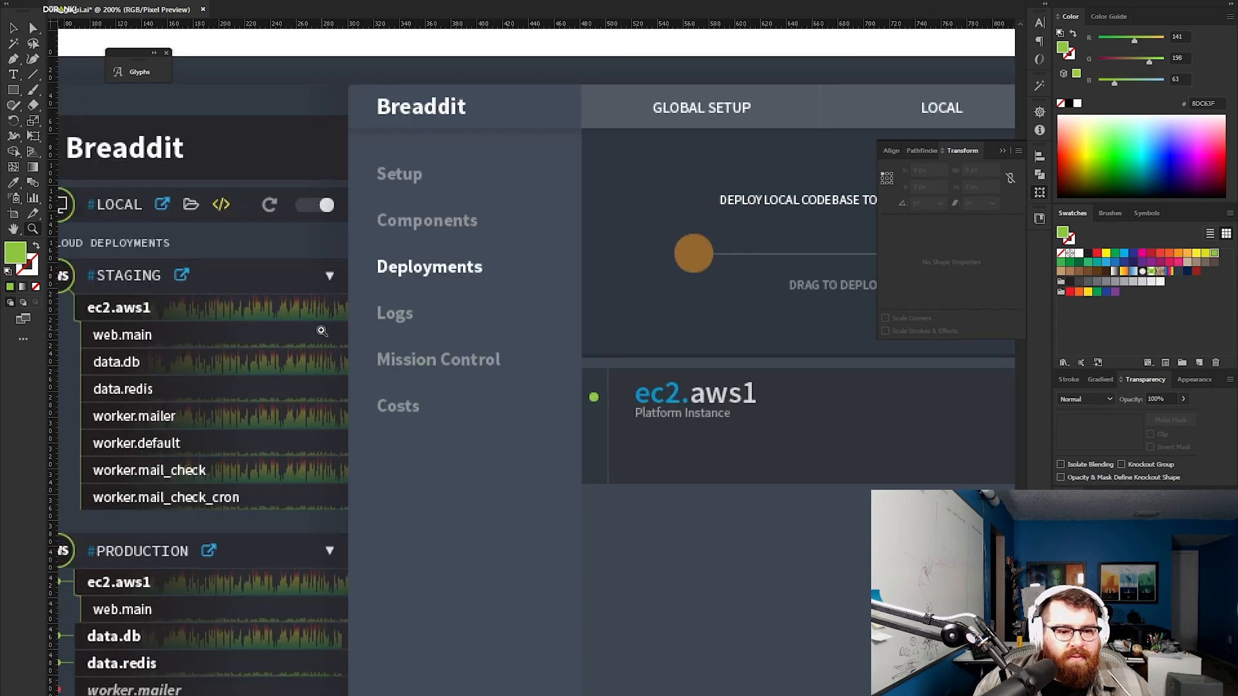
pyautogui.moveTo(308, 323)
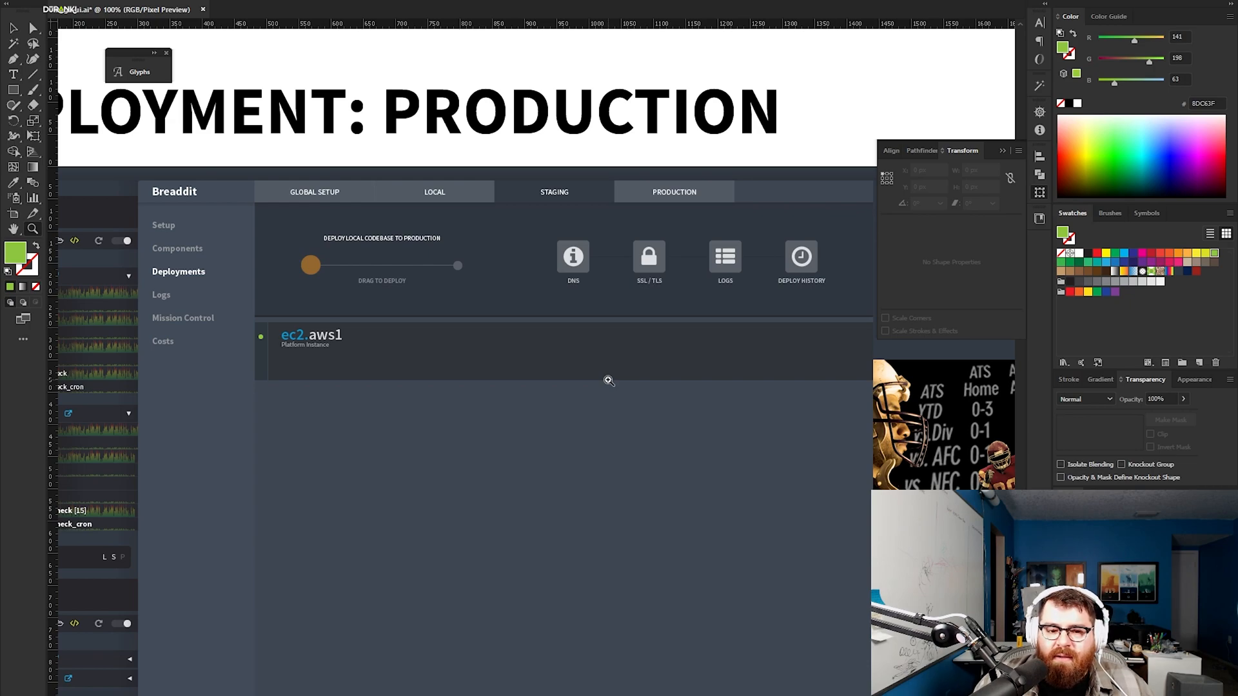
pyautogui.moveTo(529, 356)
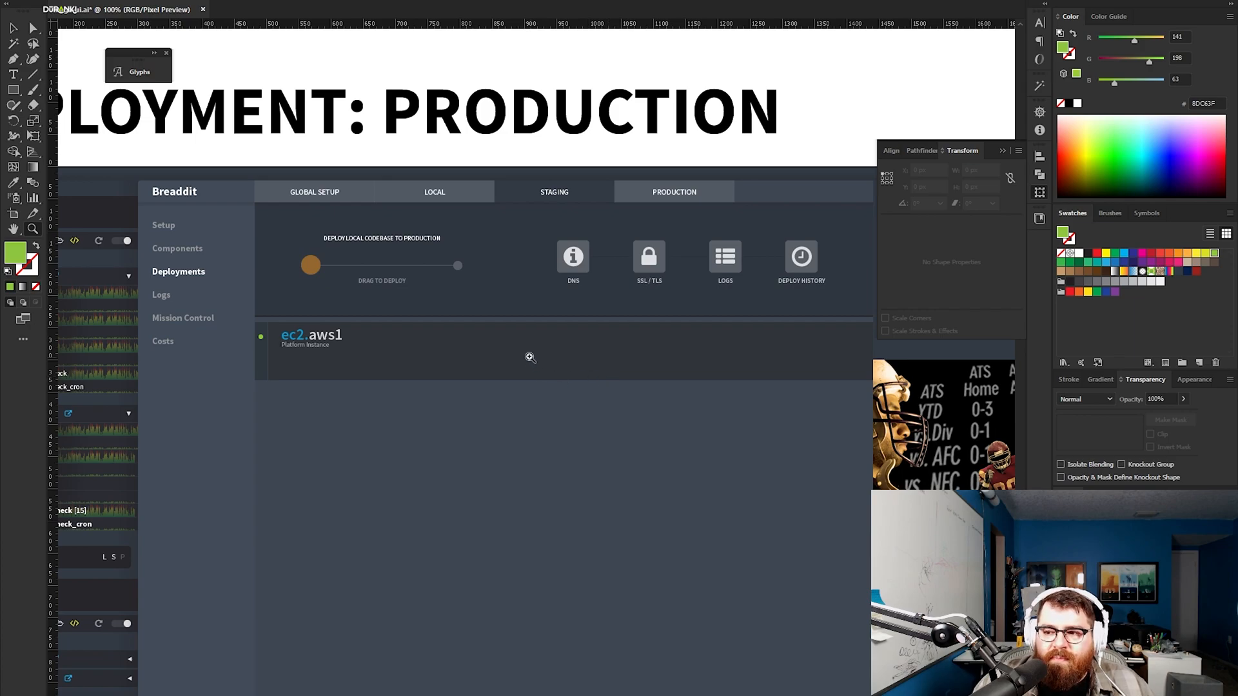